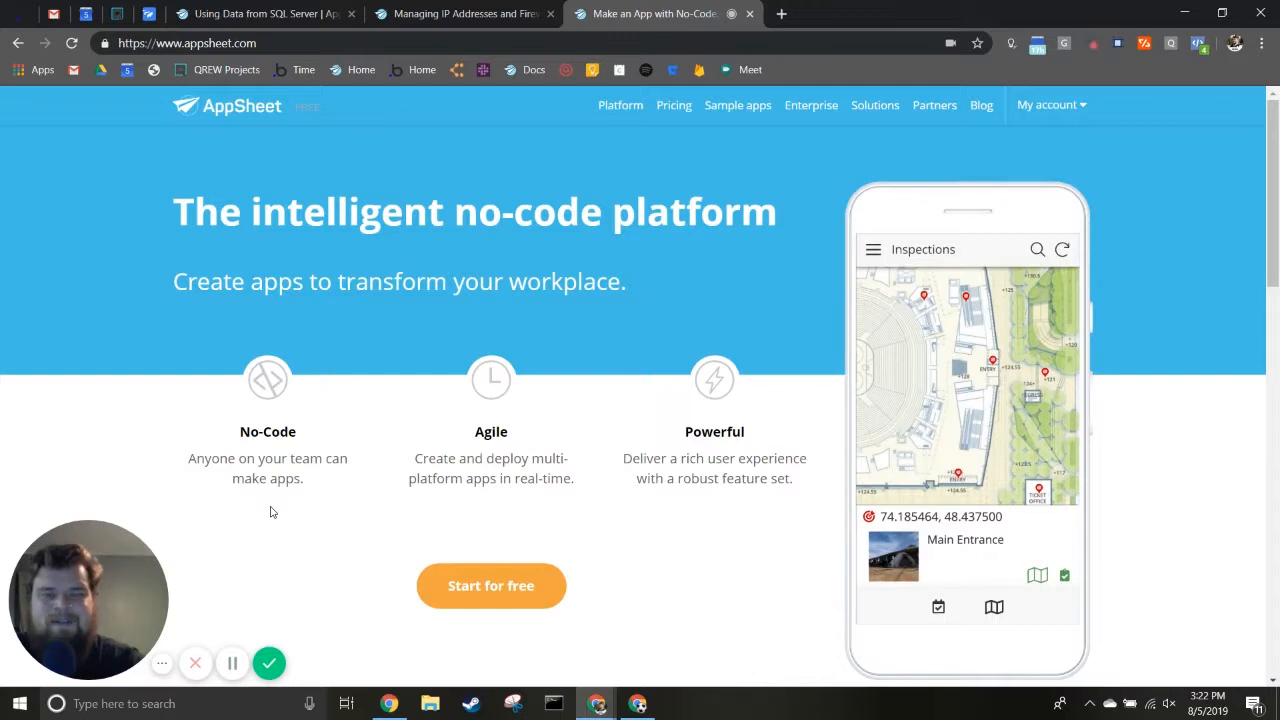
mouse_move(360, 300)
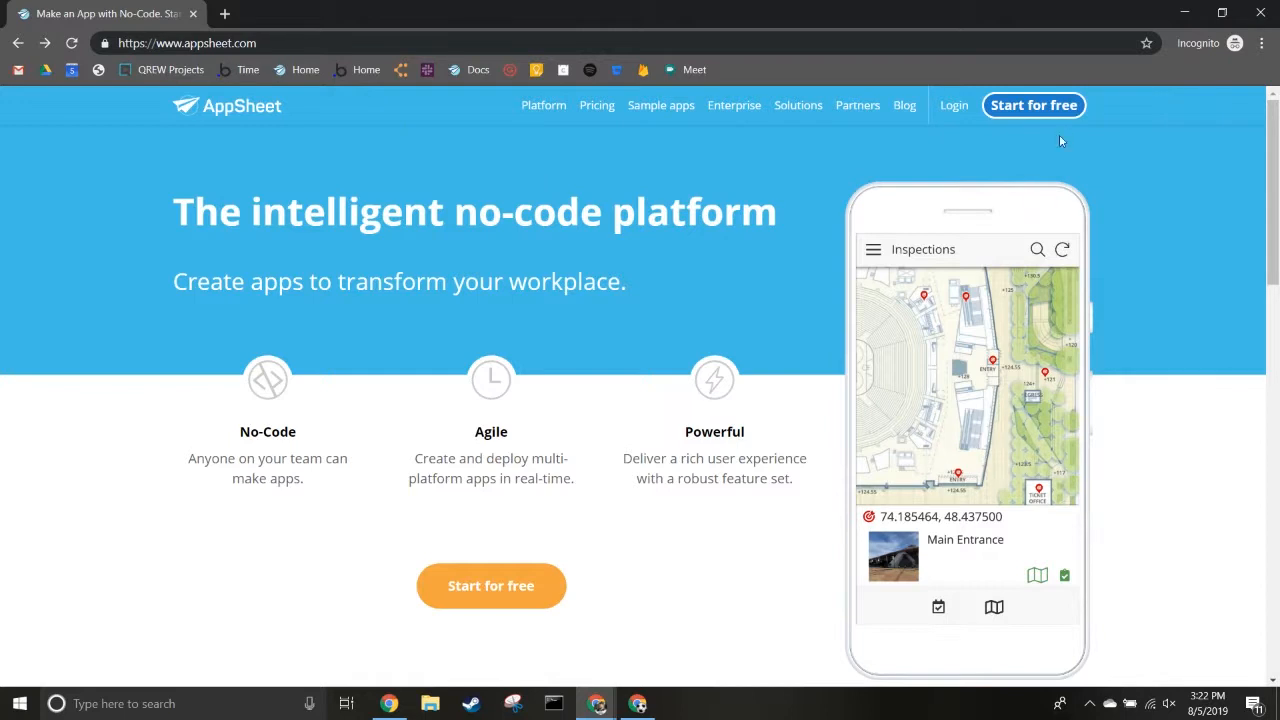
- Choose 'Start for free' to begin signing in to AppSheet
left_click(1033, 105)
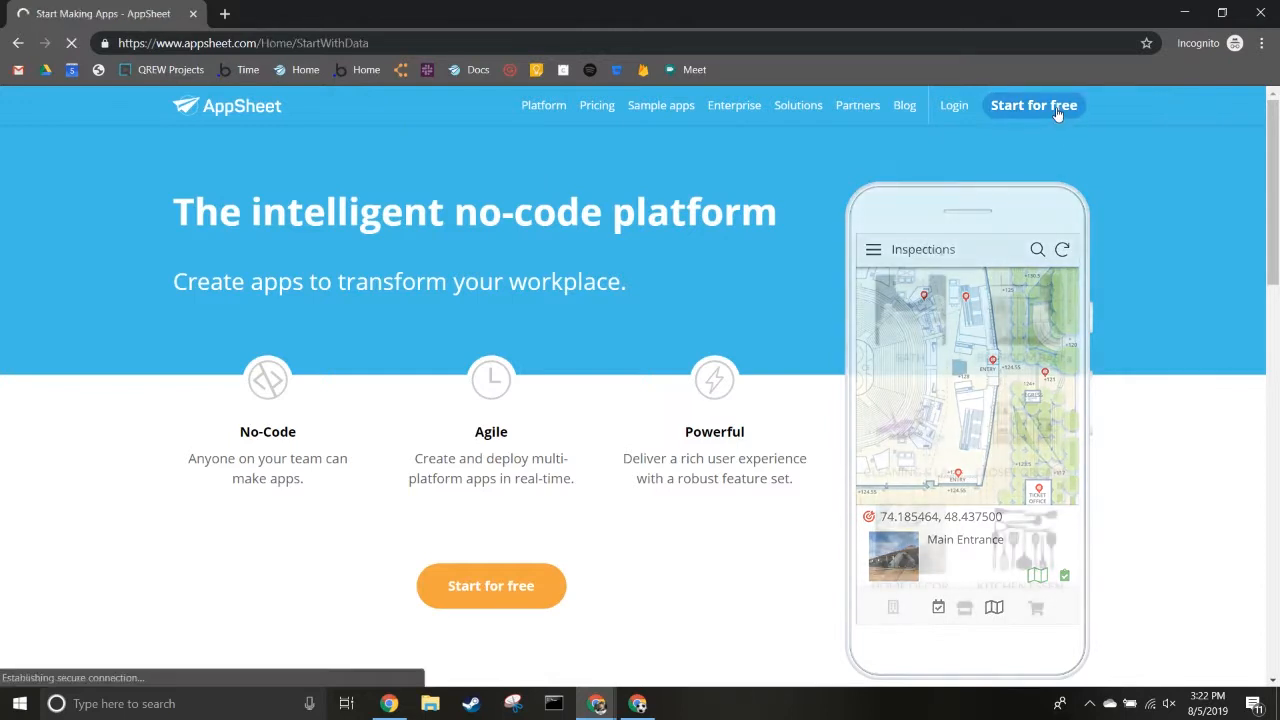
left_click(1033, 105)
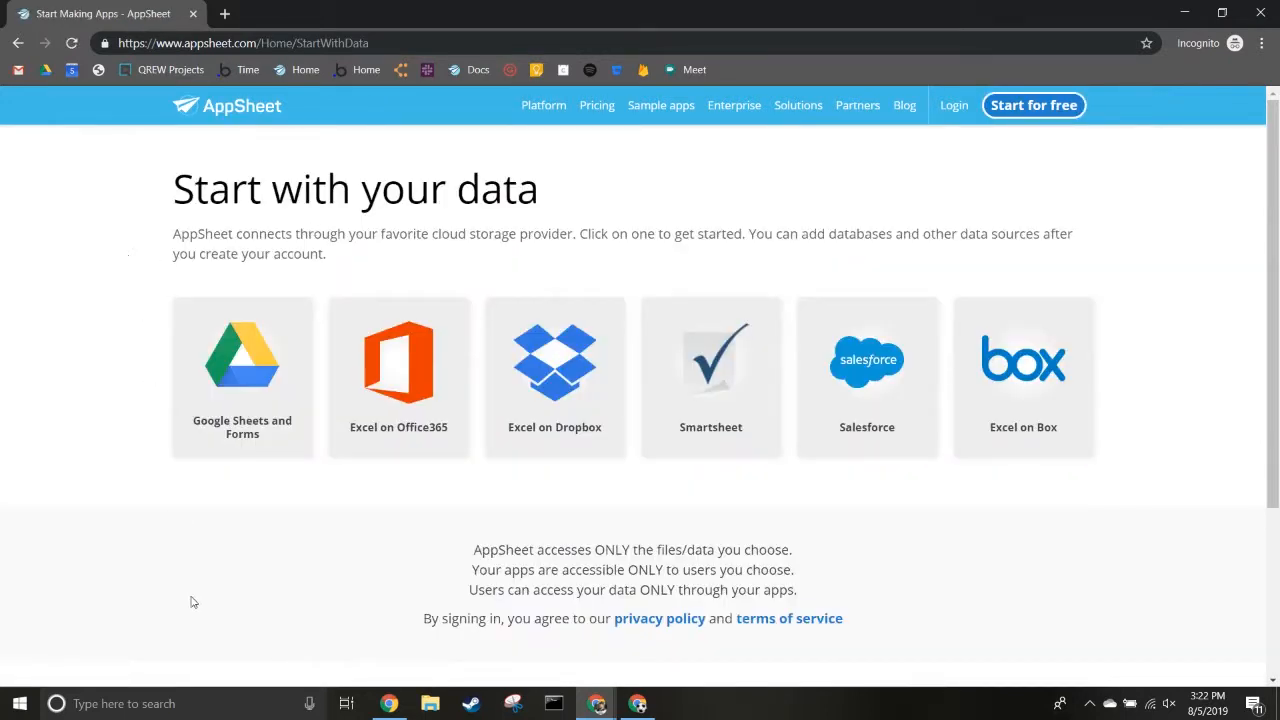
mouse_move(919, 555)
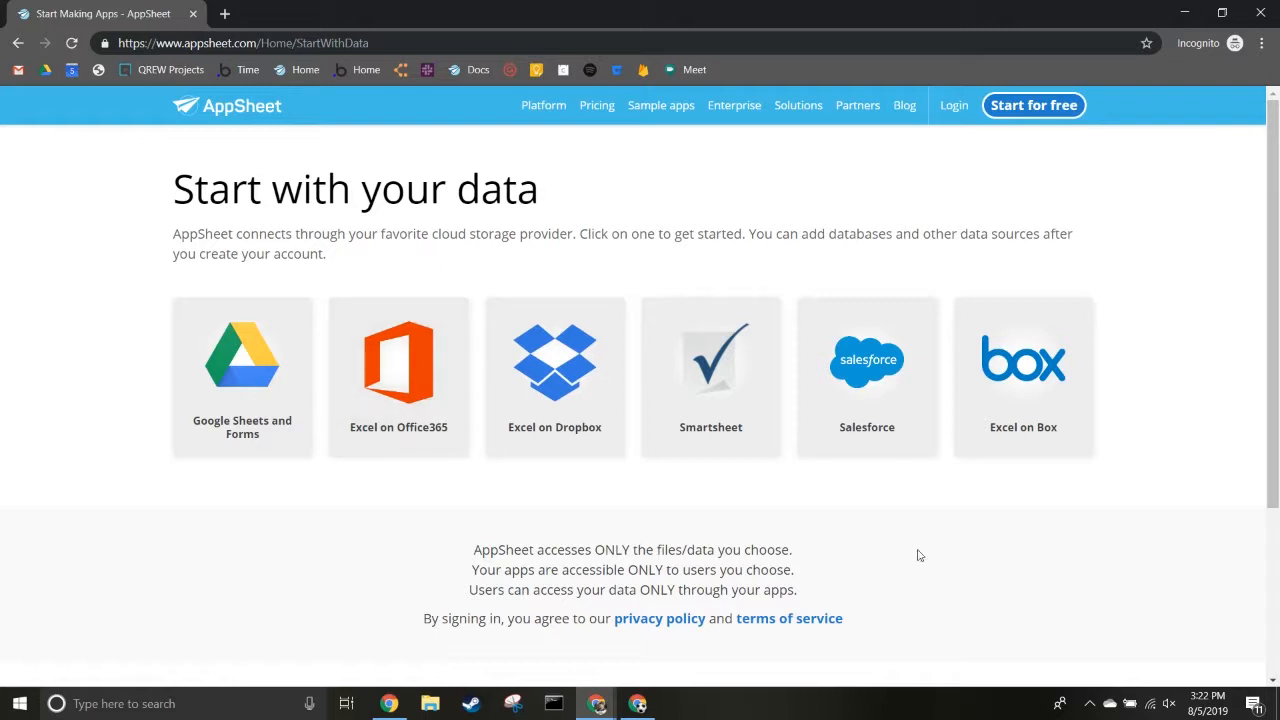
mouse_move(1101, 523)
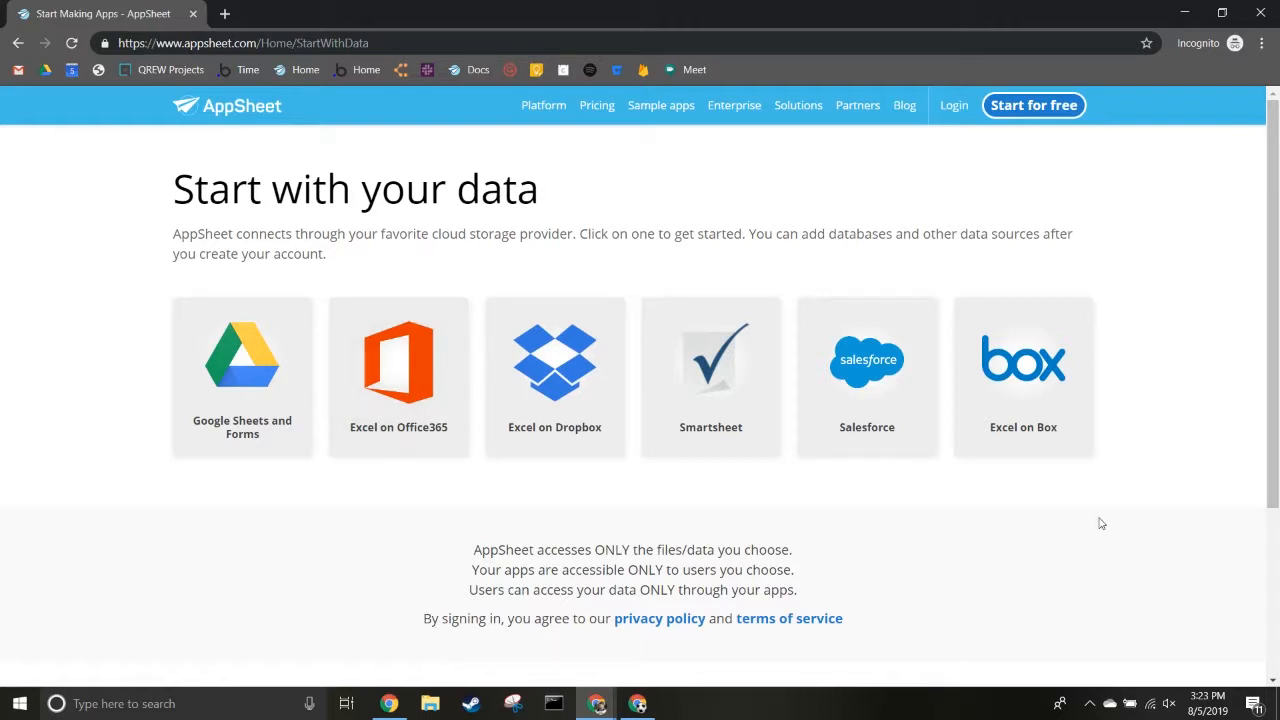
mouse_move(128, 680)
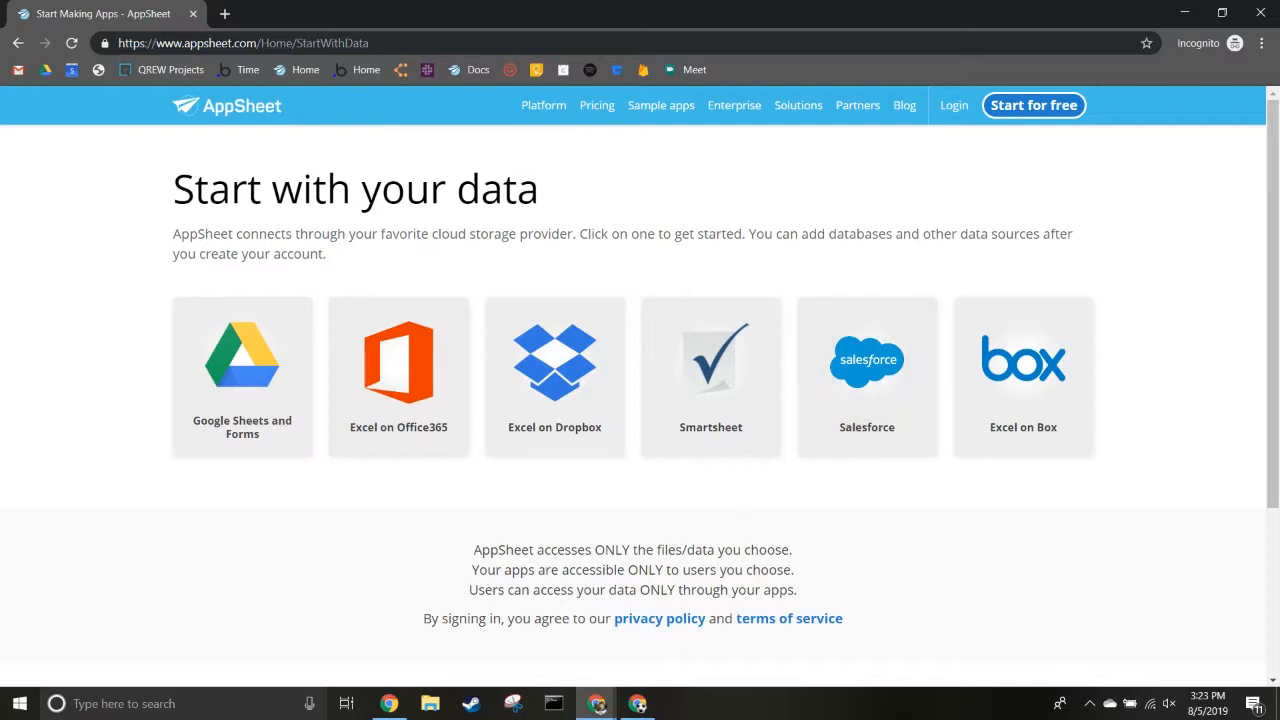
mouse_move(638, 703)
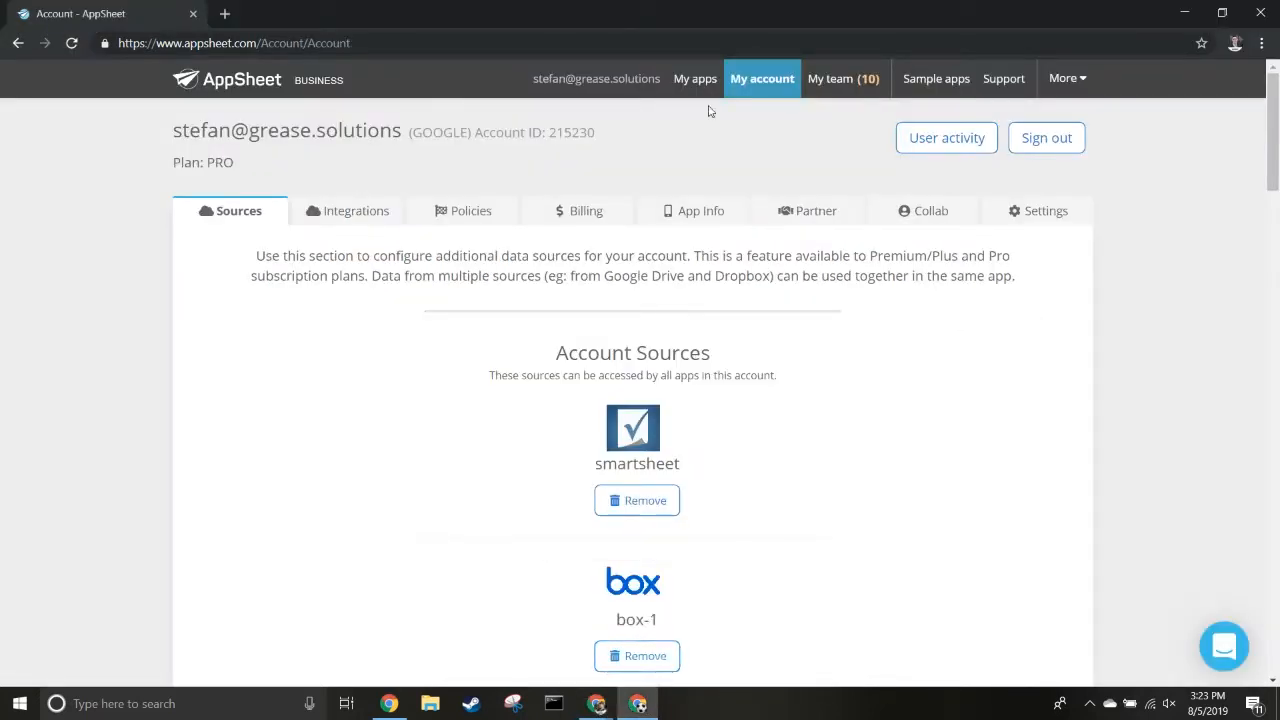
left_click(694, 78)
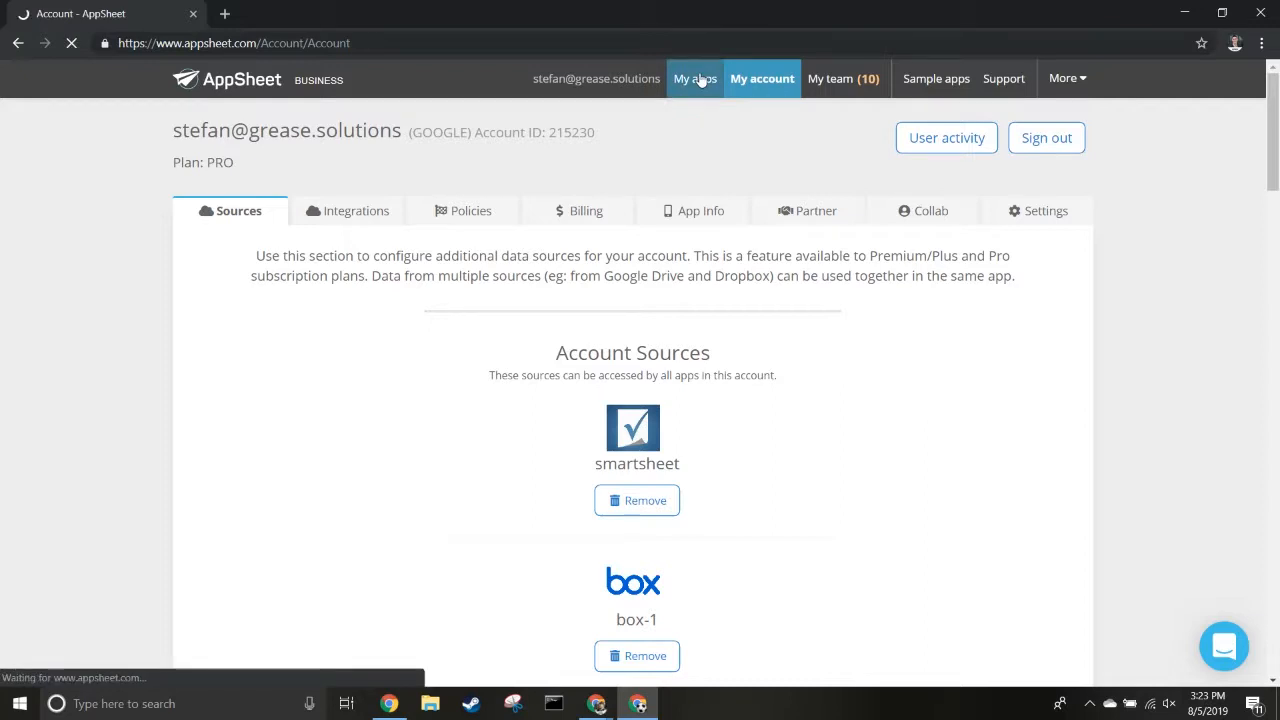
left_click(694, 78)
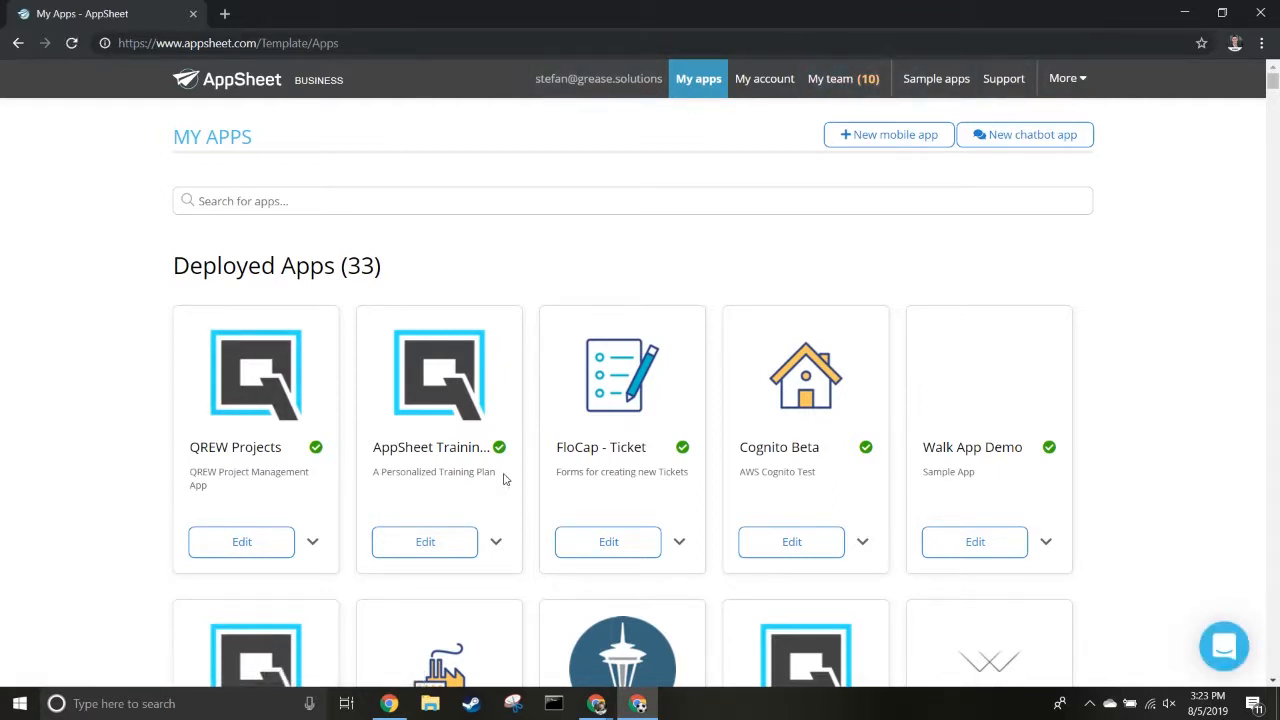
mouse_move(764, 78)
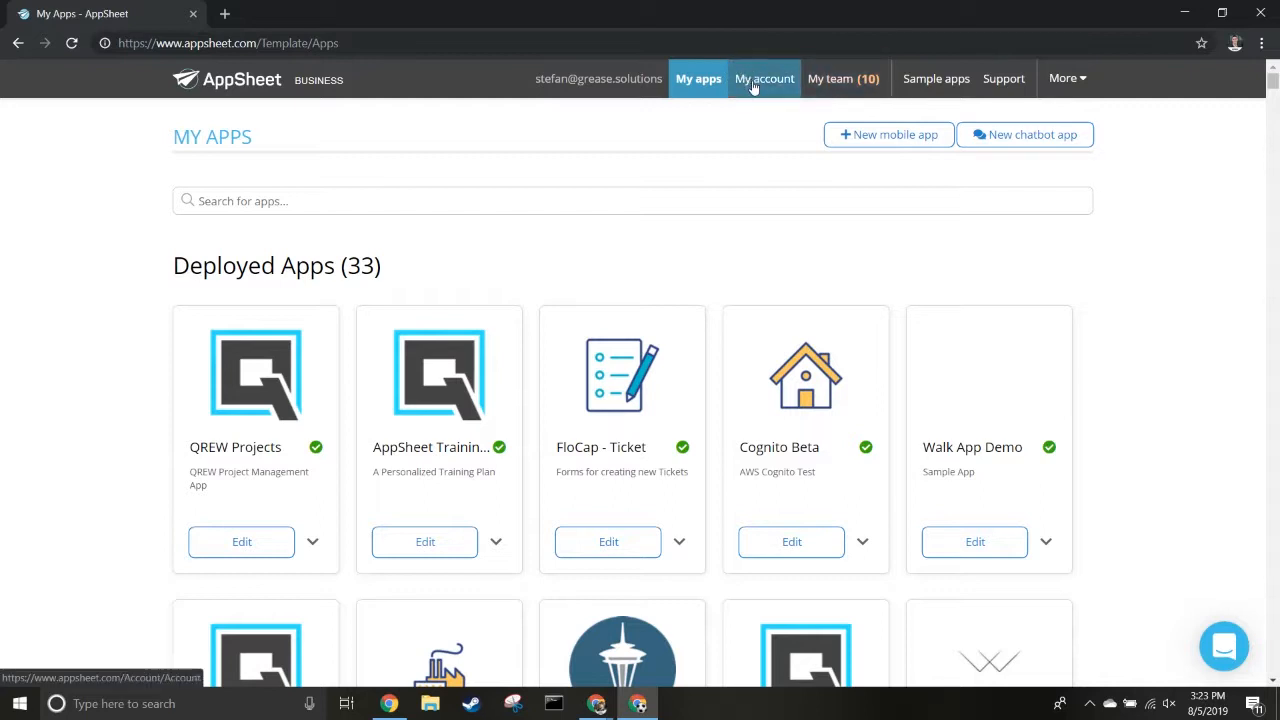
left_click(764, 78)
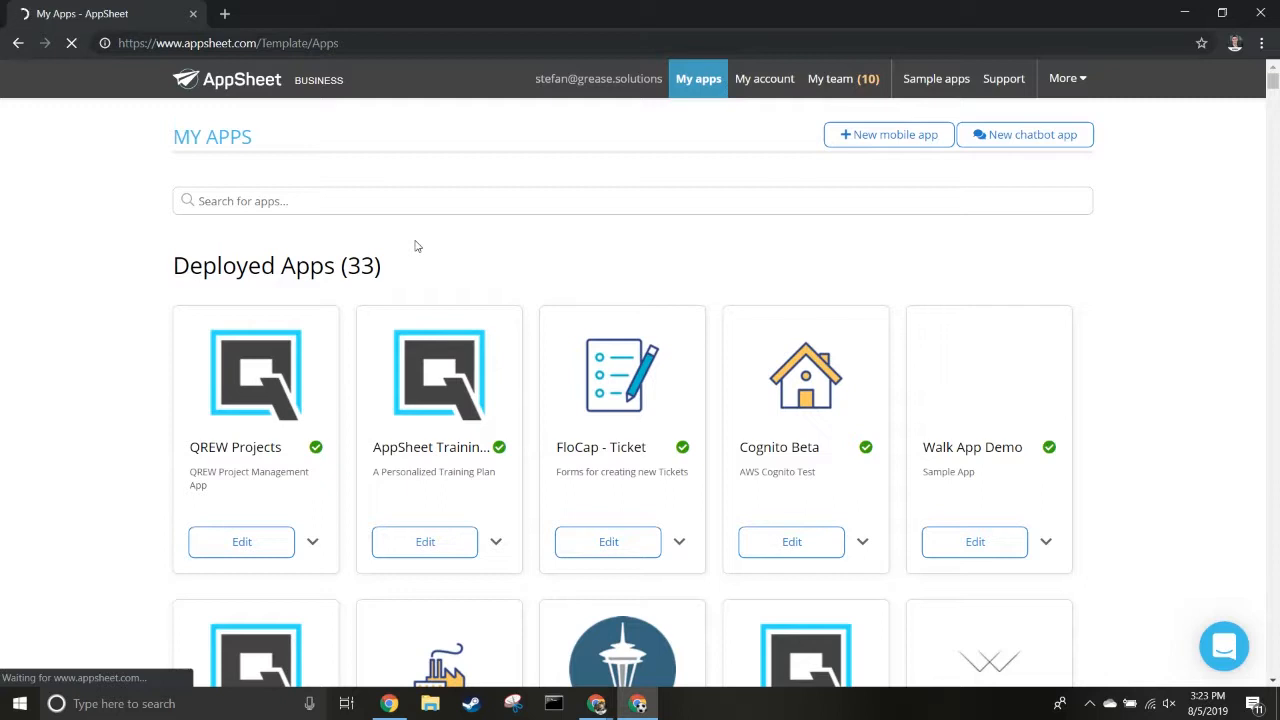
left_click(764, 78)
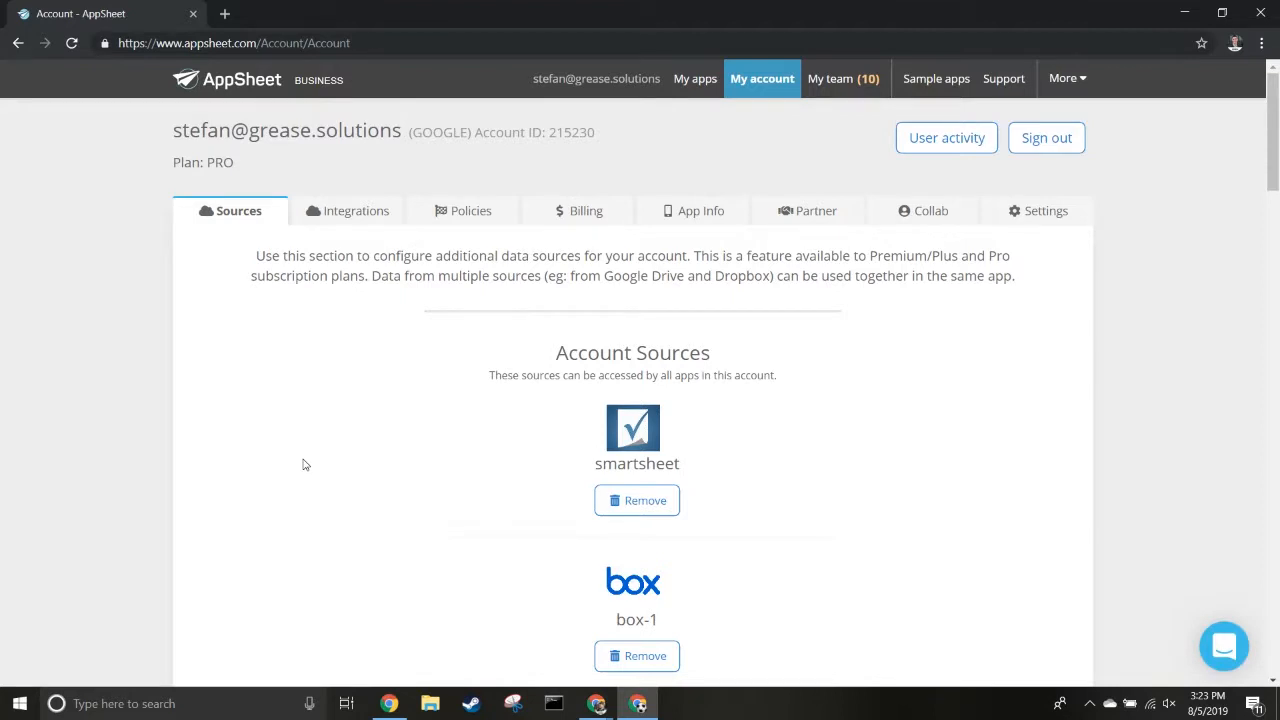
- Add a new data source of type Cloud Database from Account Sources
scroll("down", 3)
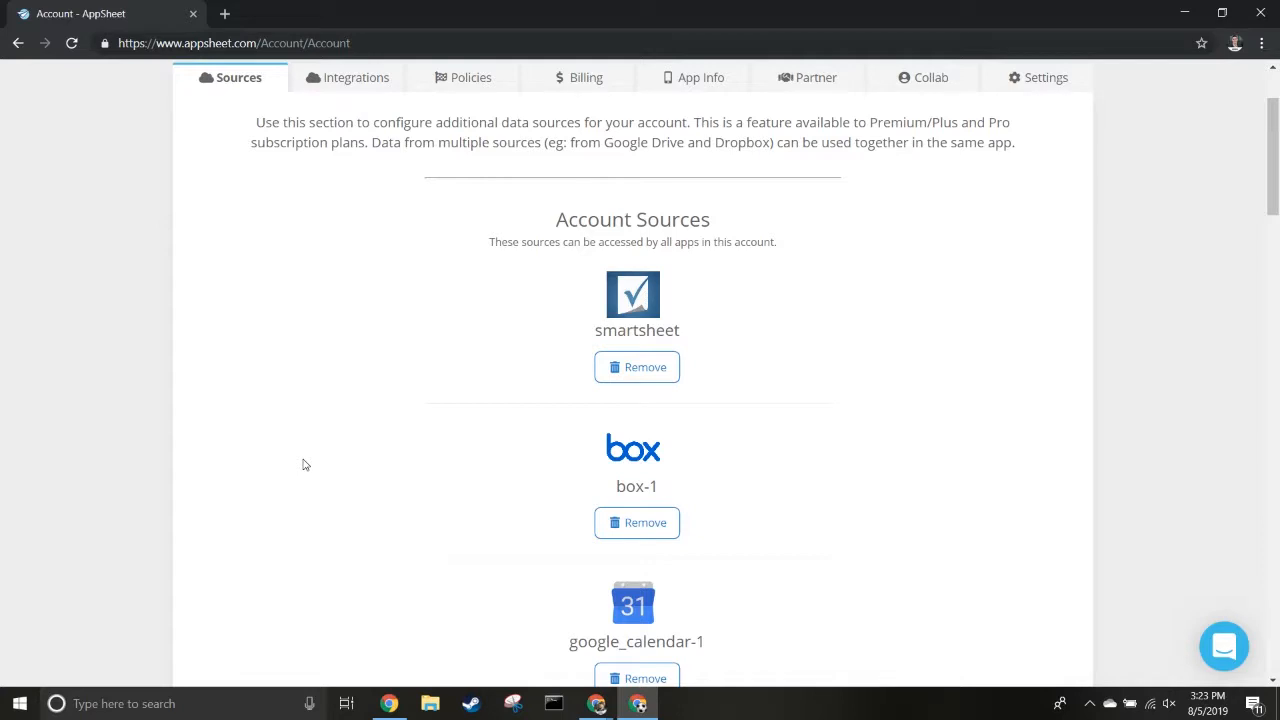
scroll("down", 3)
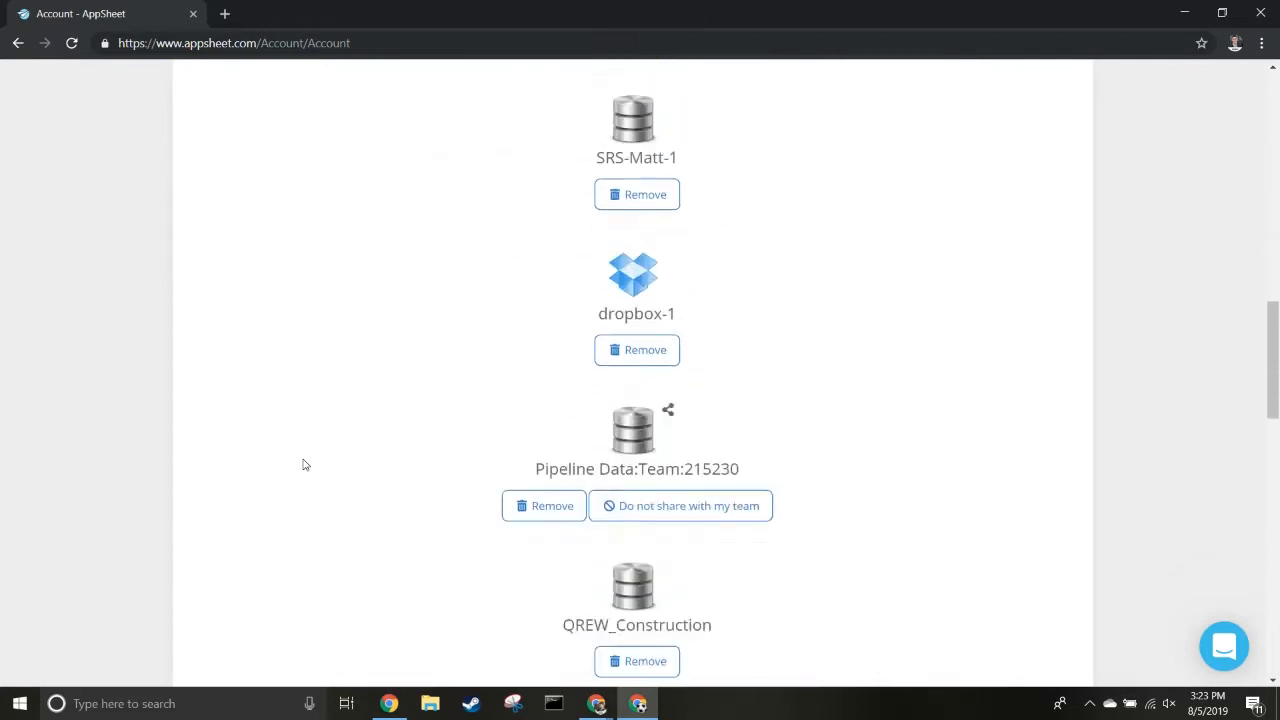
scroll("down", 3)
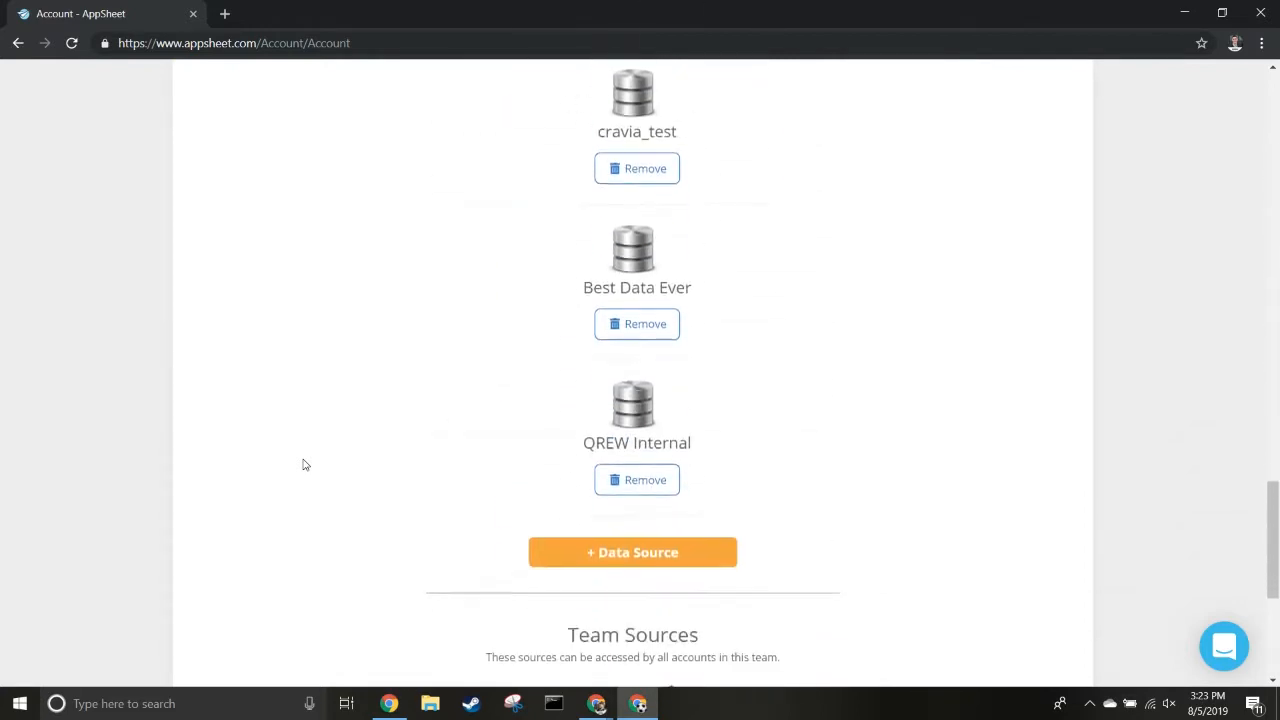
scroll("down", 3)
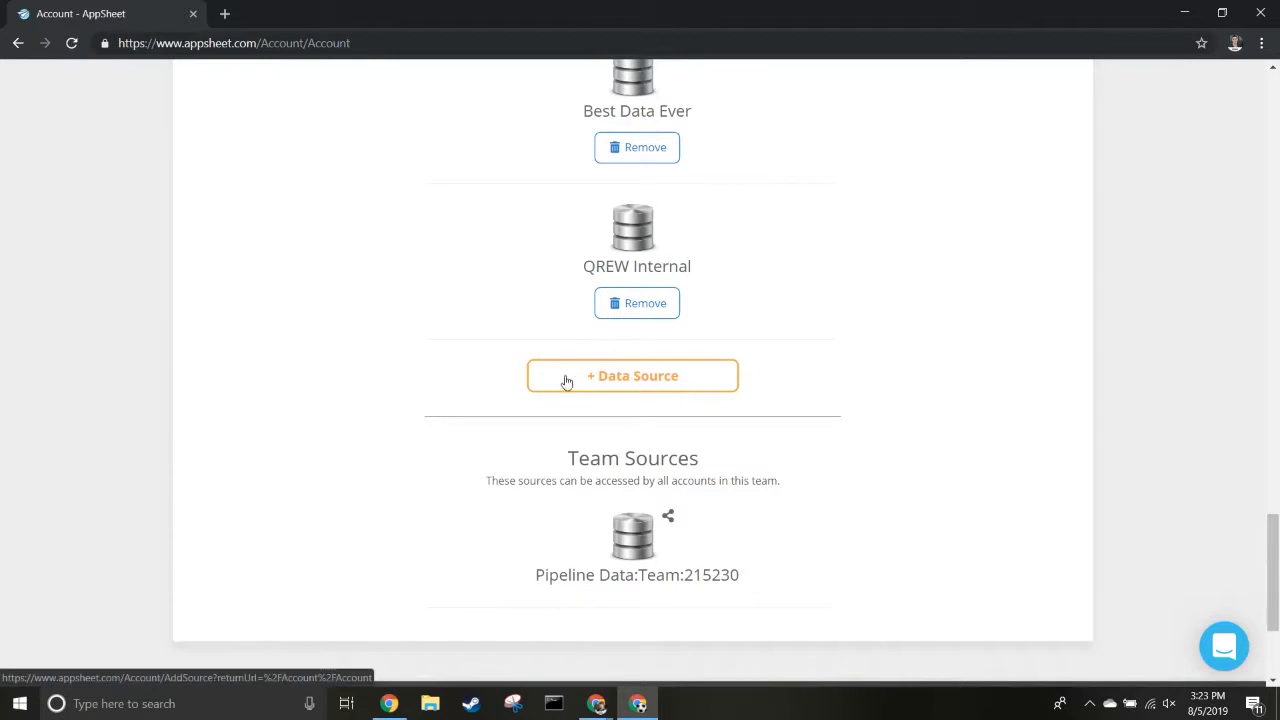
left_click(632, 375)
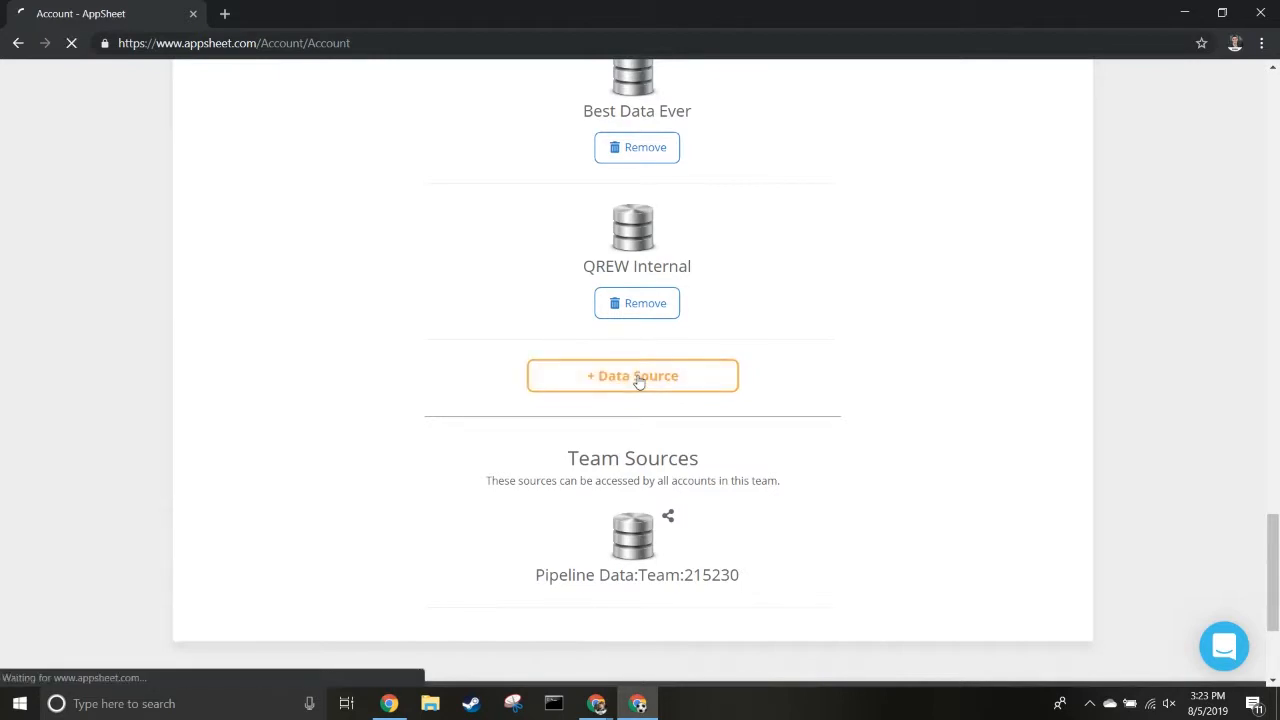
left_click(632, 375)
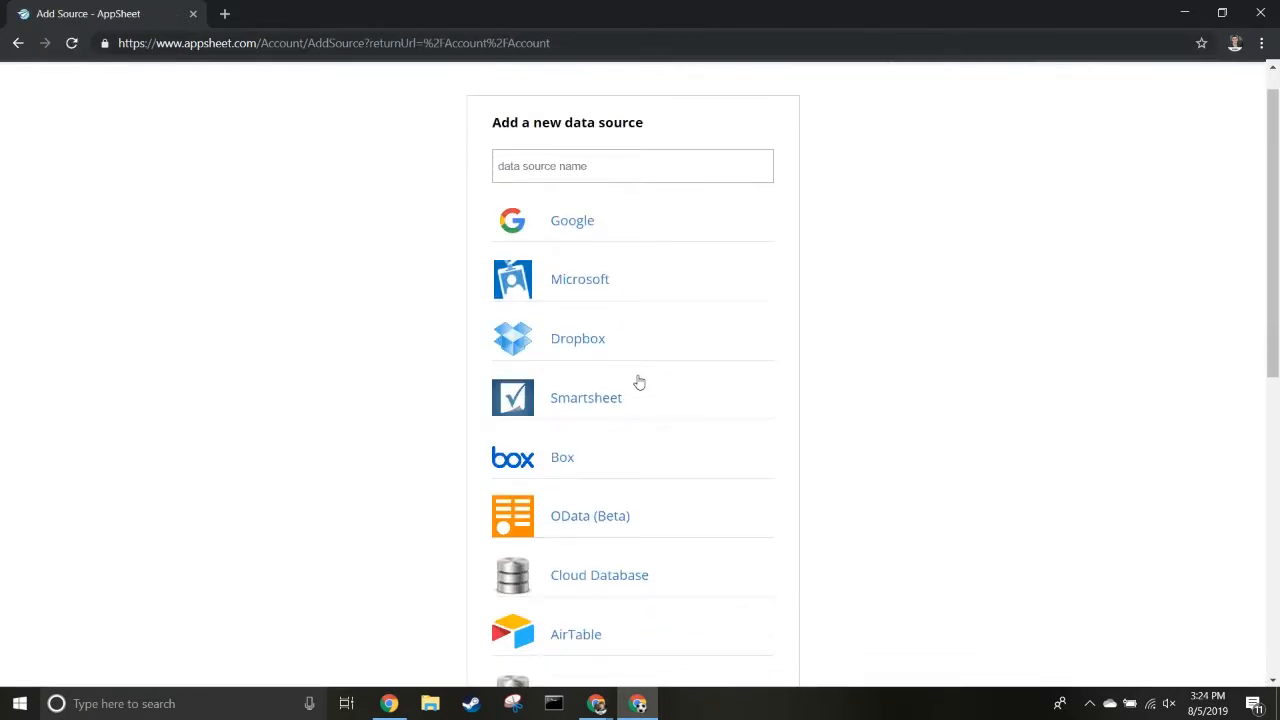
scroll("down", 3)
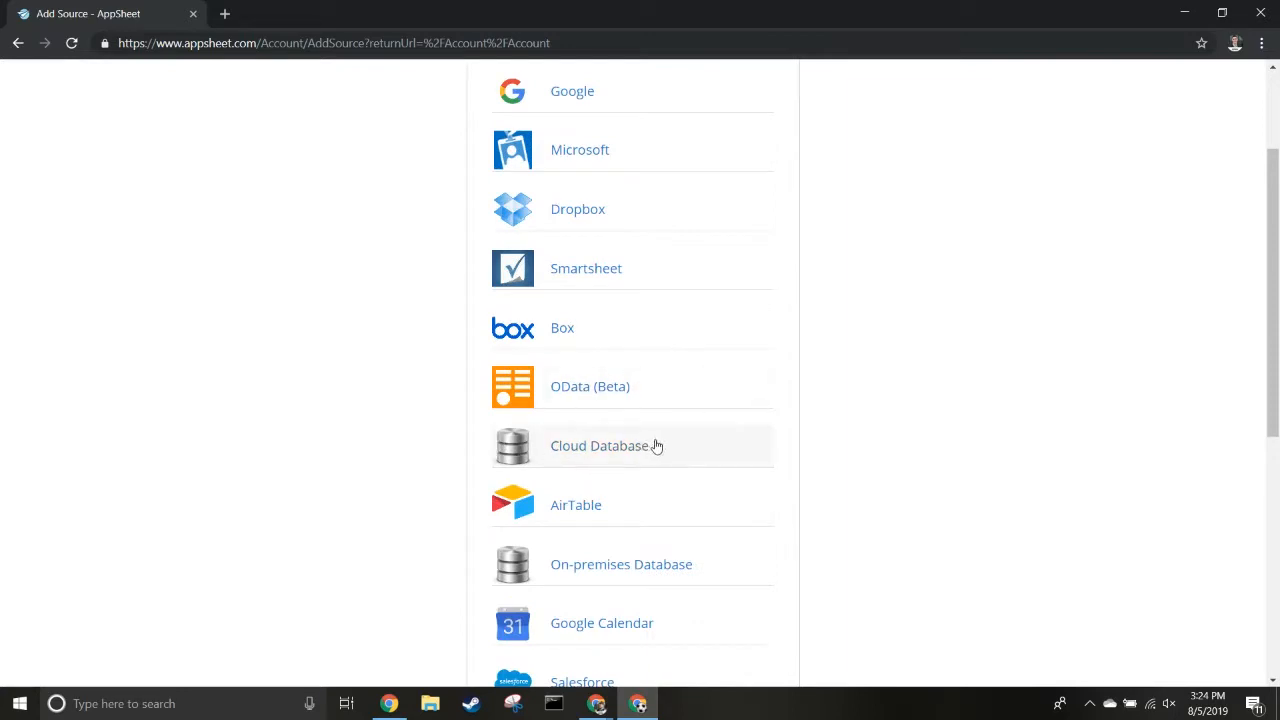
mouse_move(490, 553)
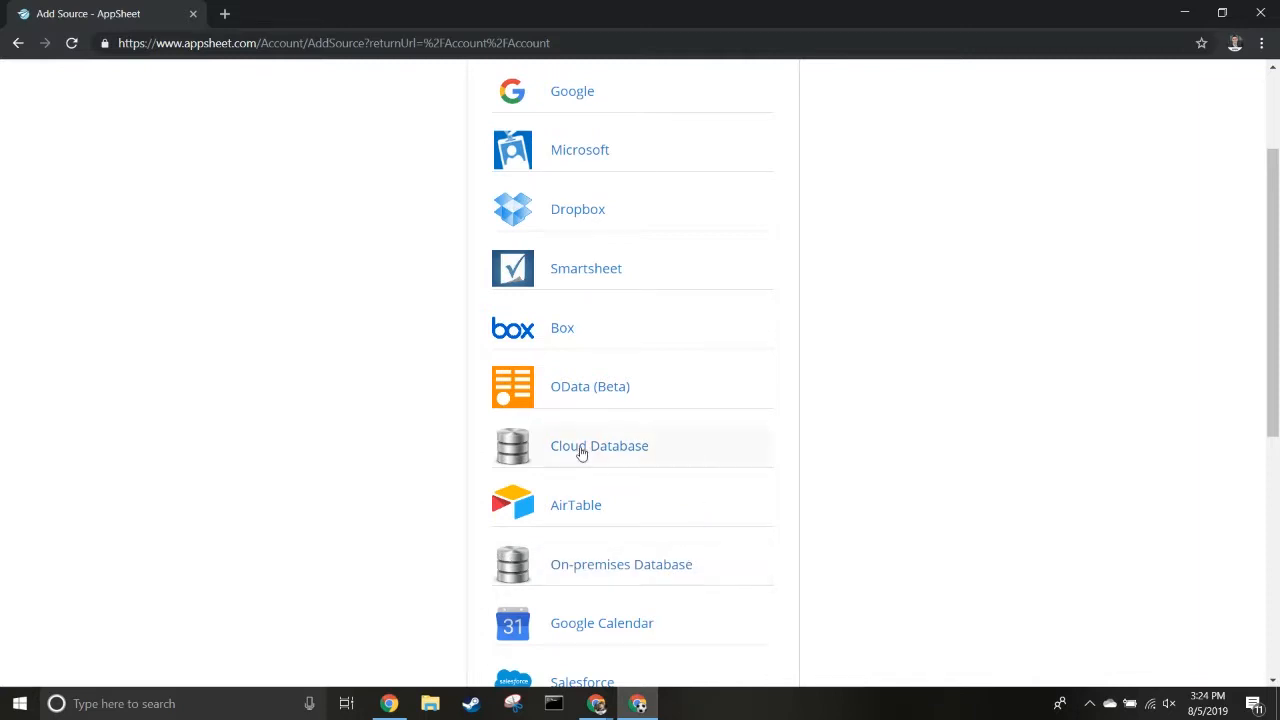
left_click(599, 445)
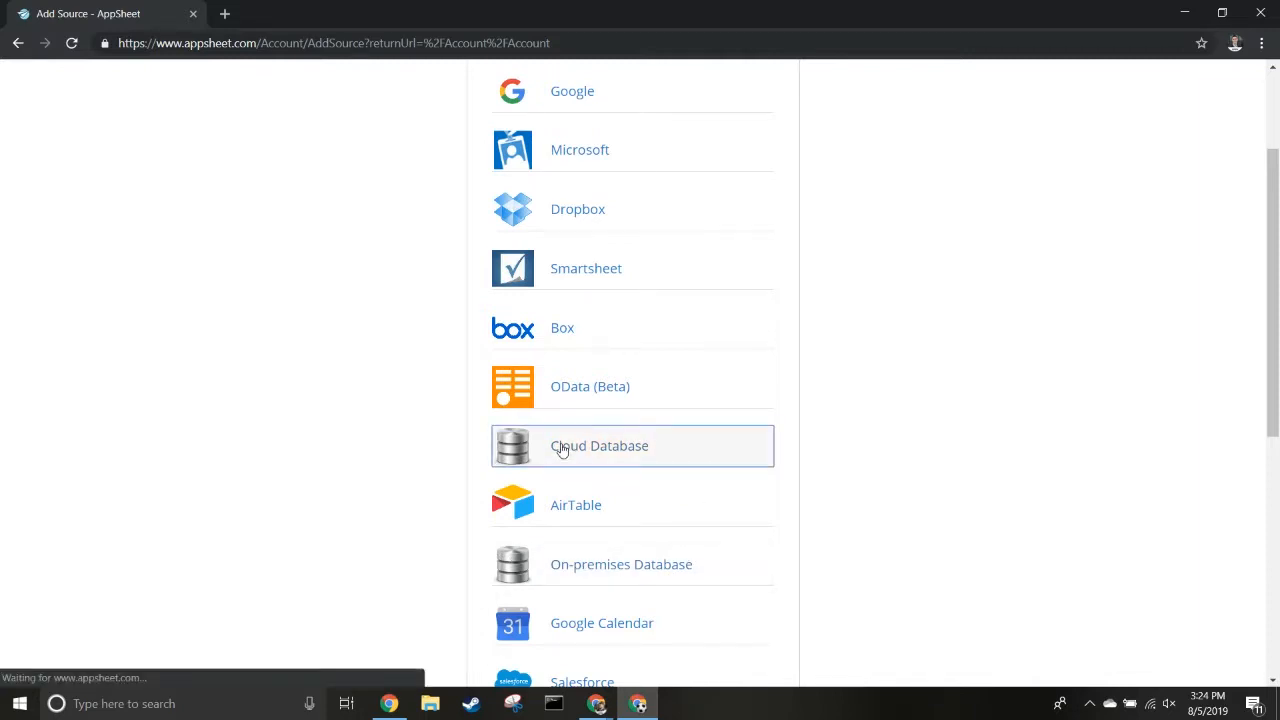
left_click(600, 445)
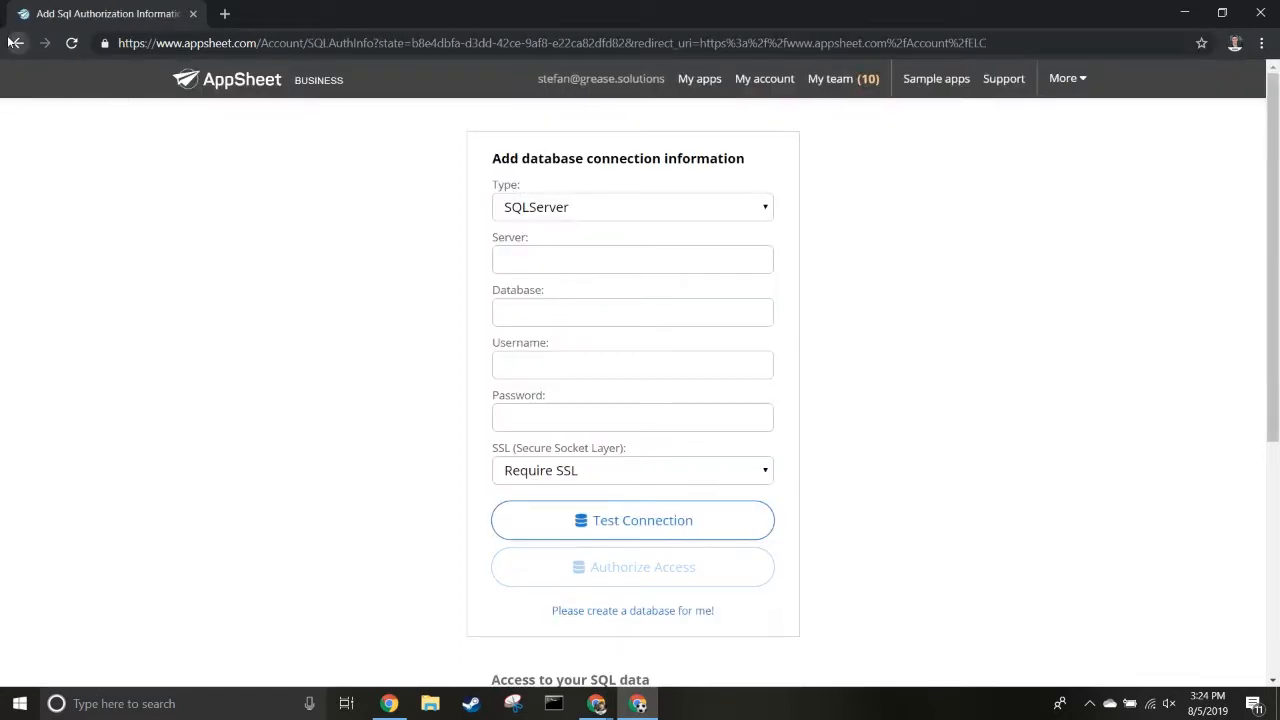
- Abandon the new form and open QREW_Construction's Cloud Database connection settings
left_click(17, 42)
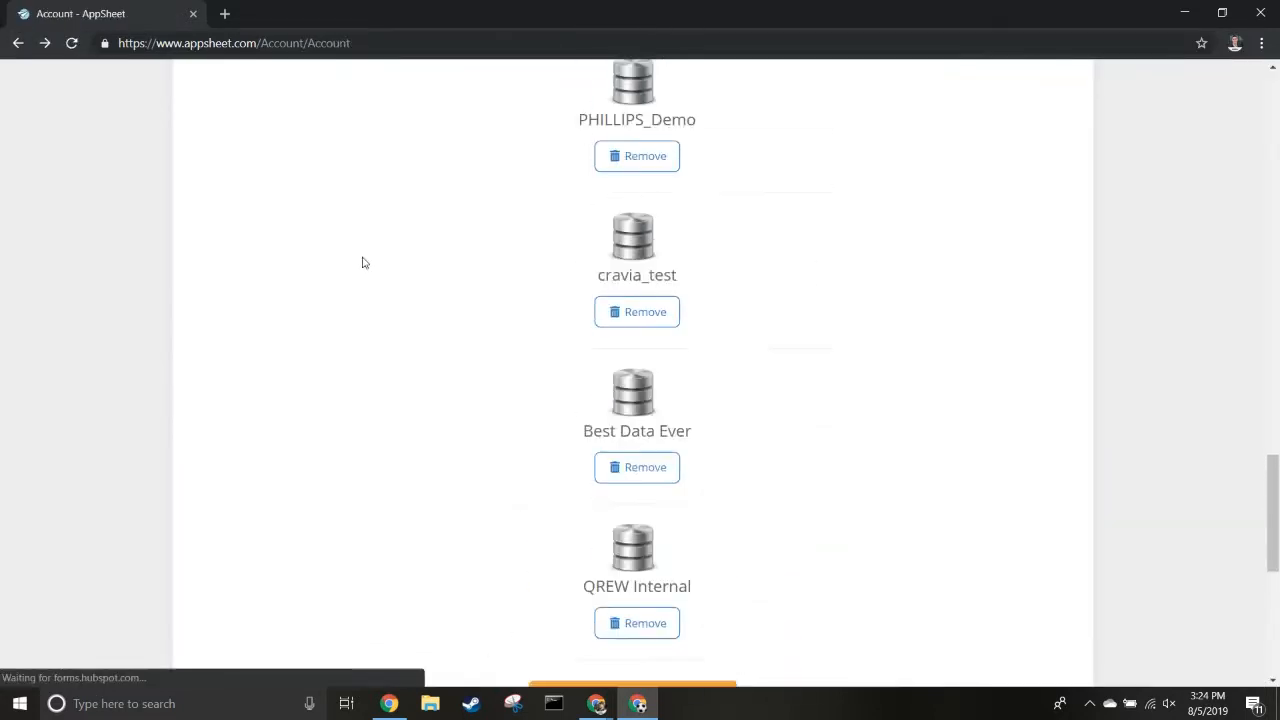
scroll("down", 3)
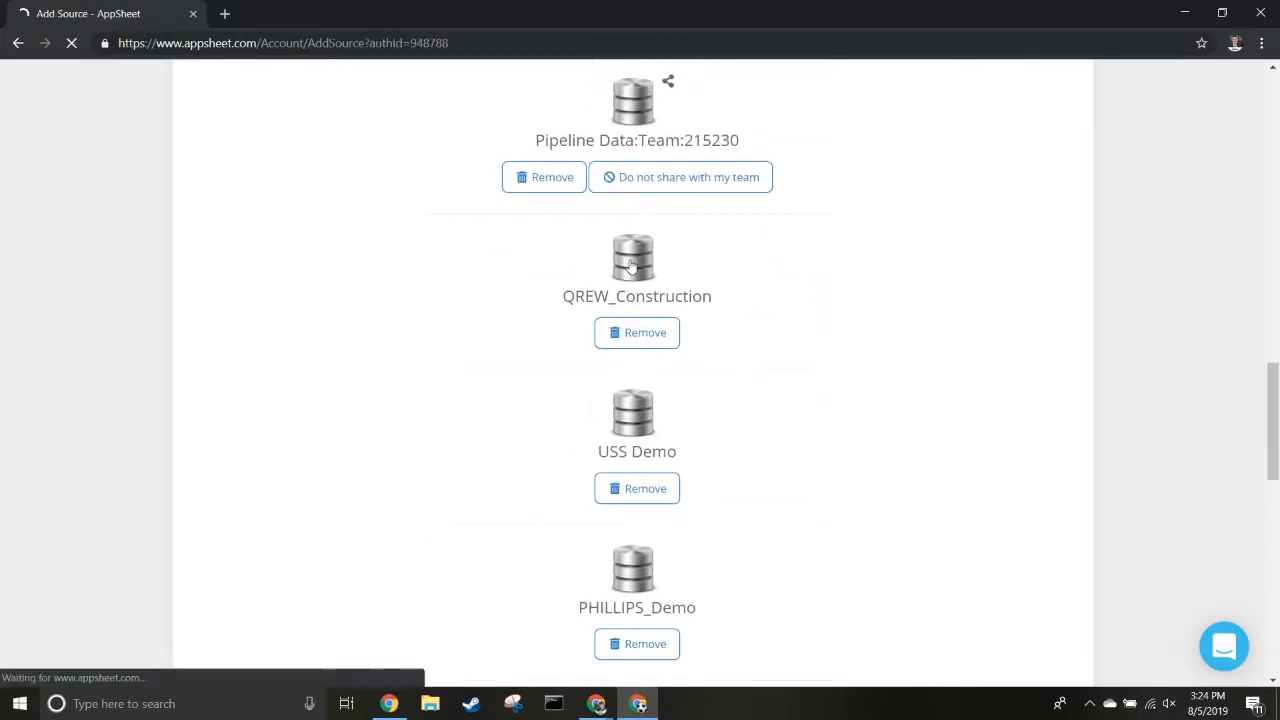
left_click(637, 260)
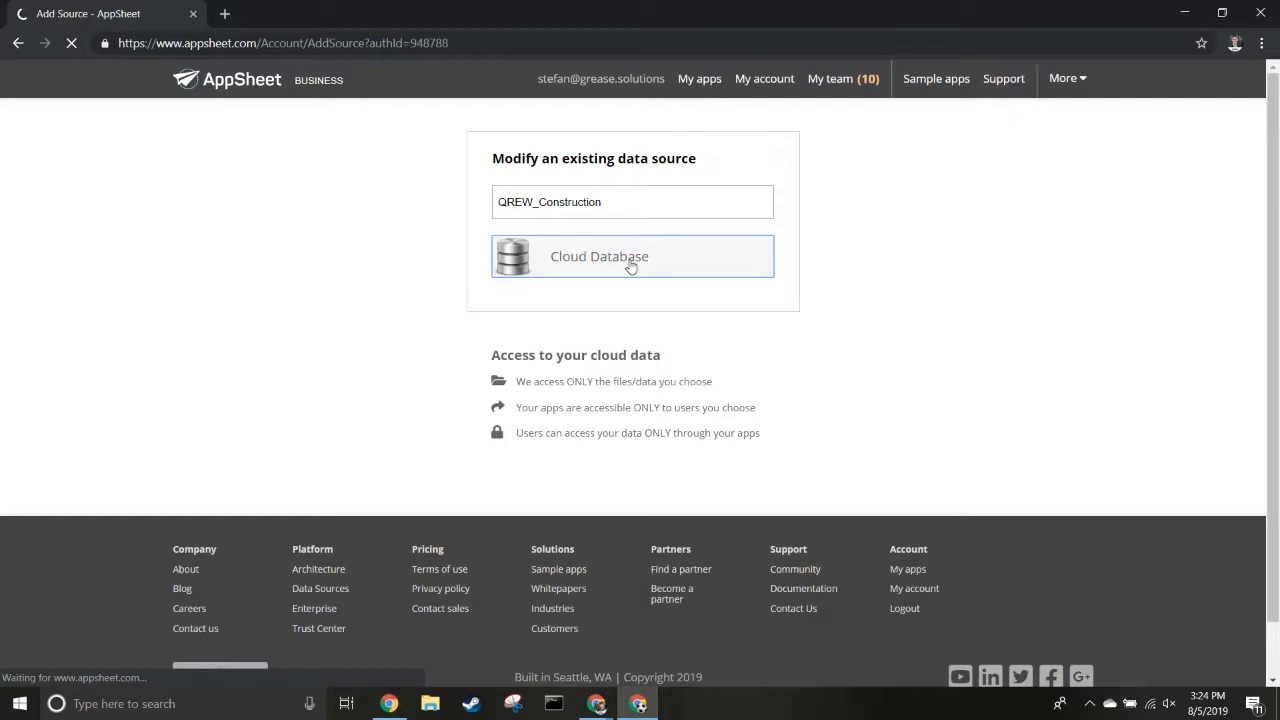
left_click(632, 256)
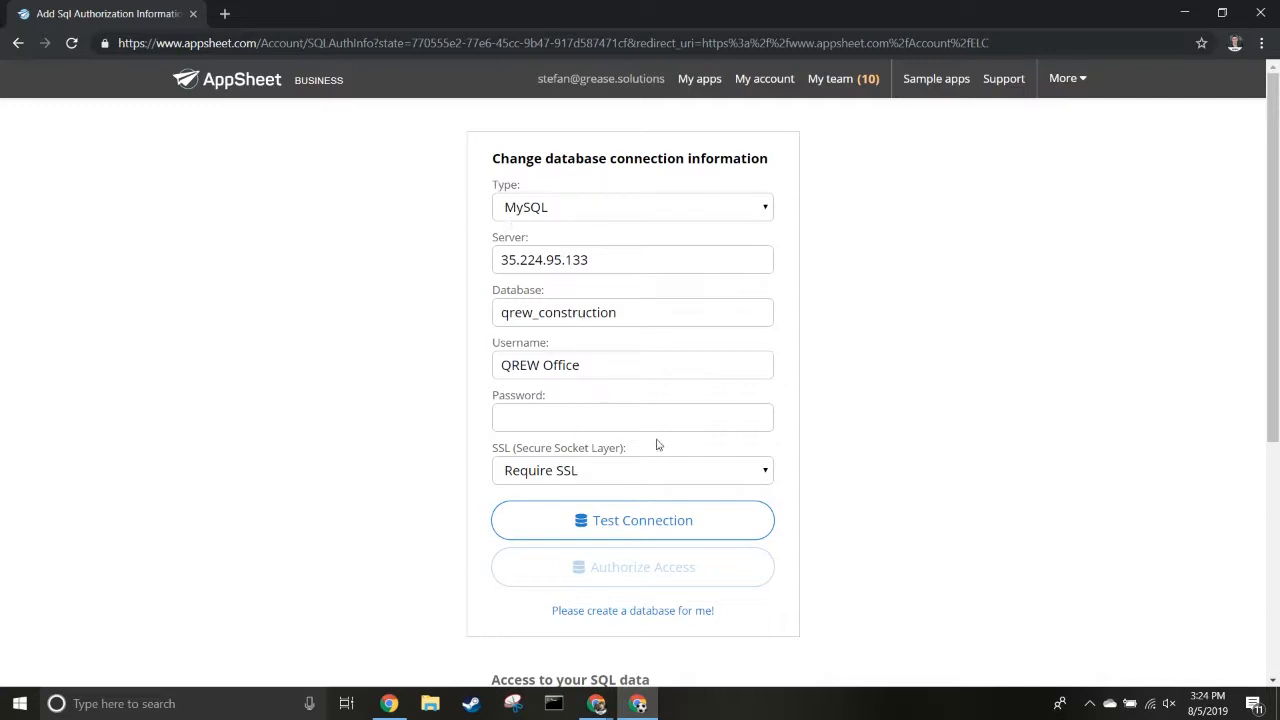
left_click(632, 207)
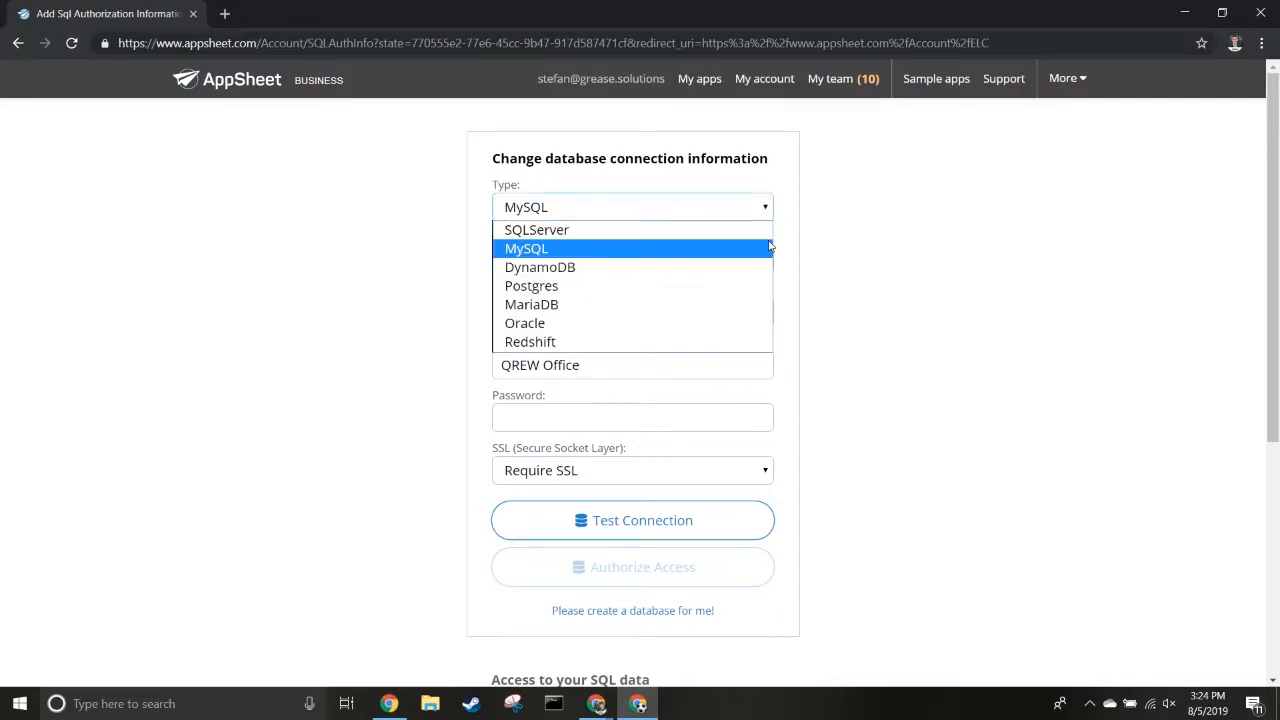
mouse_move(720, 247)
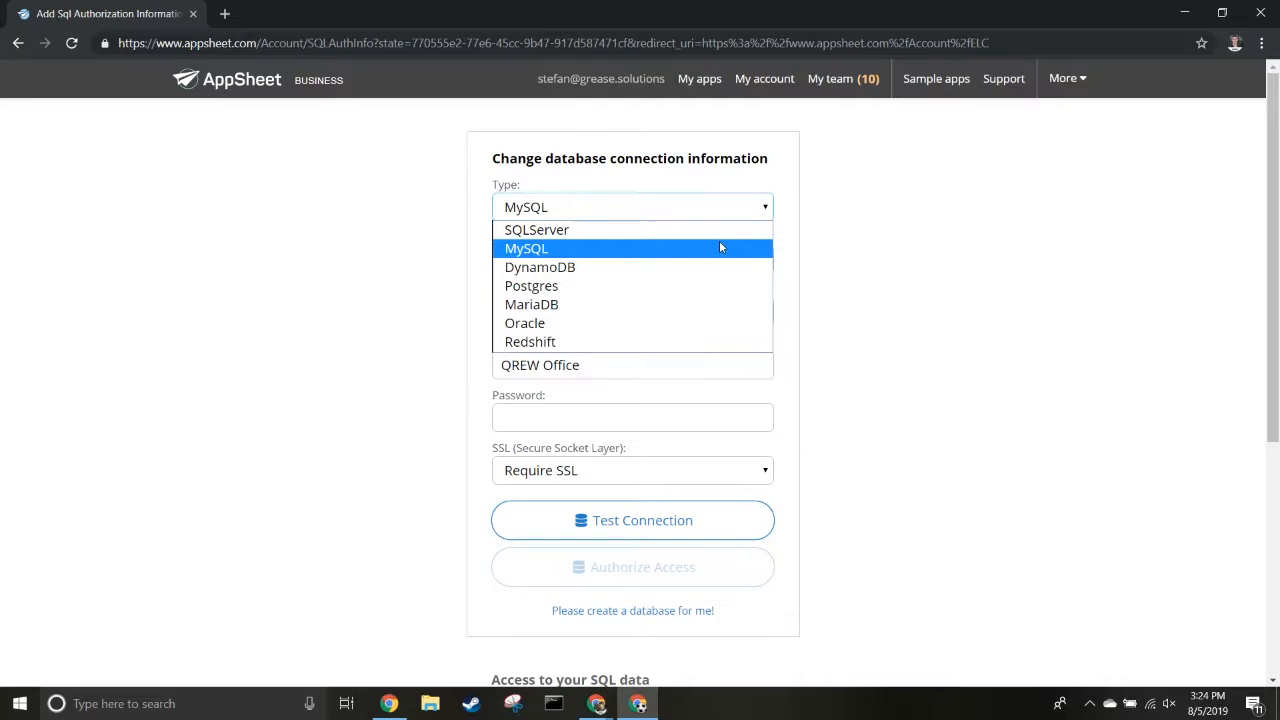
left_click(526, 248)
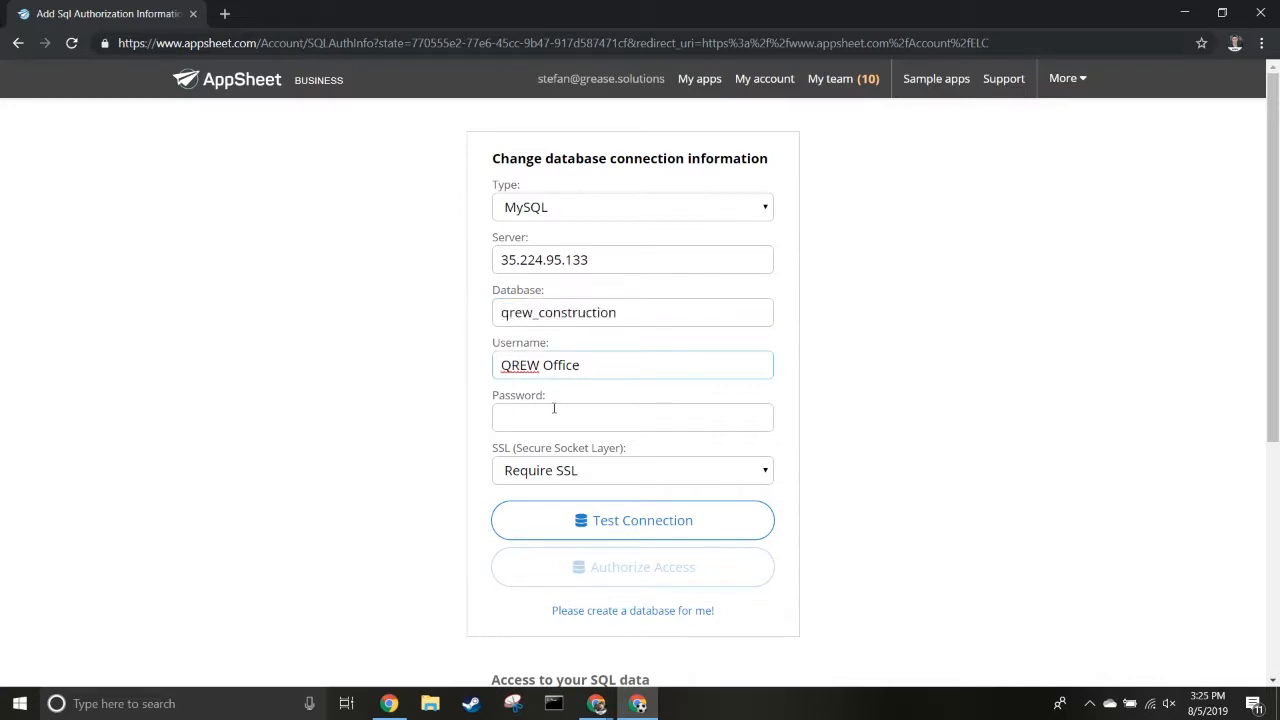
- Enter the database password, set SSL to Don't require SSL, and test the connection
left_click(632, 417)
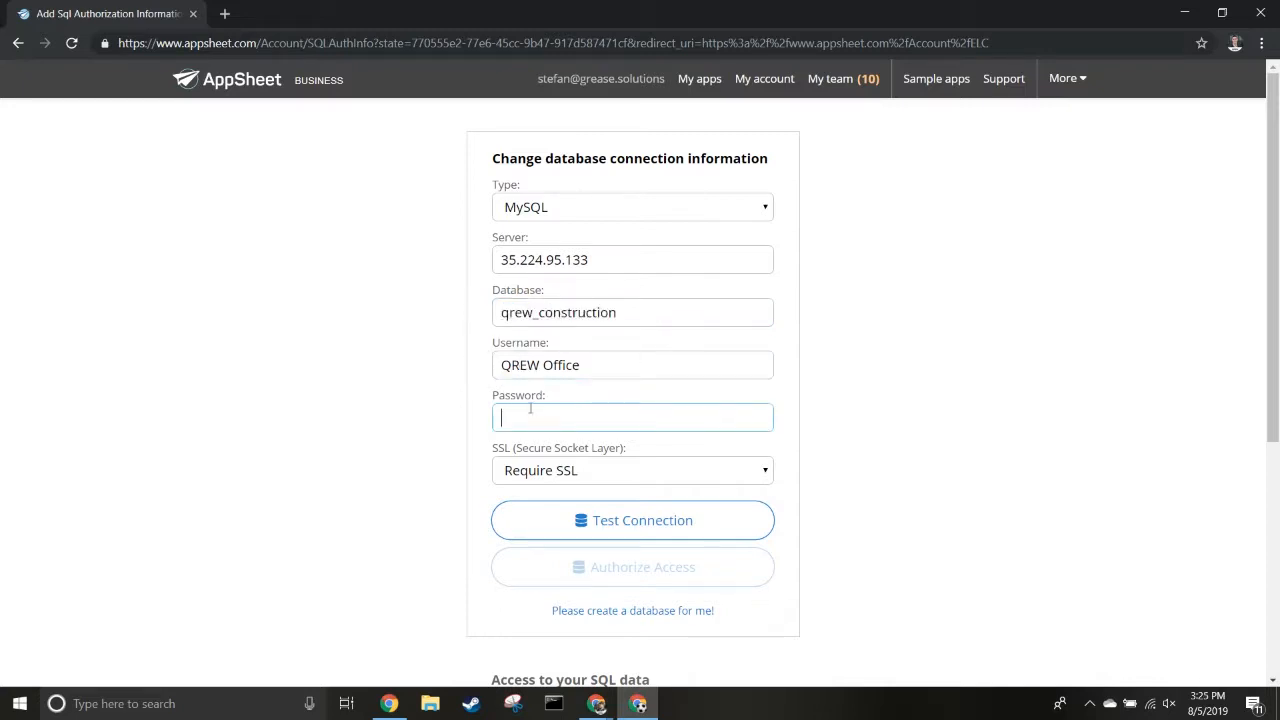
type("••••")
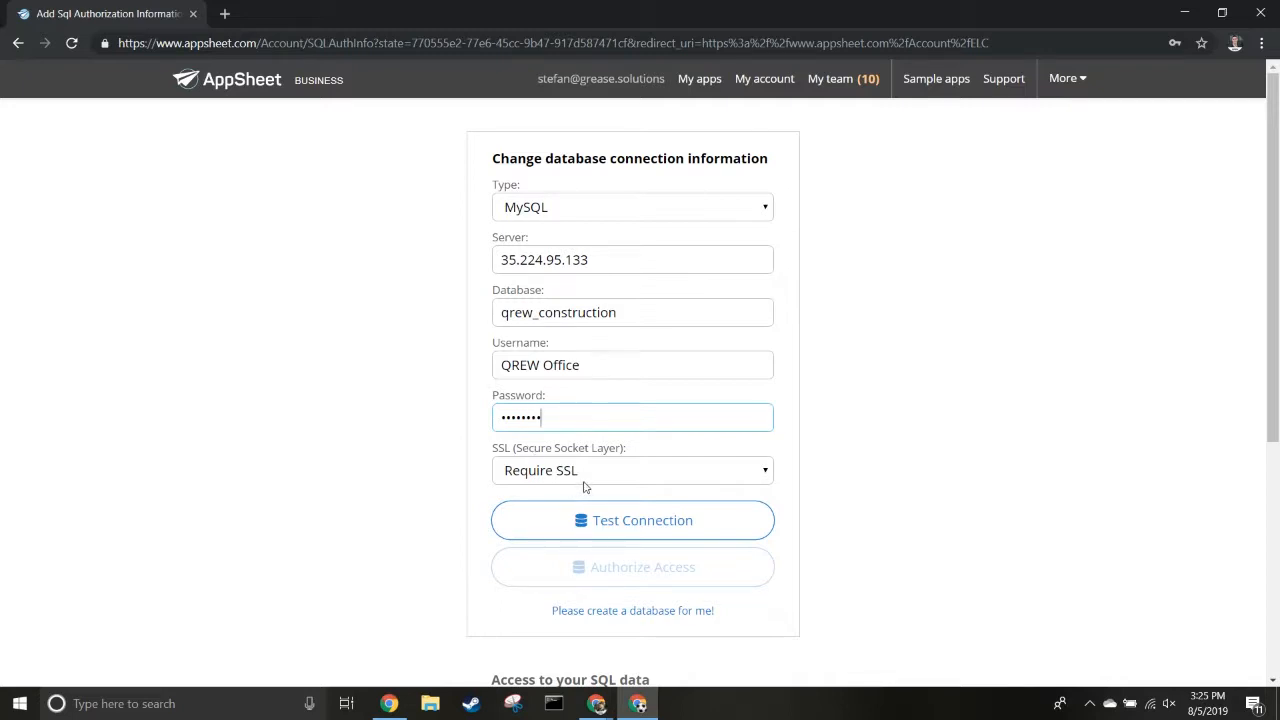
left_click(632, 470)
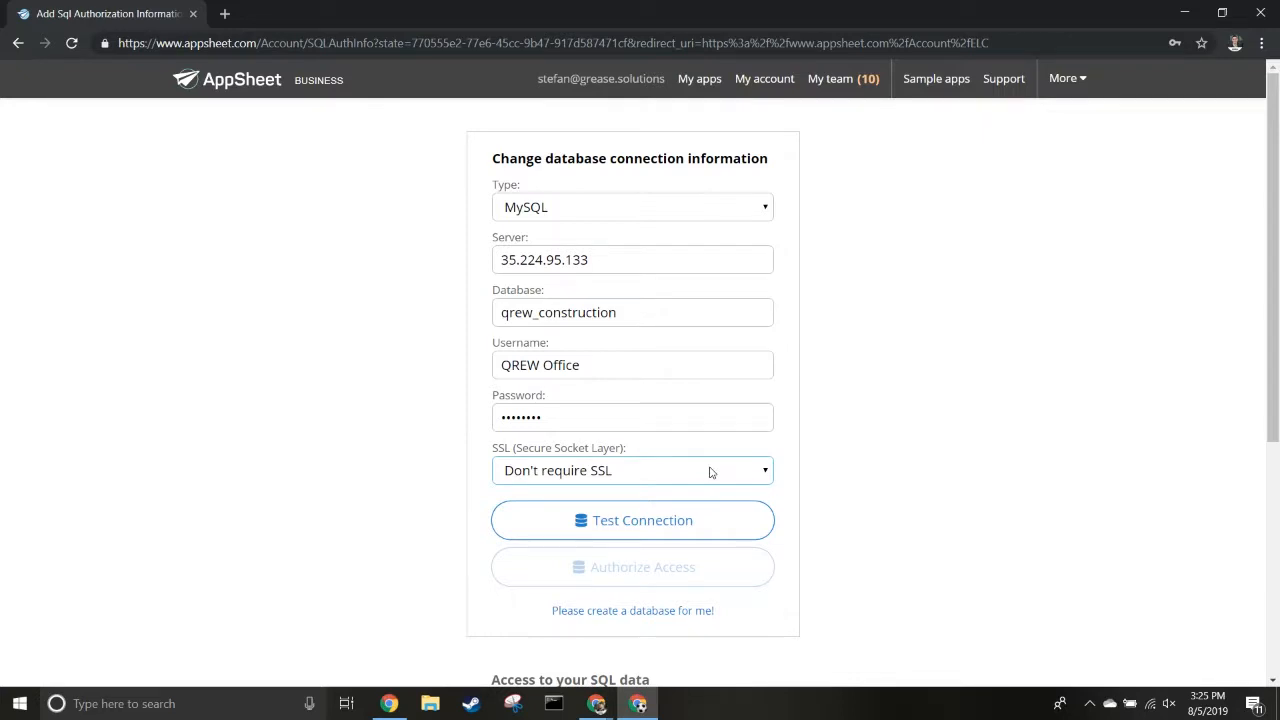
left_click(632, 520)
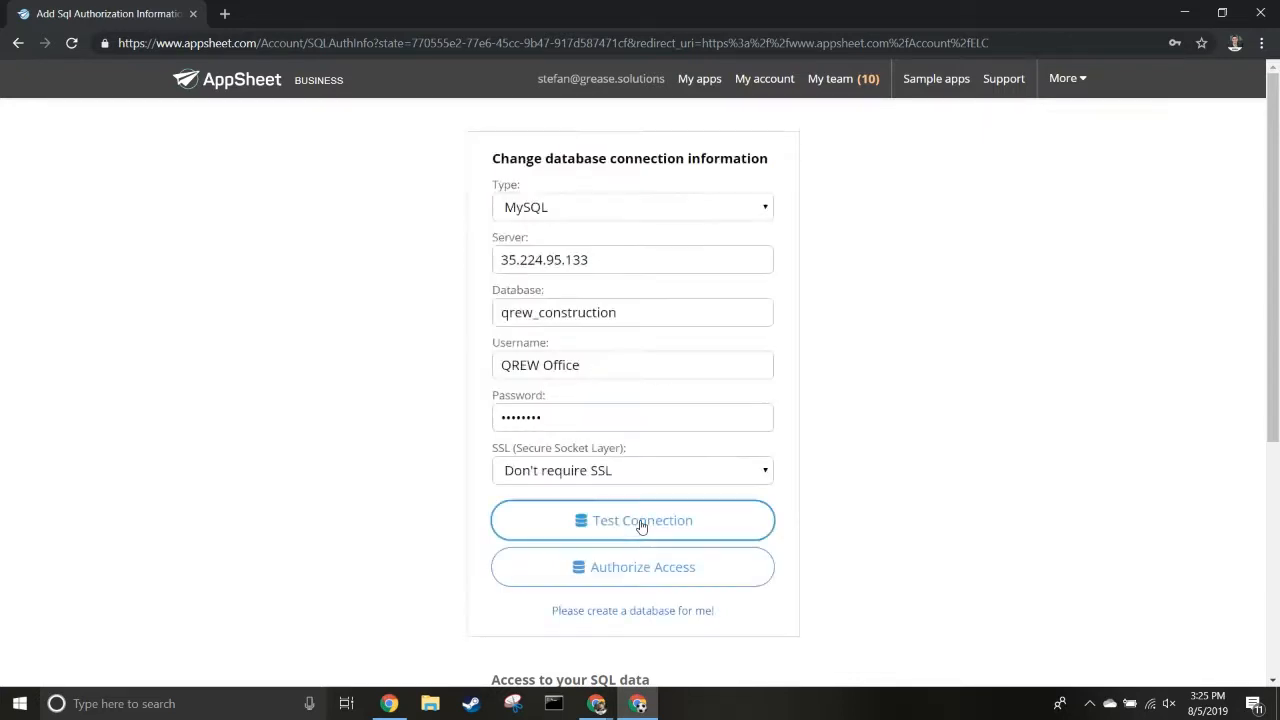
mouse_move(371, 316)
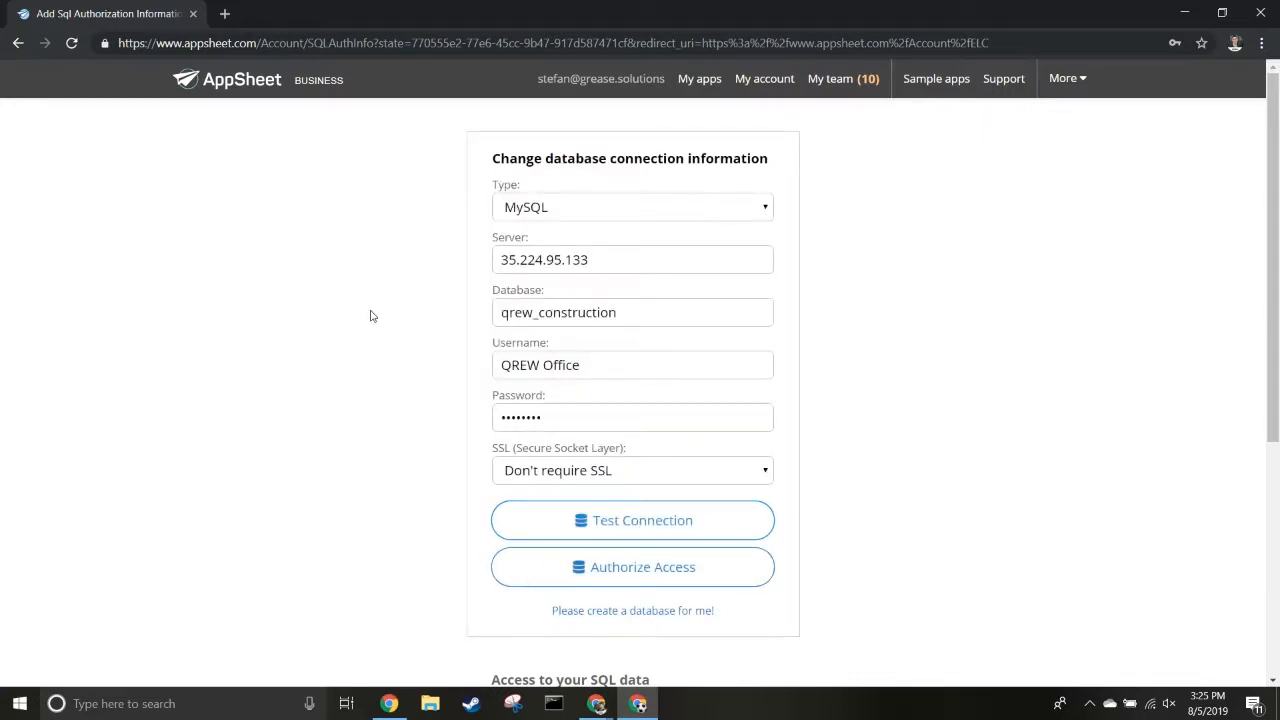
mouse_move(676, 484)
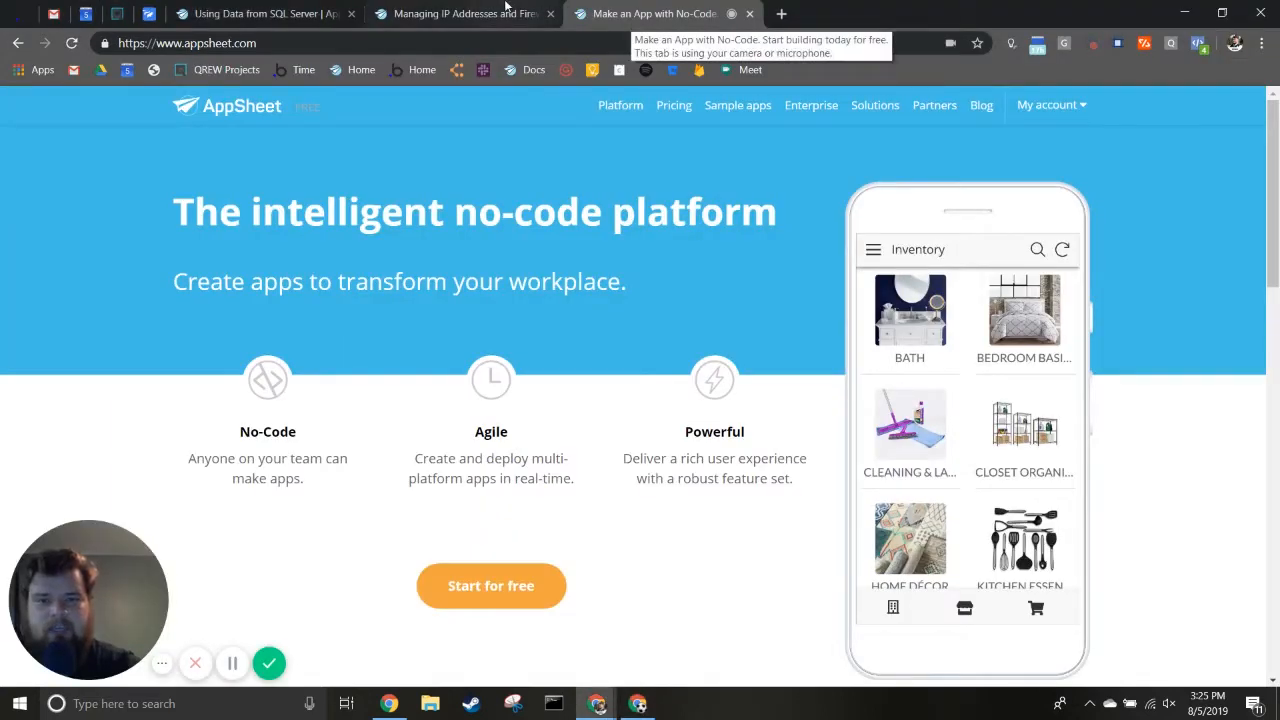
left_click(460, 14)
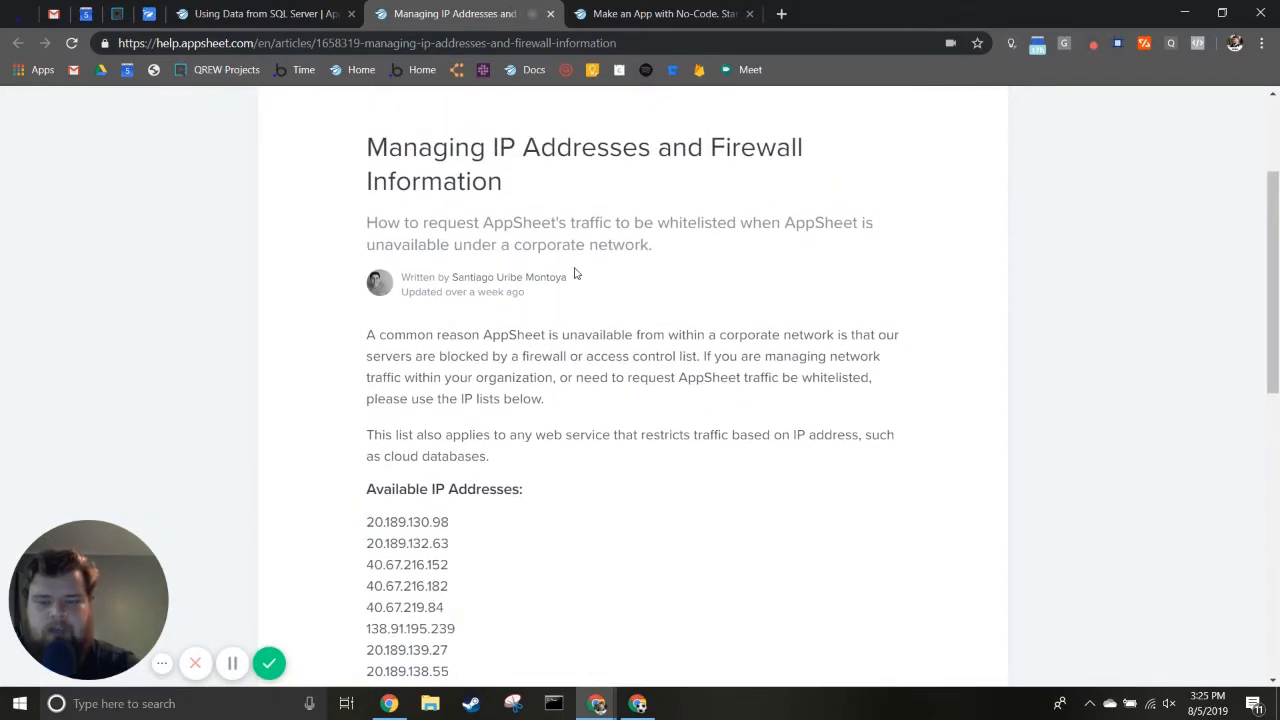
- Look over the IP address list in the Managing IP Addresses help article
scroll("down", 3)
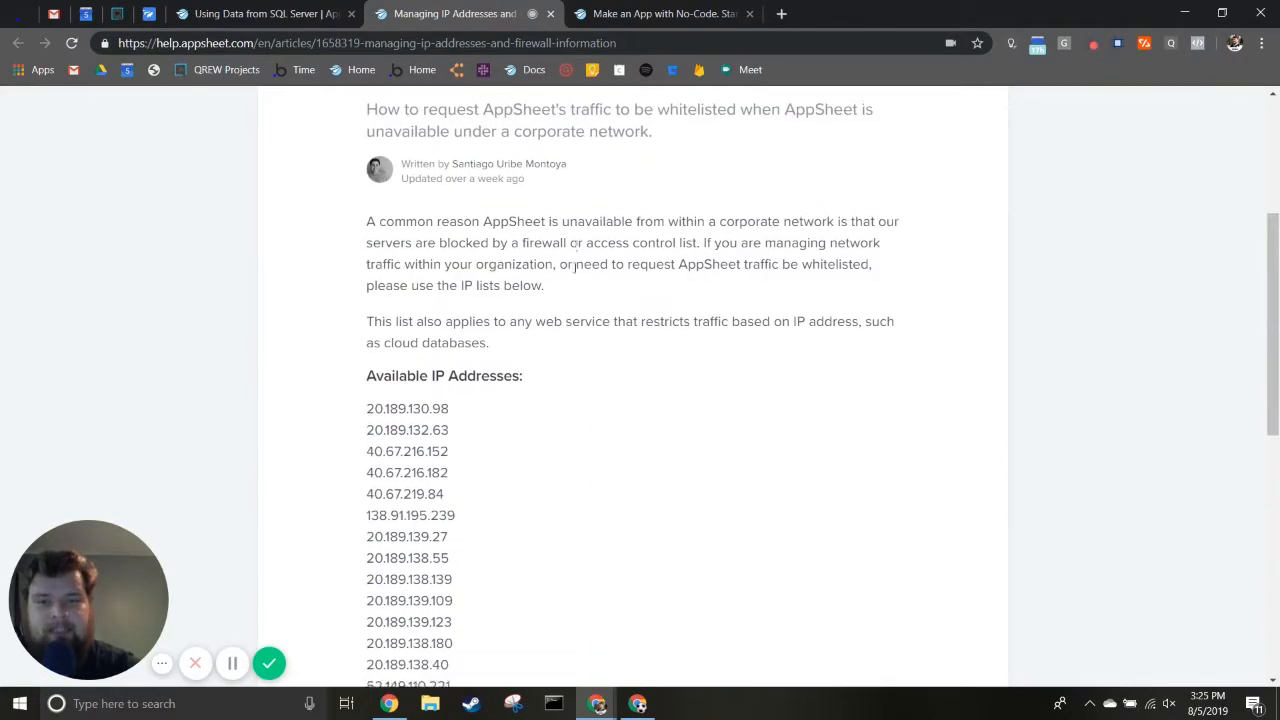
scroll("down", 3)
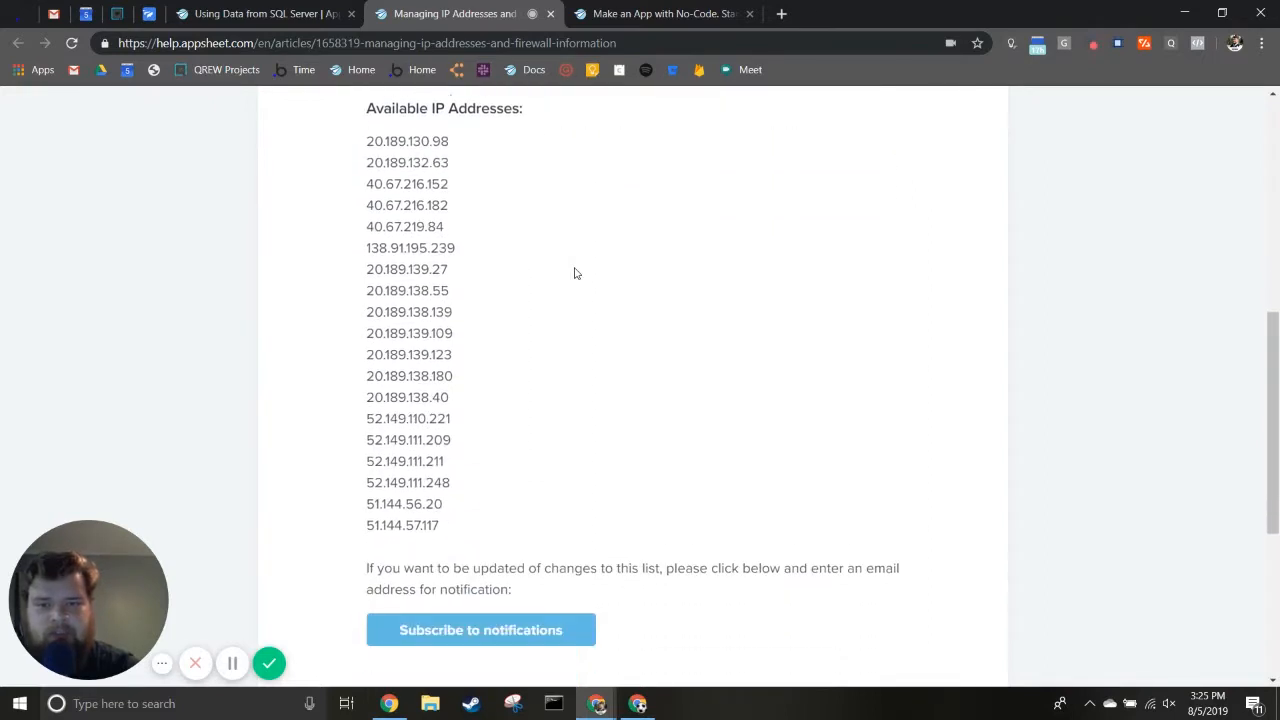
scroll("up", 3)
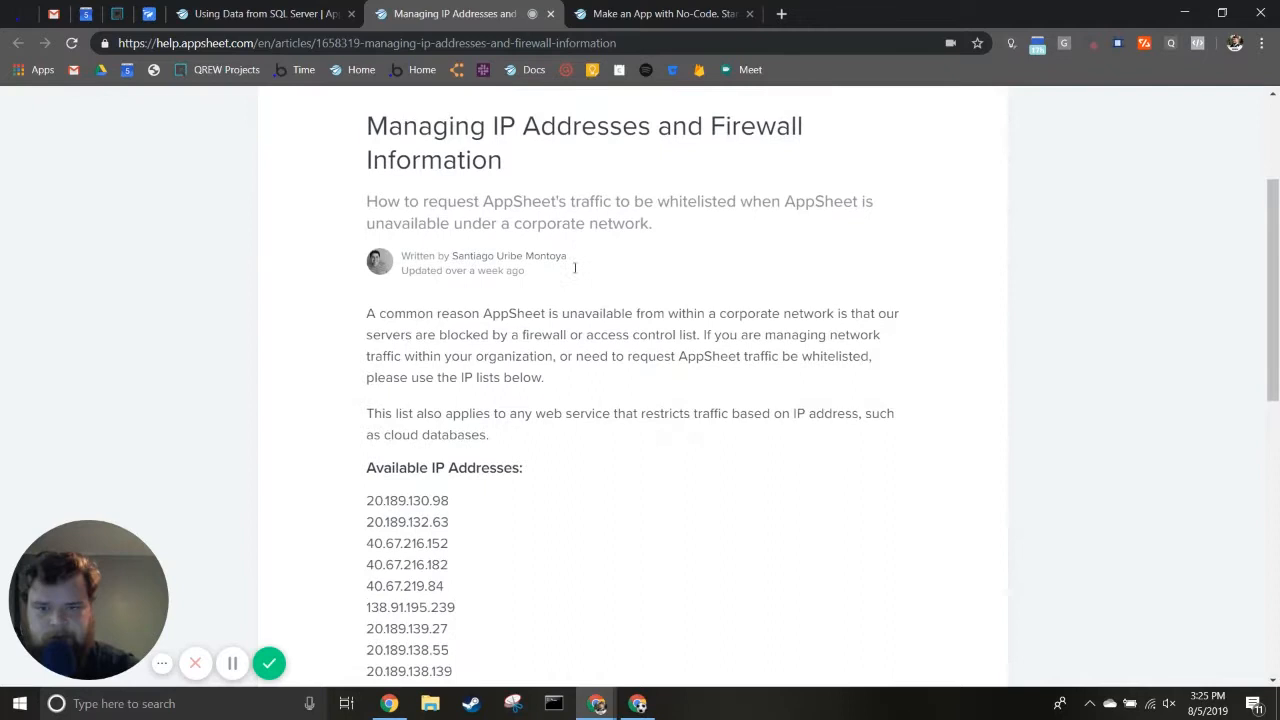
scroll("down", 3)
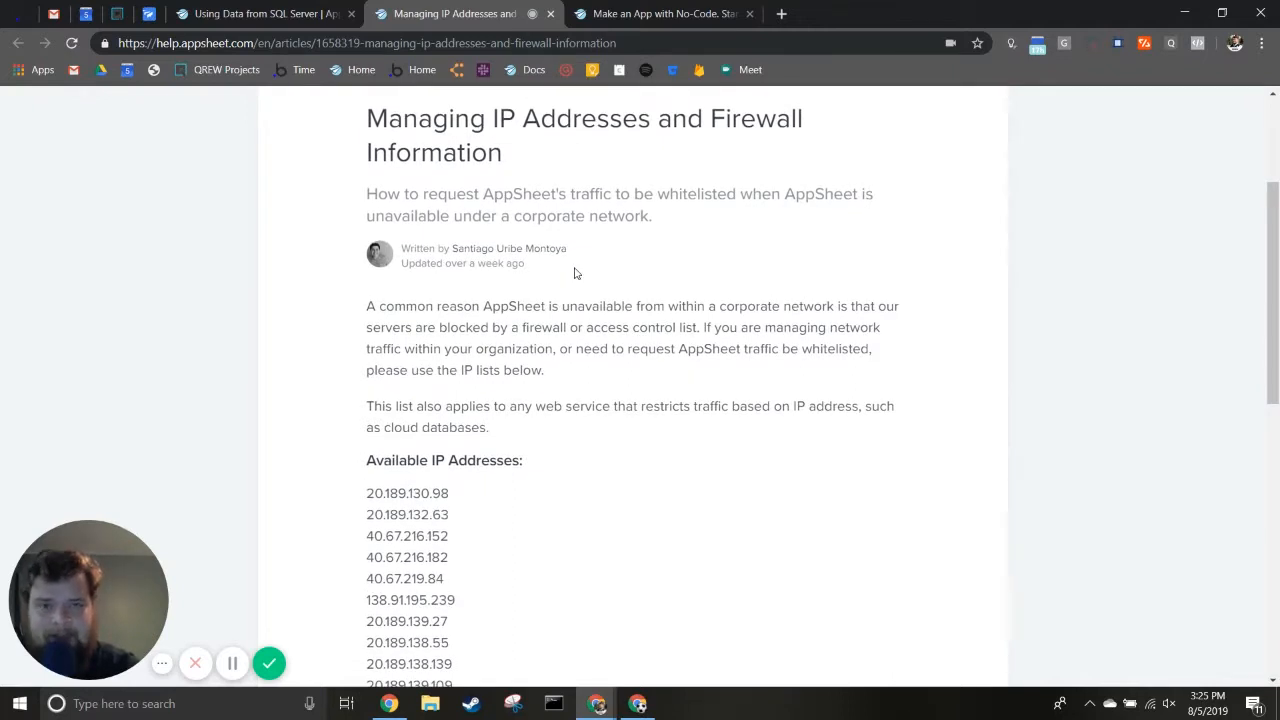
scroll("down", 3)
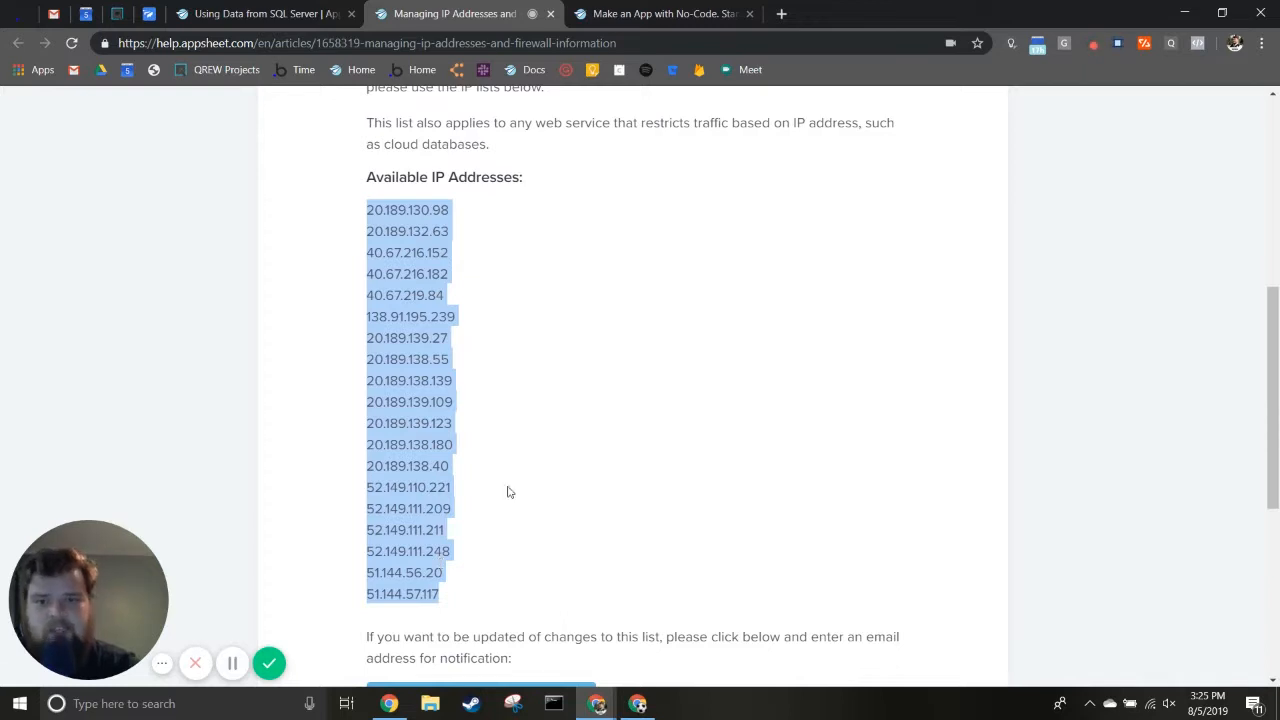
mouse_move(424, 656)
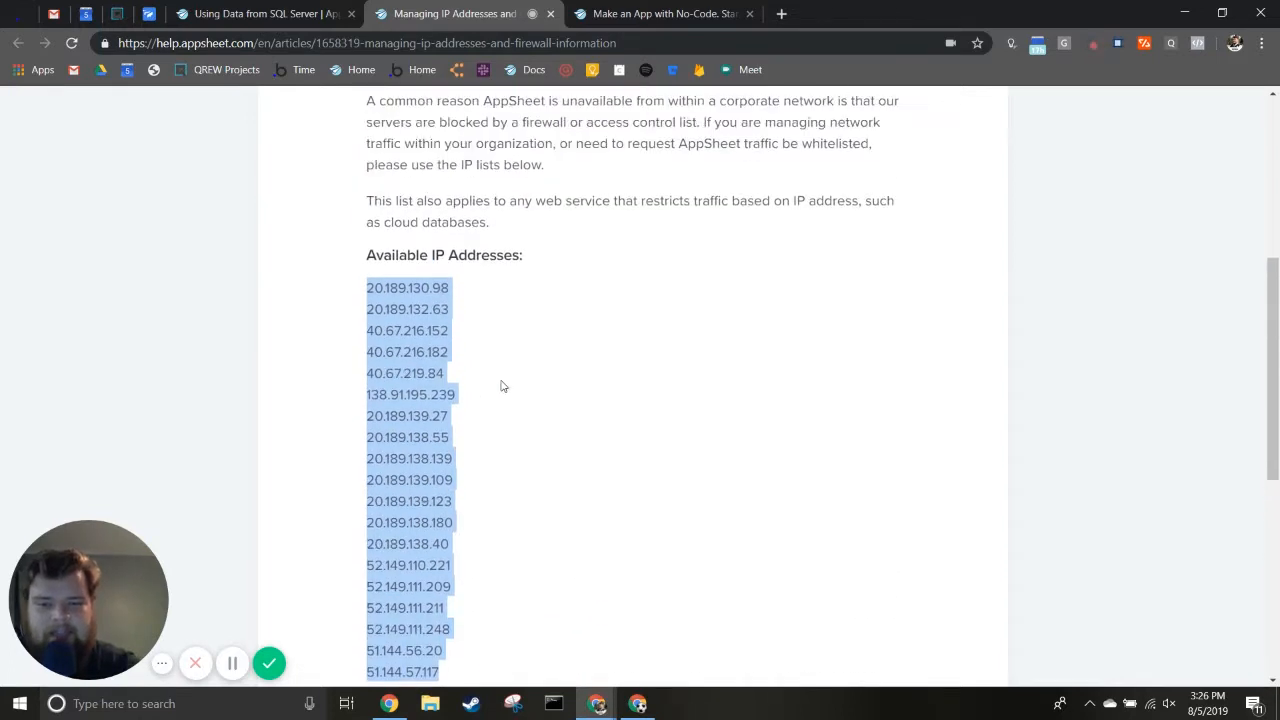
scroll("down", 3)
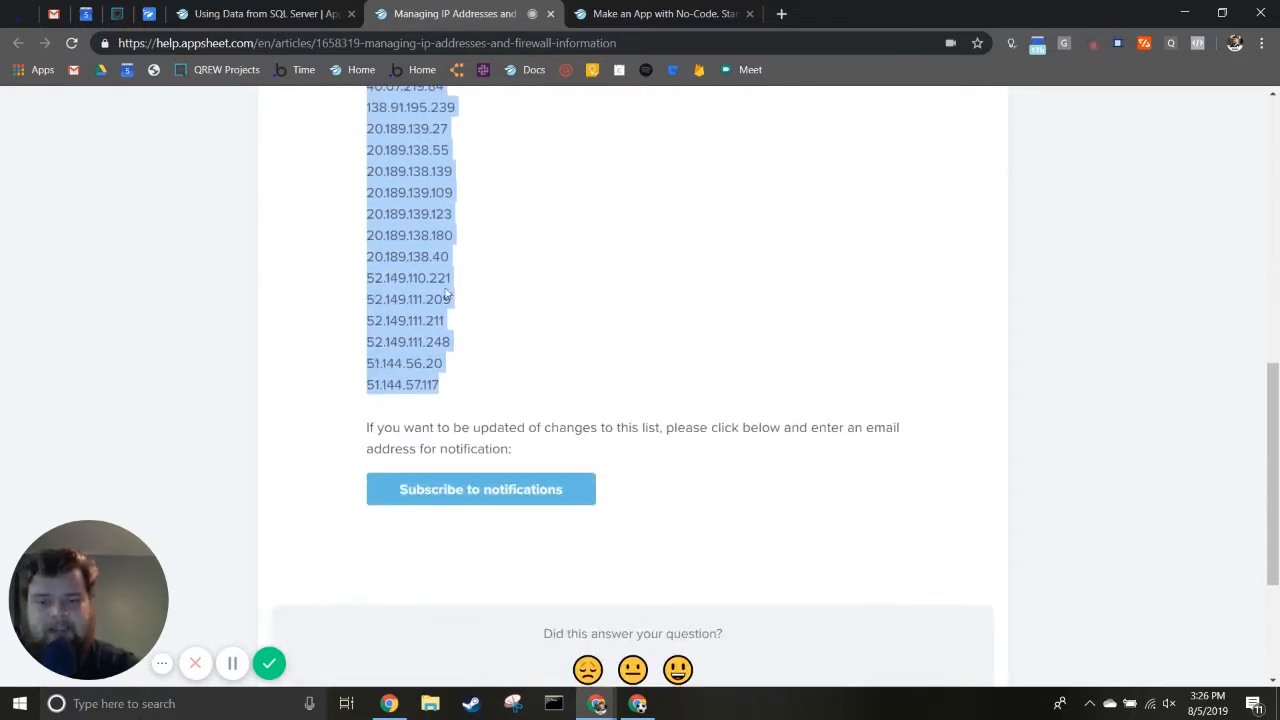
left_click(343, 425)
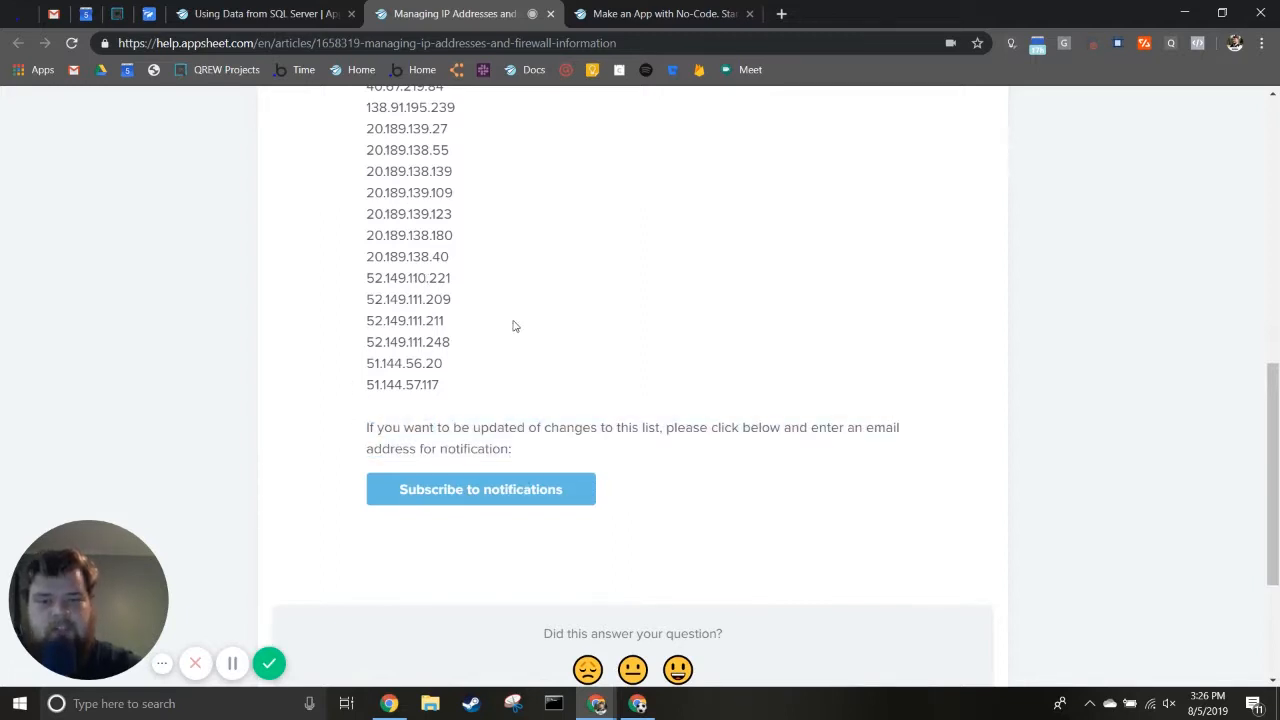
scroll("up", 3)
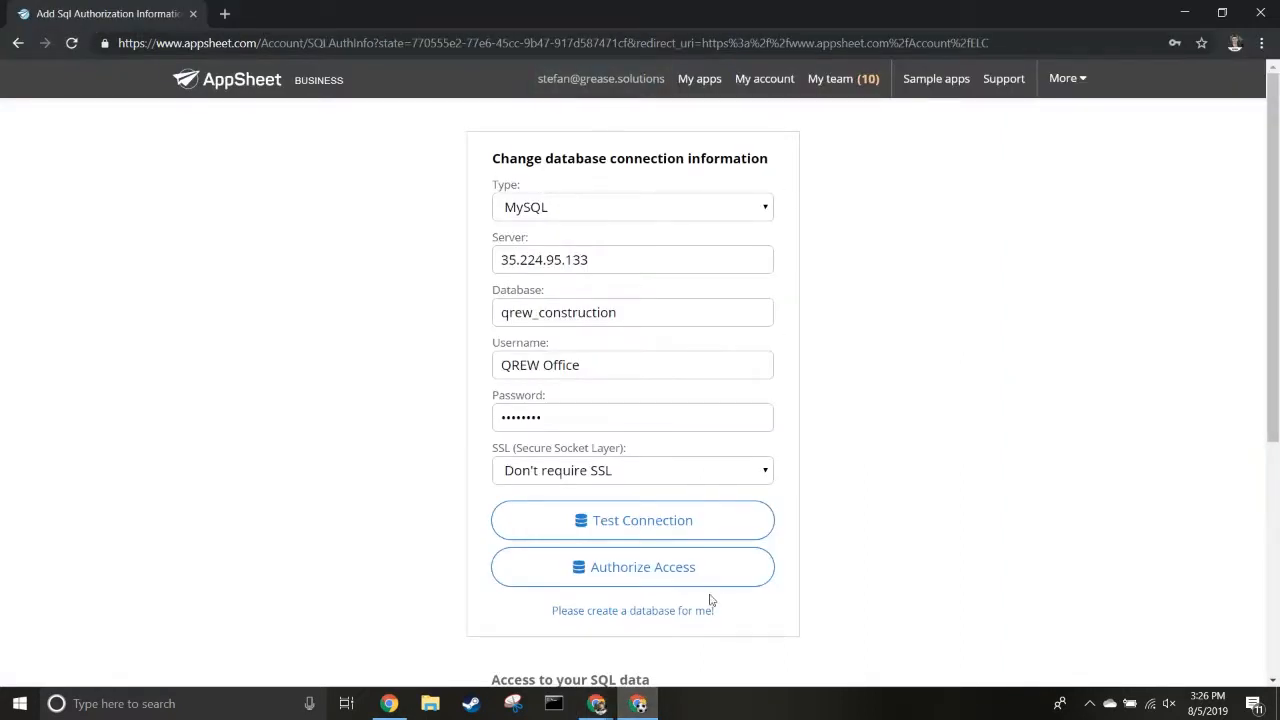
- Authorize access to the MySQL database and dismiss the save-password prompt
left_click(632, 567)
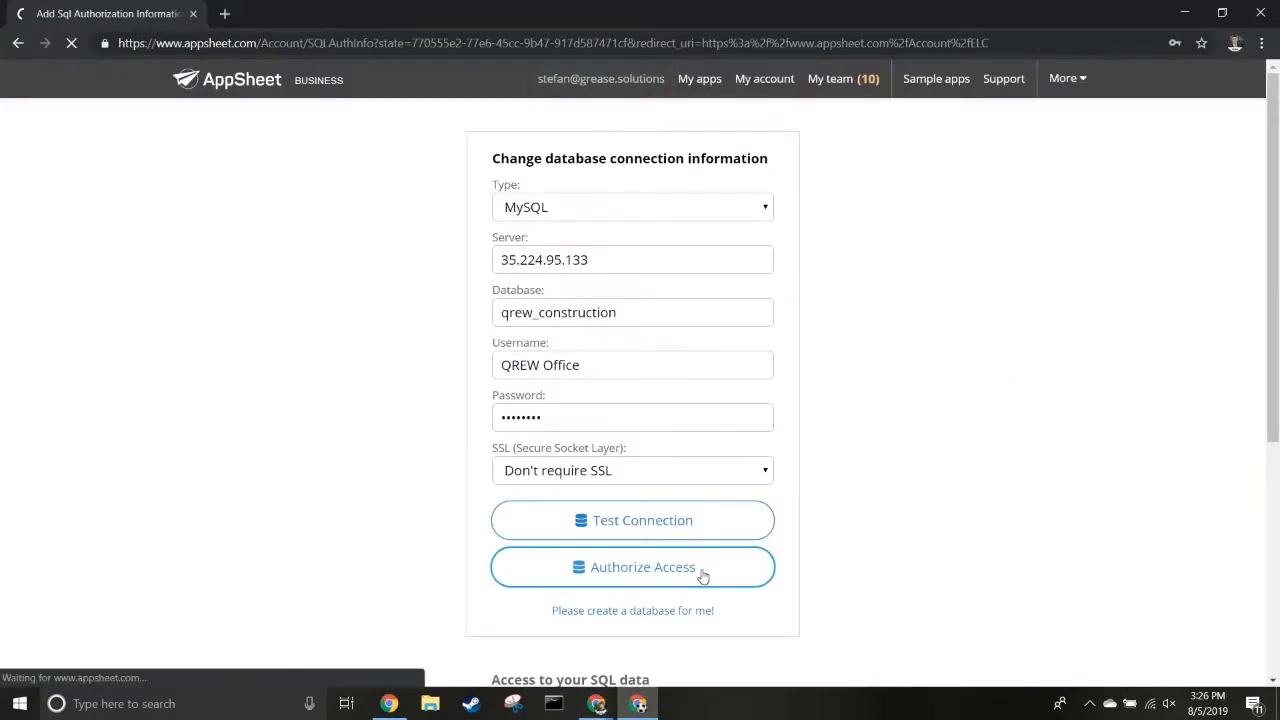
left_click(632, 567)
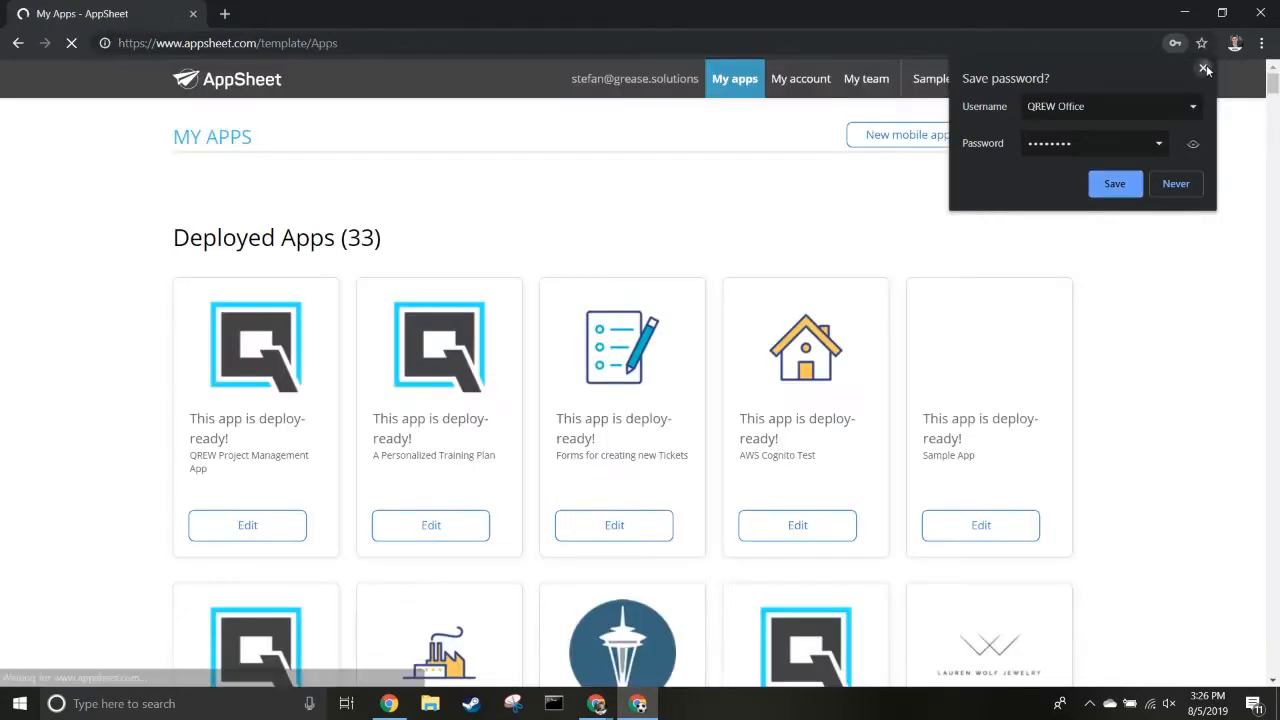
left_click(1206, 70)
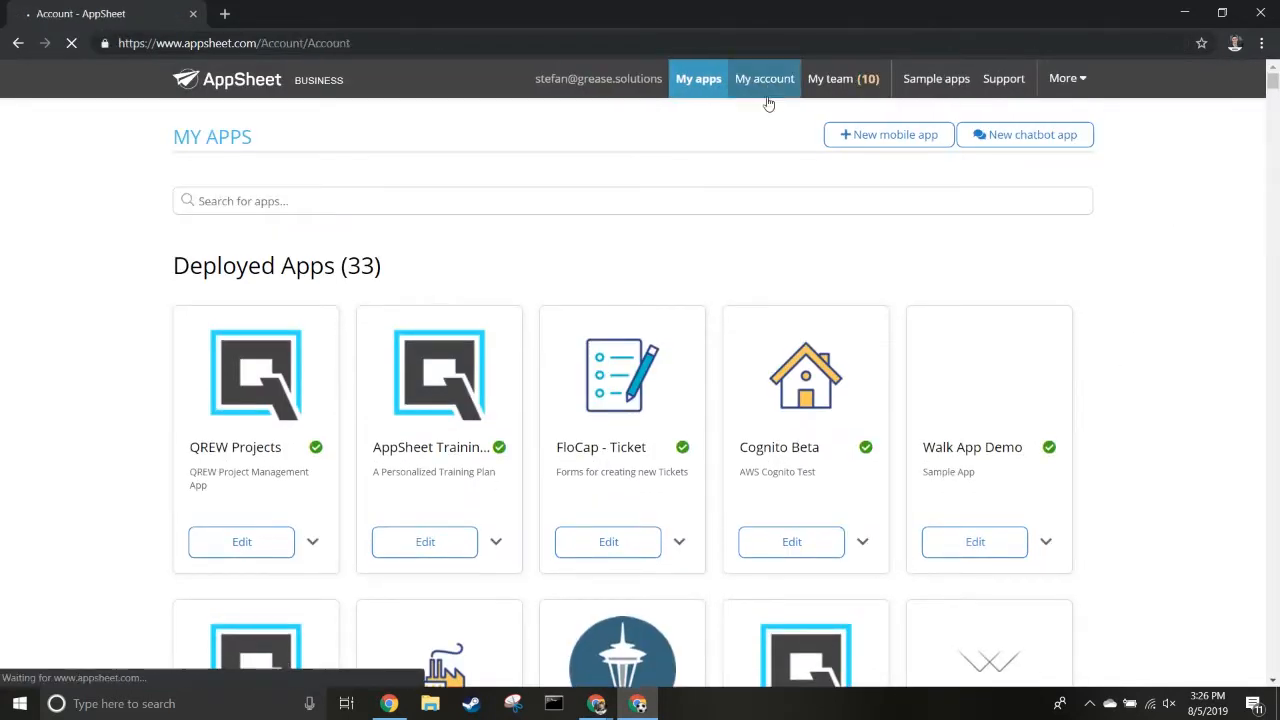
- Scroll My account's Sources list to find QREW_Construction
left_click(764, 78)
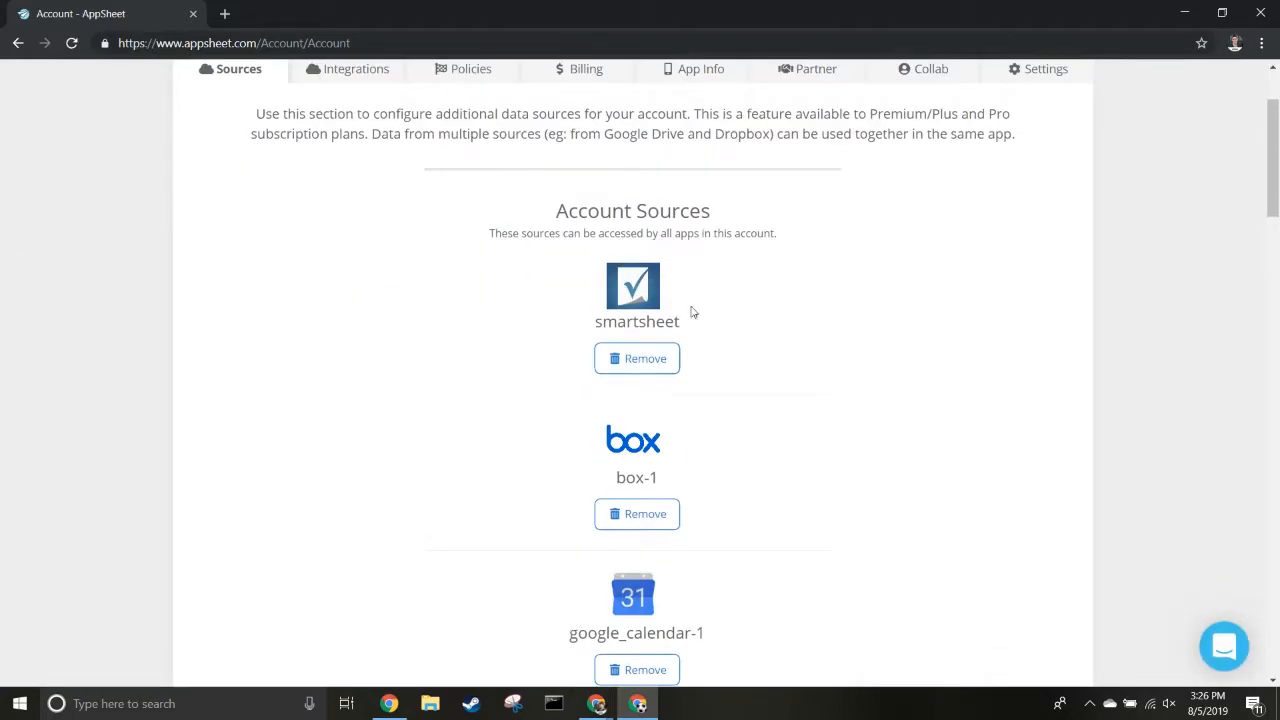
scroll("down", 3)
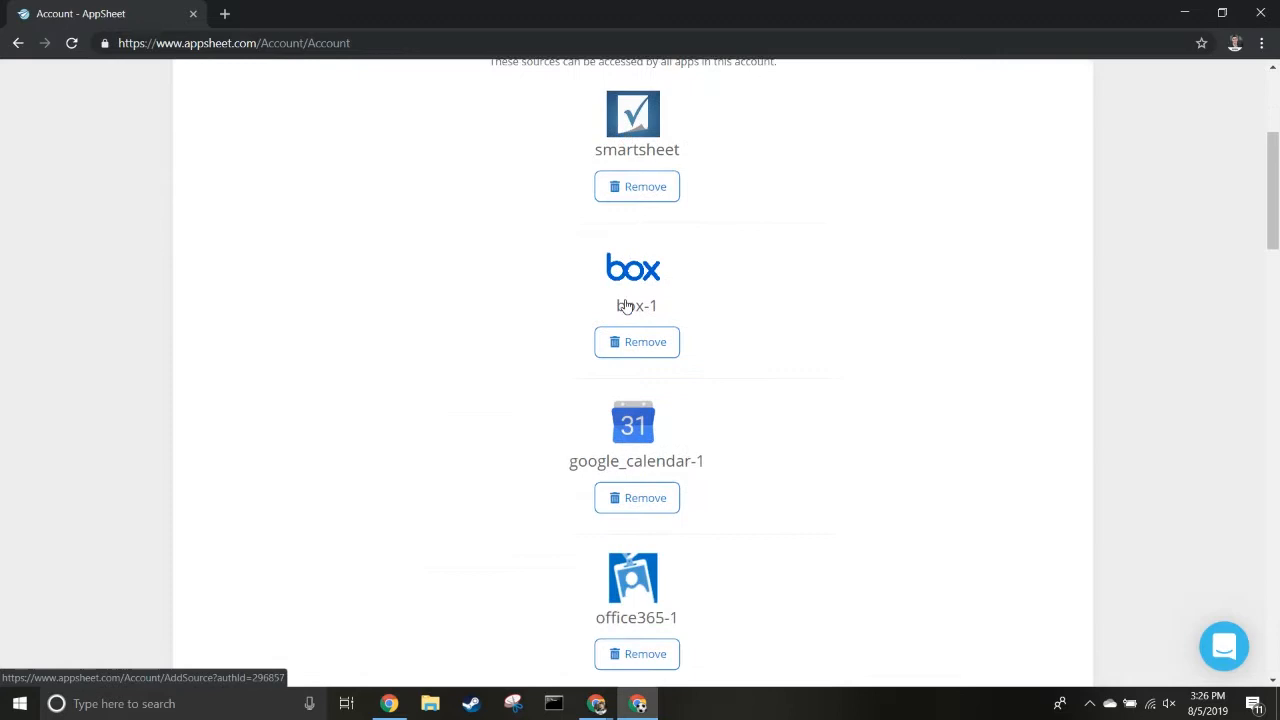
scroll("down", 3)
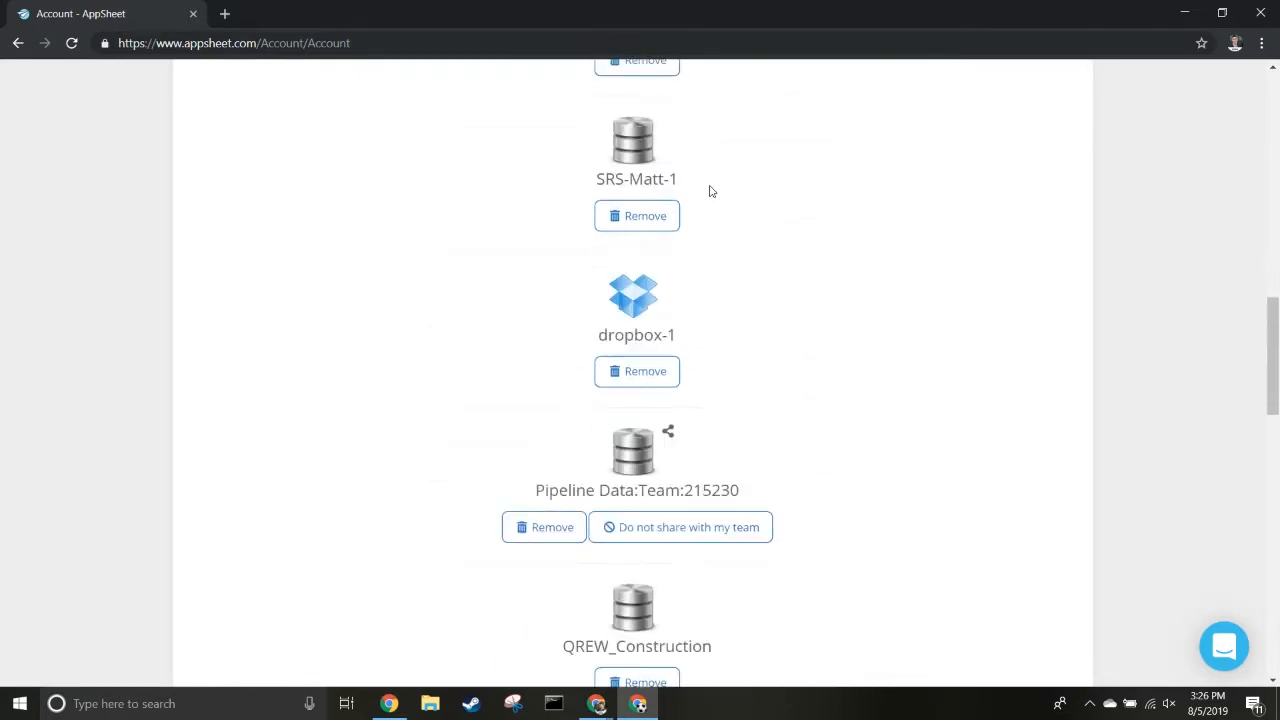
scroll("down", 3)
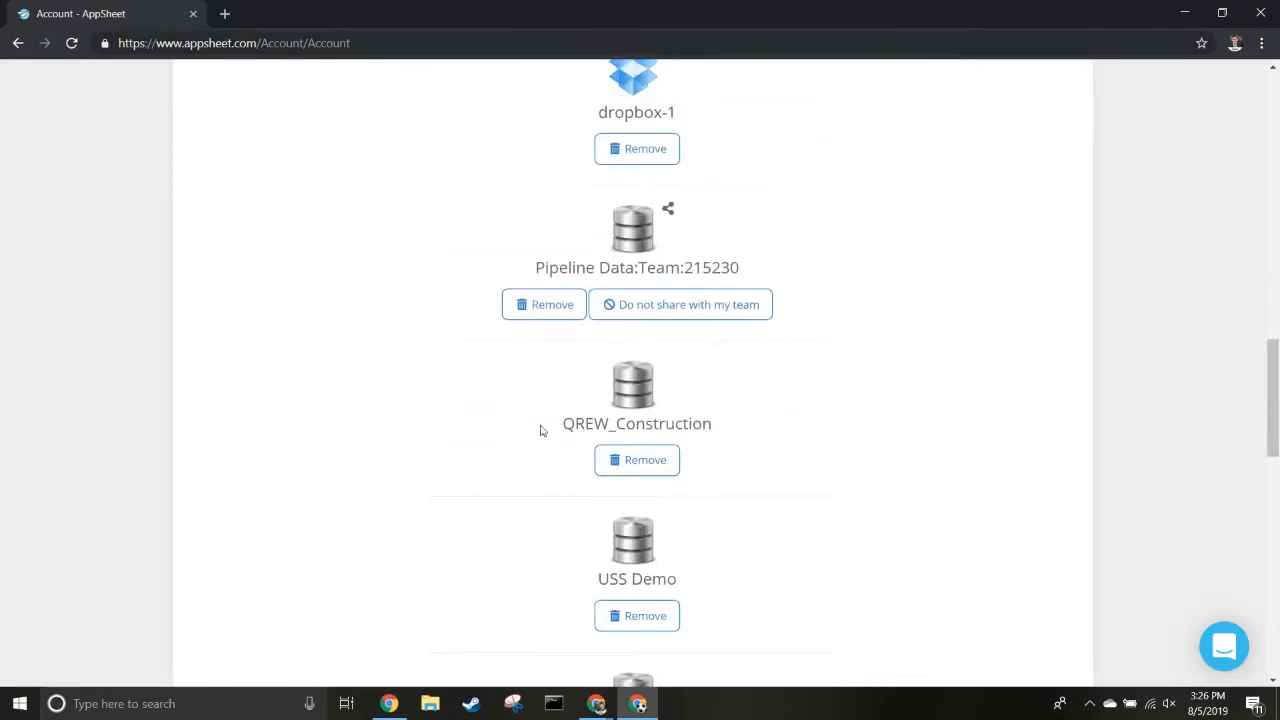
scroll("up", 3)
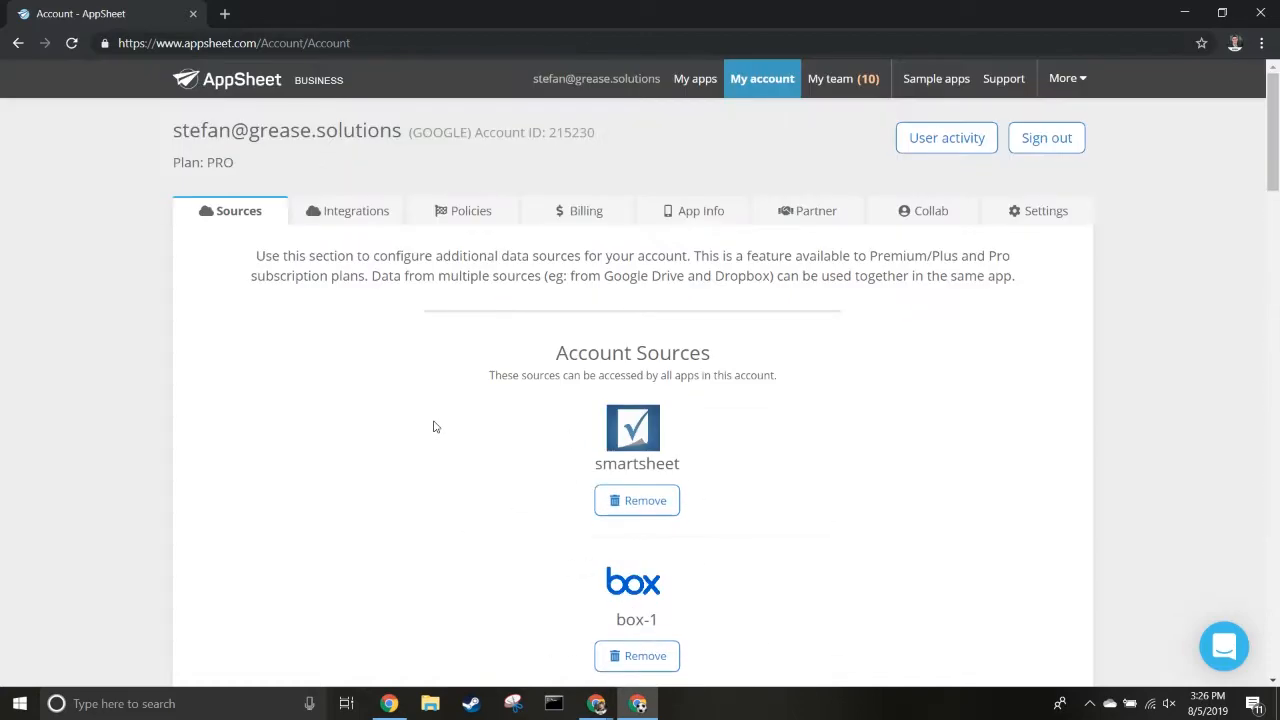
- Create a new mobile app from your own data with category Other
left_click(695, 79)
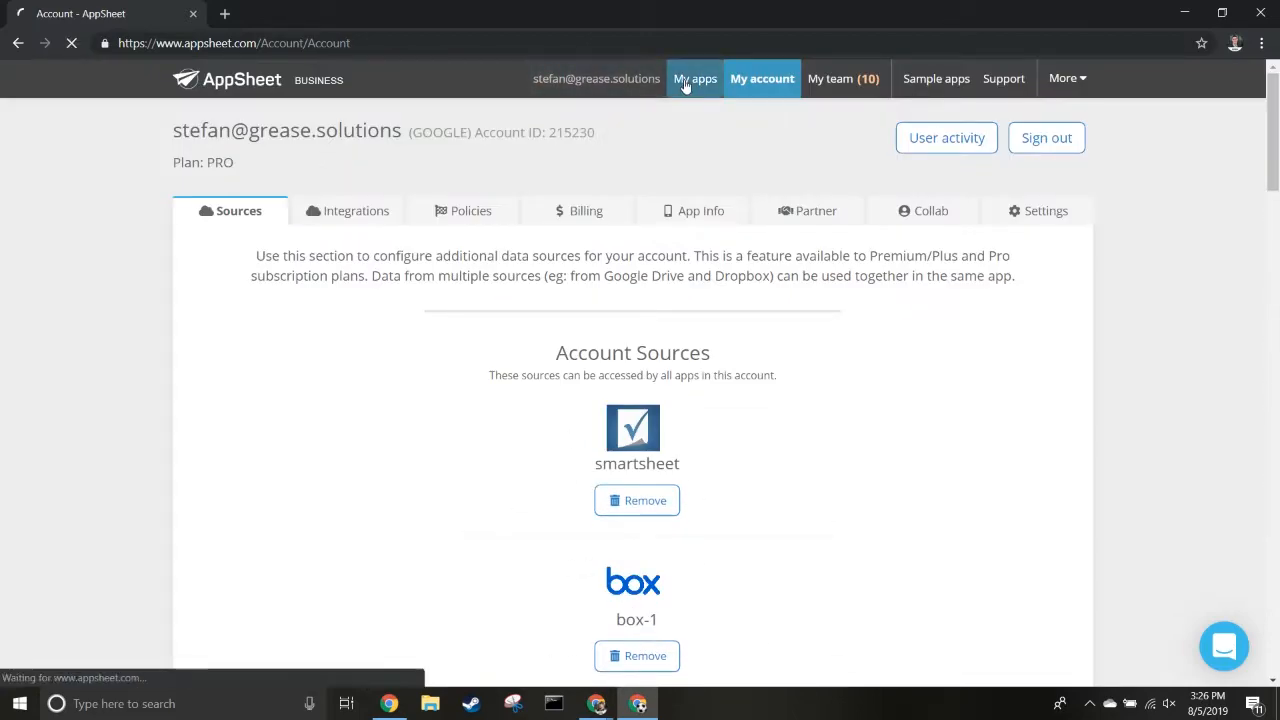
left_click(695, 78)
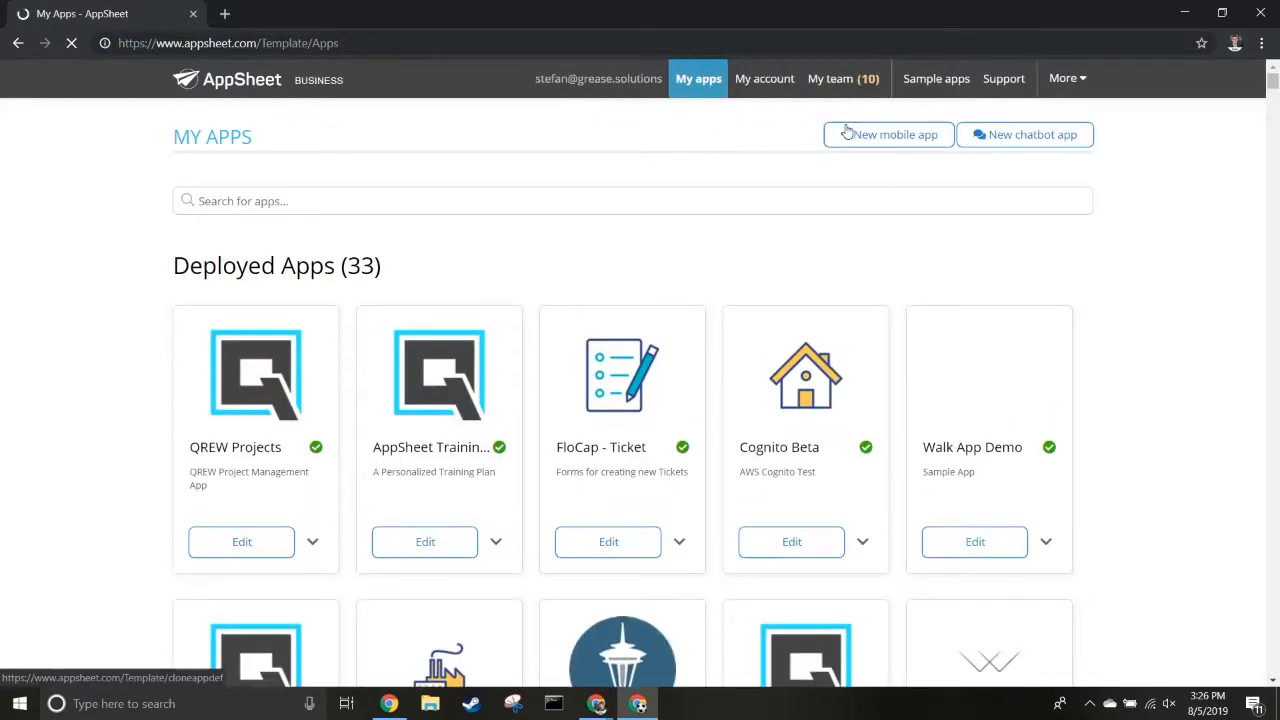
left_click(888, 134)
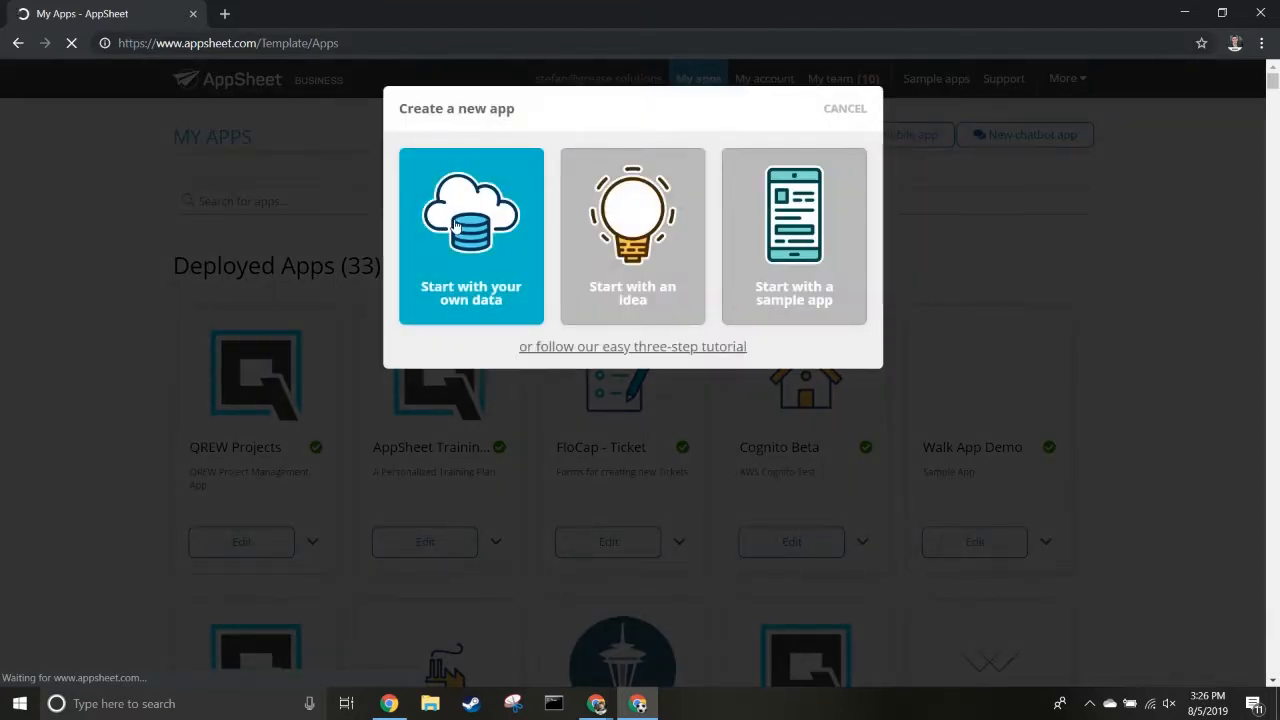
left_click(471, 235)
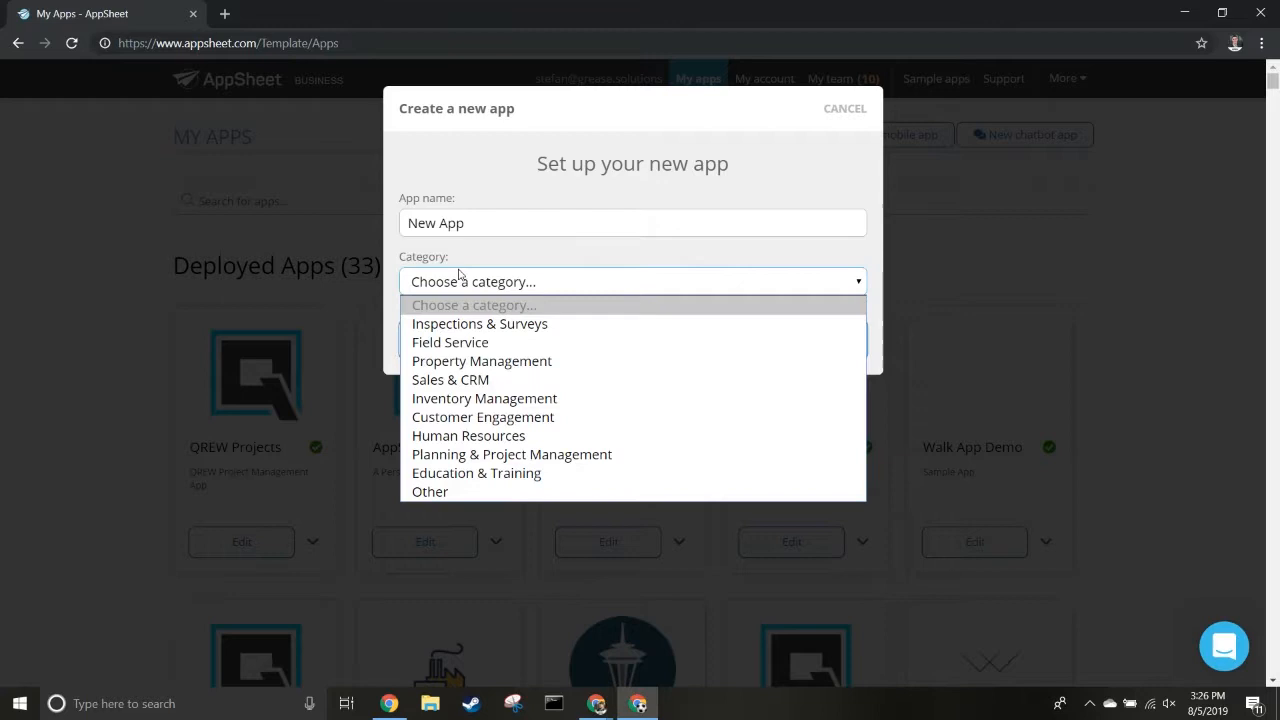
mouse_move(468, 435)
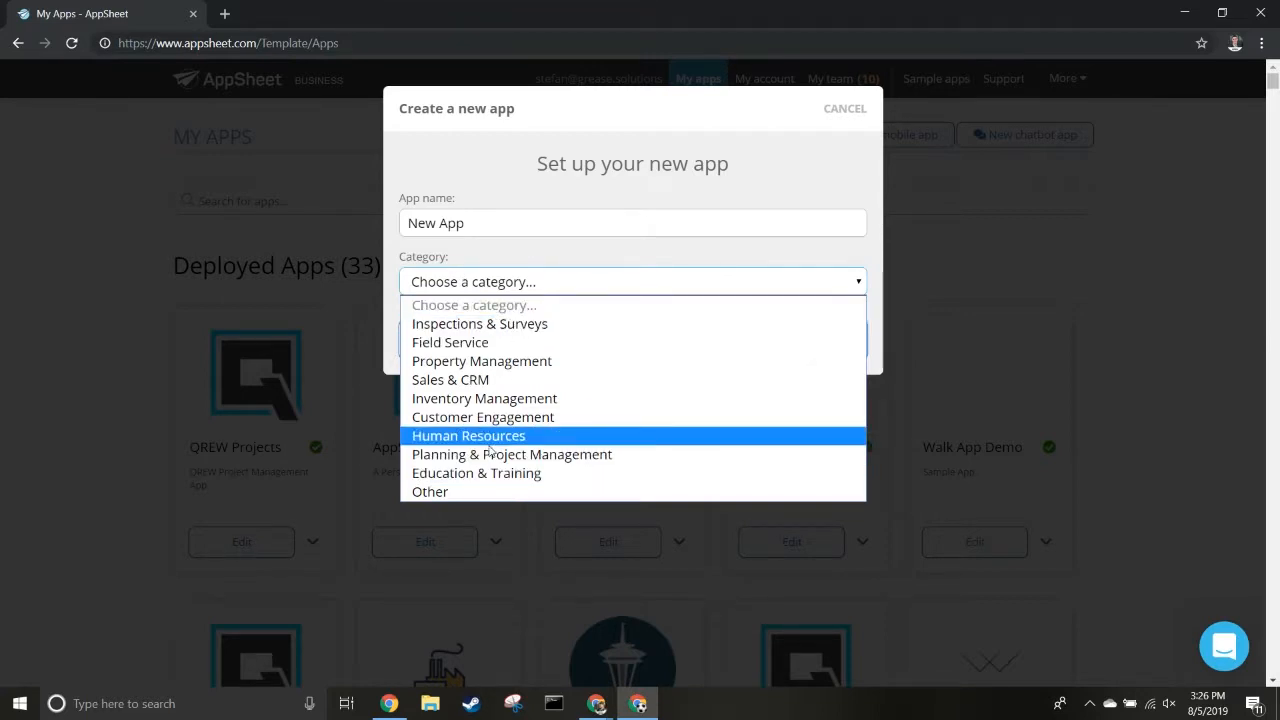
mouse_move(575, 323)
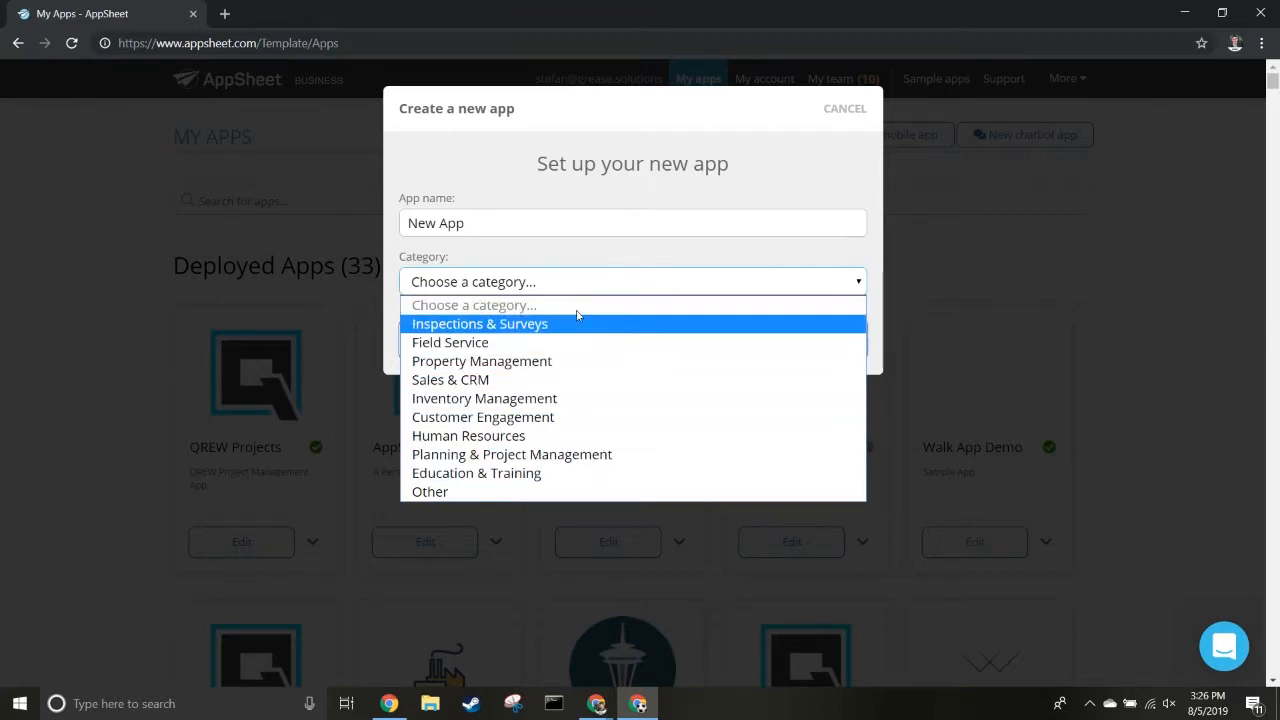
mouse_move(510, 491)
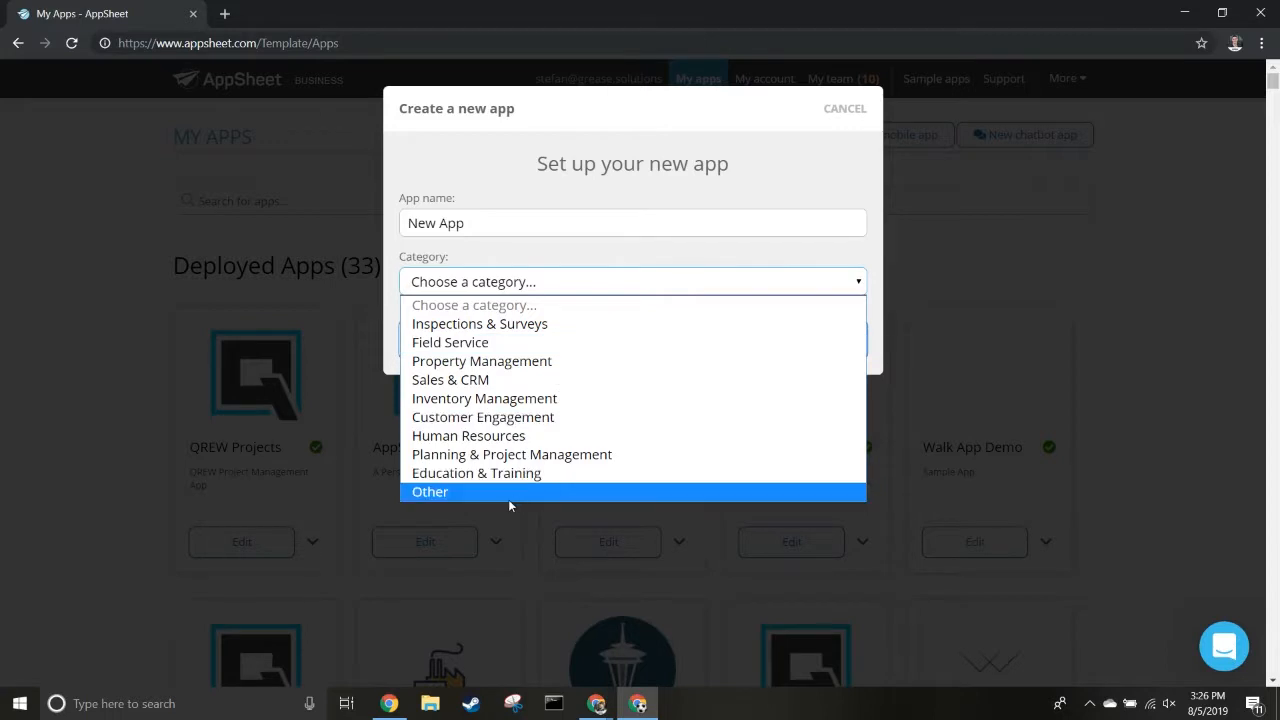
left_click(430, 491)
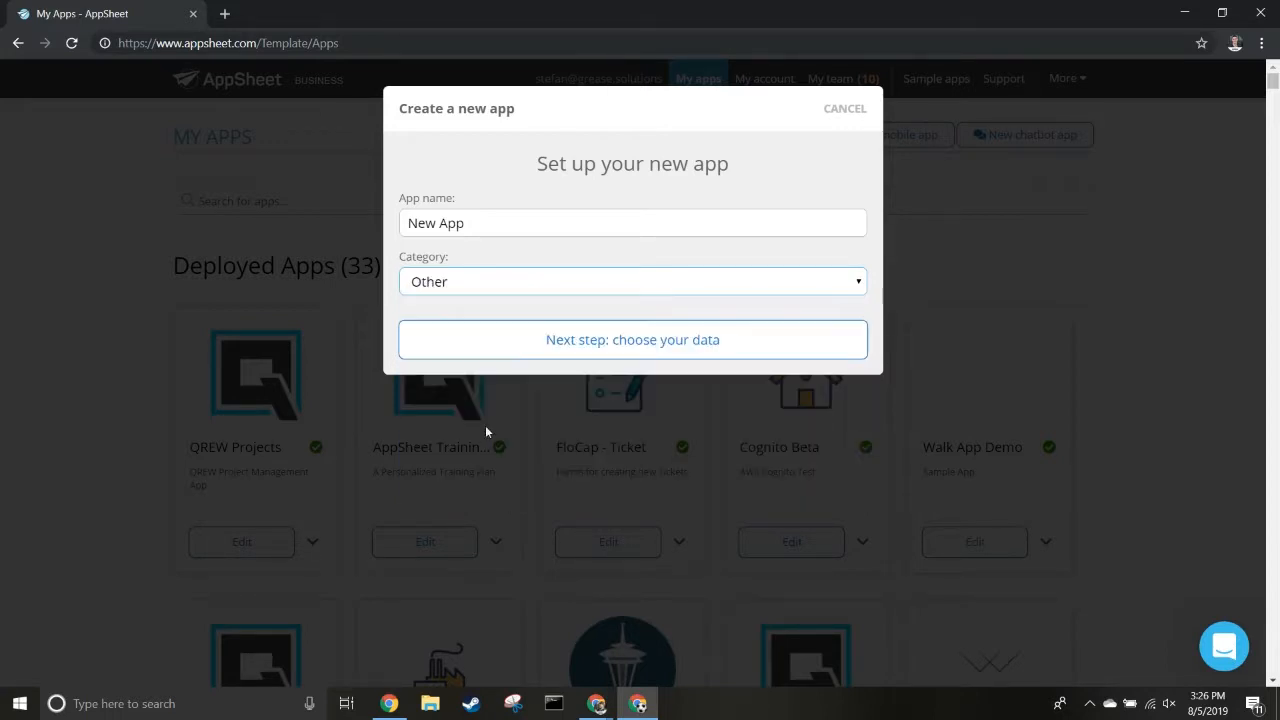
left_click(632, 339)
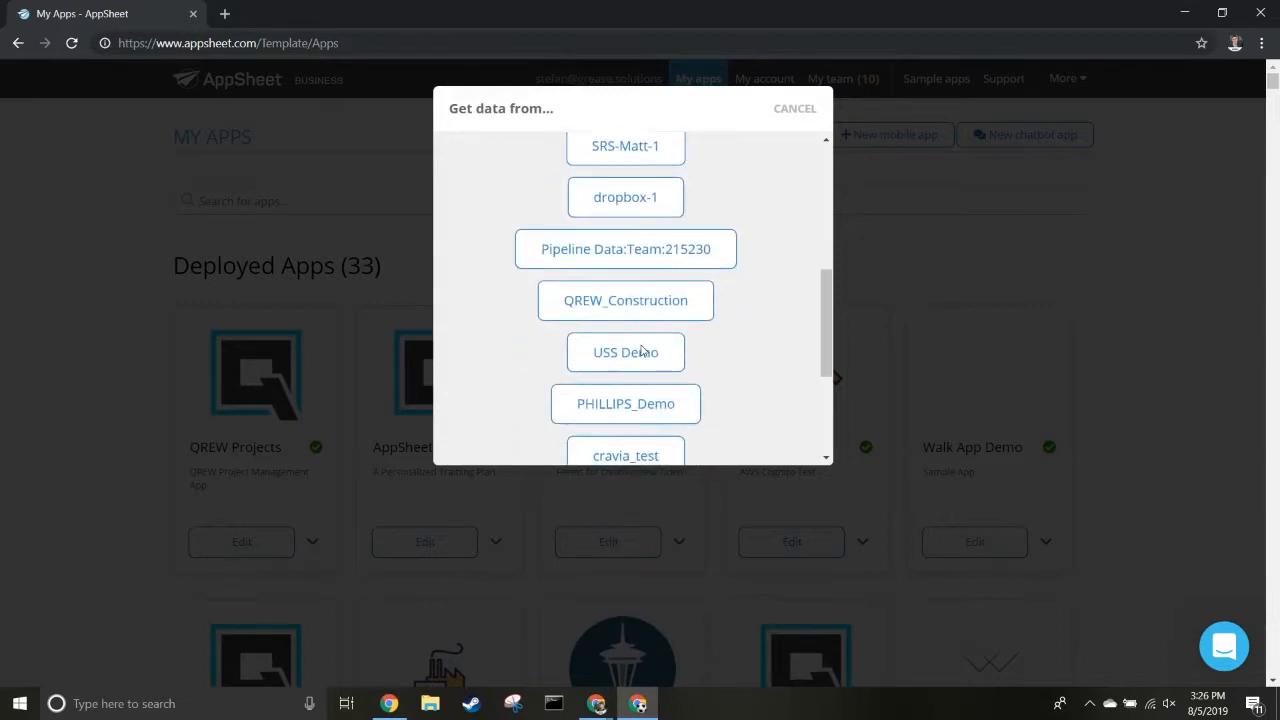
- Pick the equipment table from QREW_Construction's Tables as the app data
scroll("down", 3)
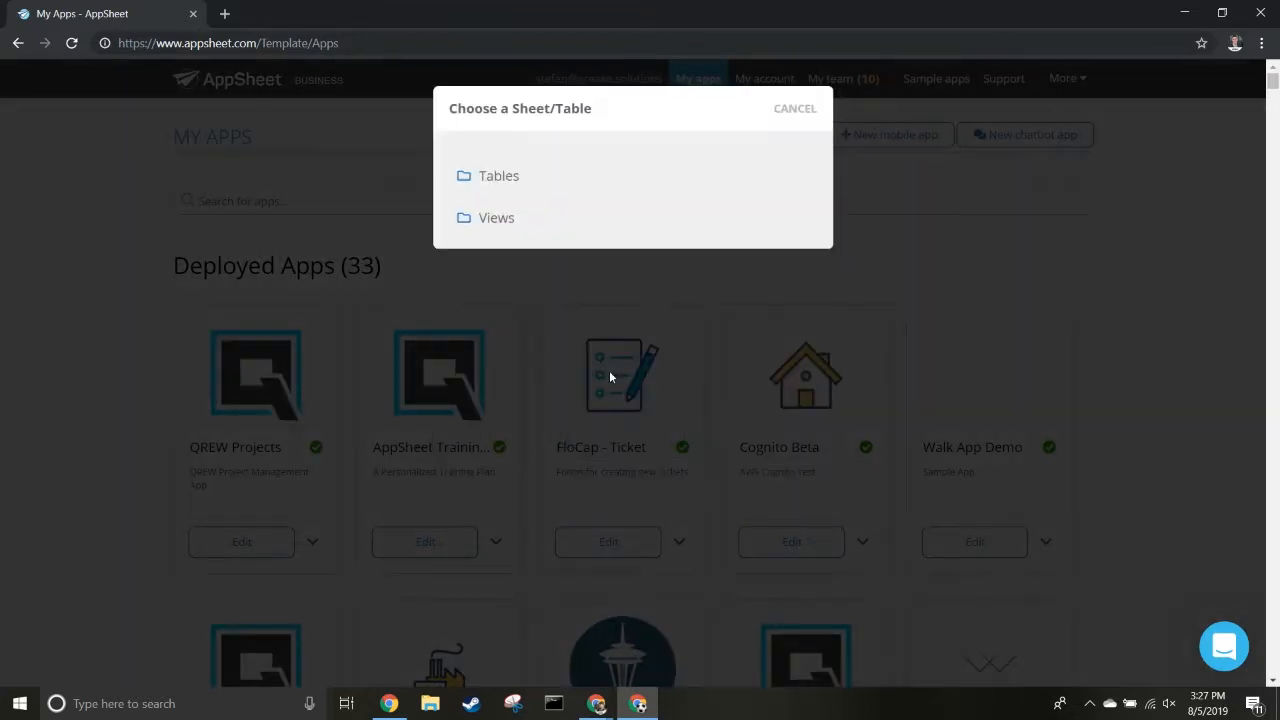
left_click(498, 175)
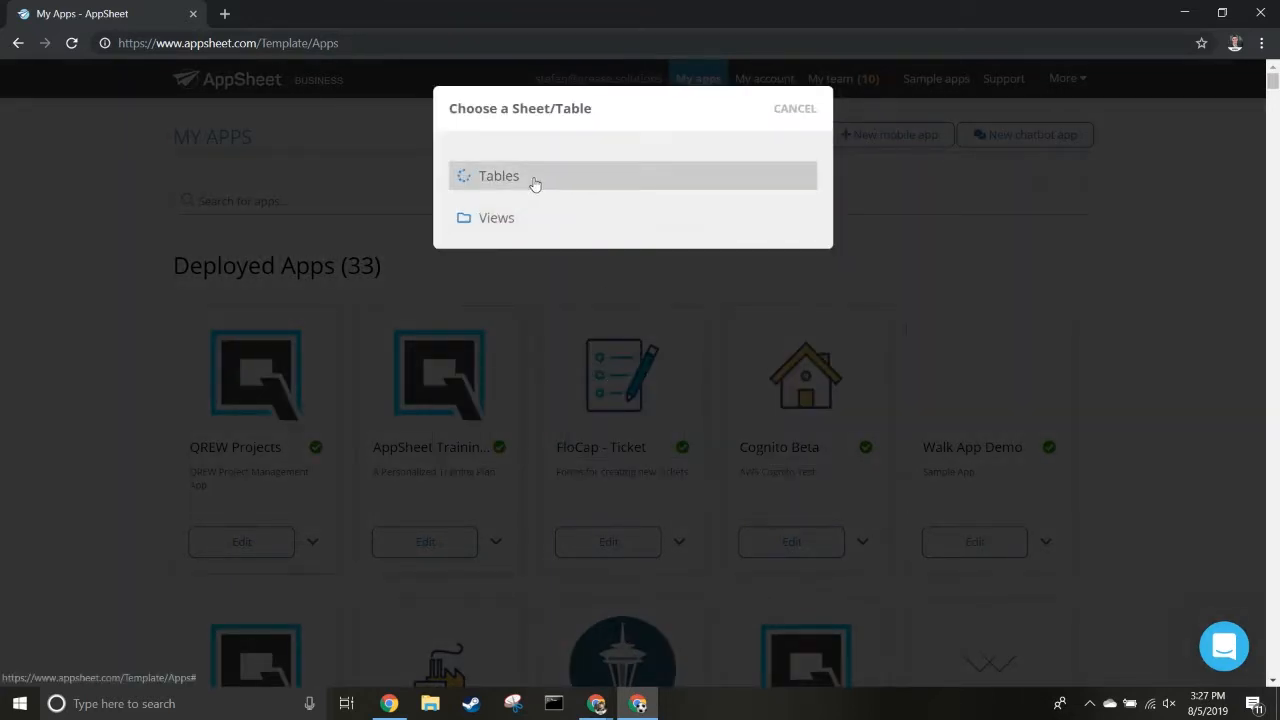
left_click(498, 175)
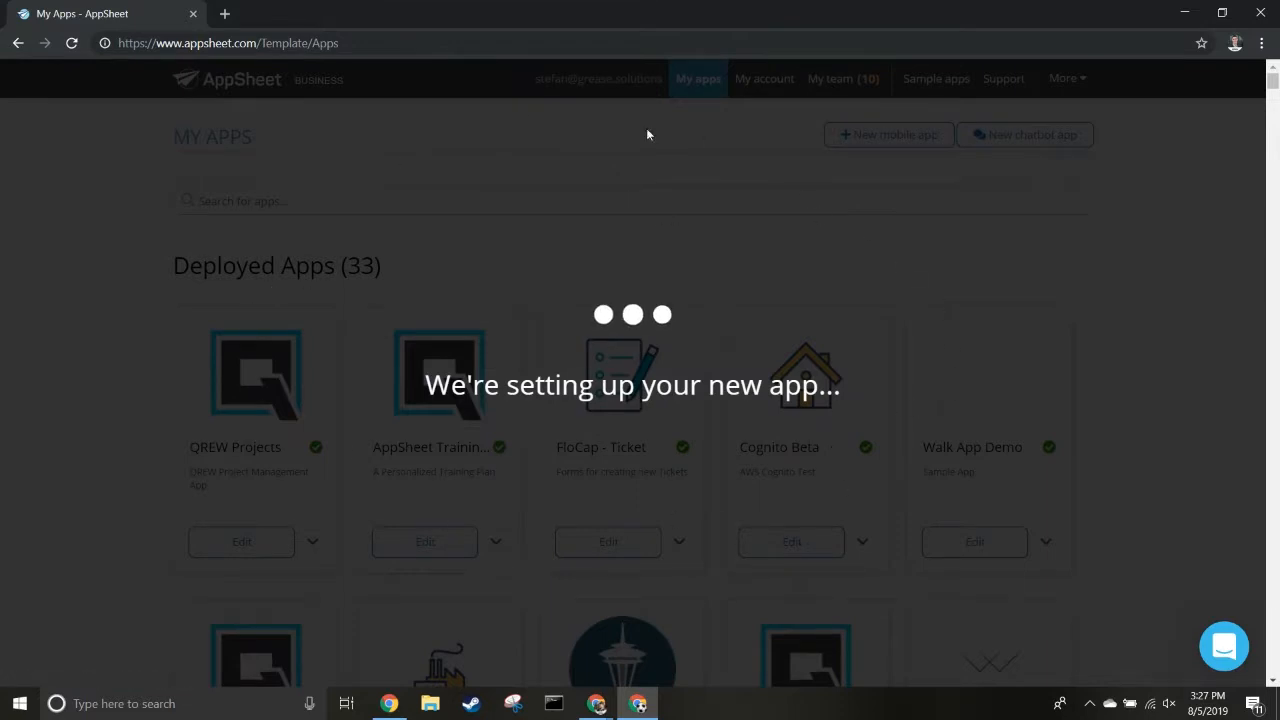
mouse_move(710, 674)
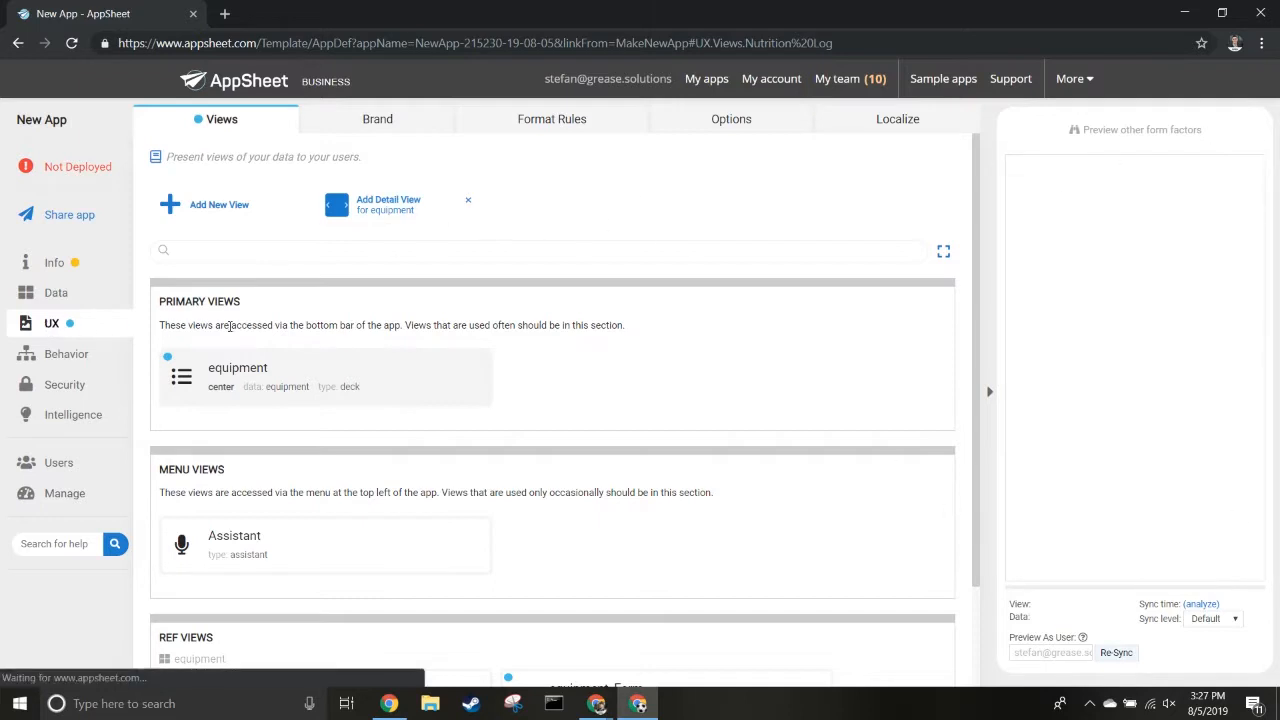
- Open the Data section and the equipment table's Columns tab
left_click(55, 292)
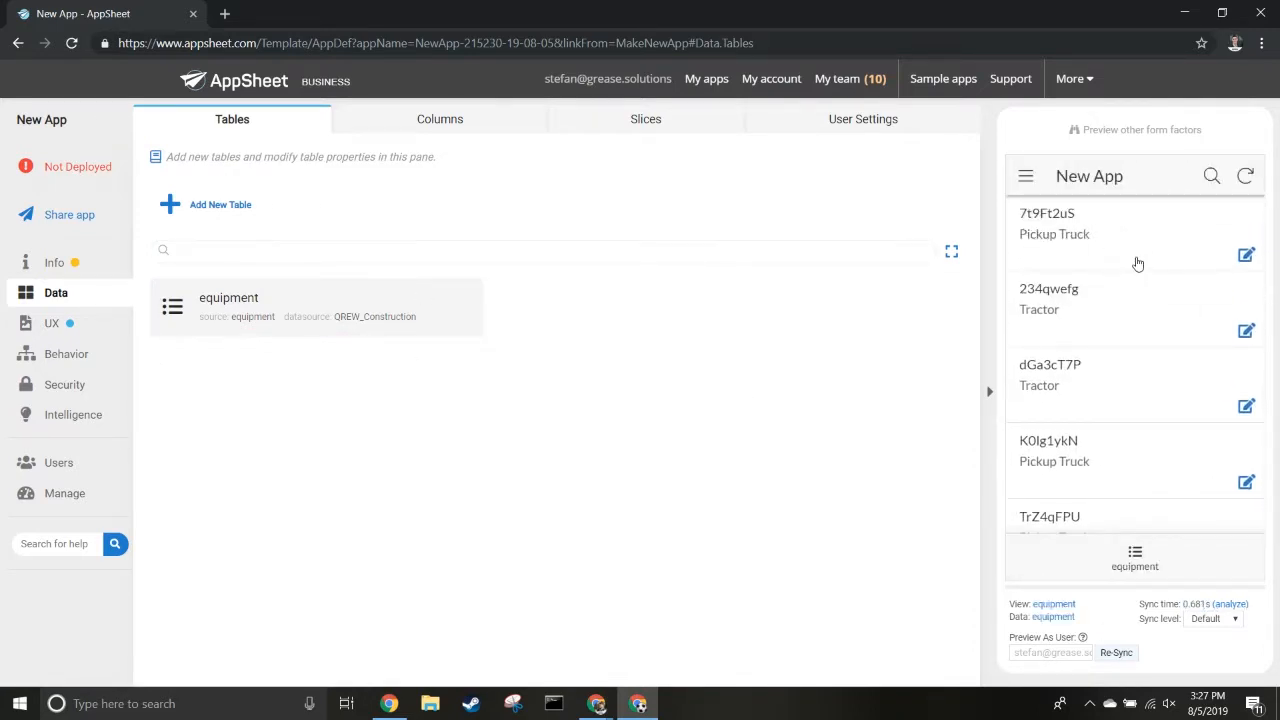
mouse_move(561, 178)
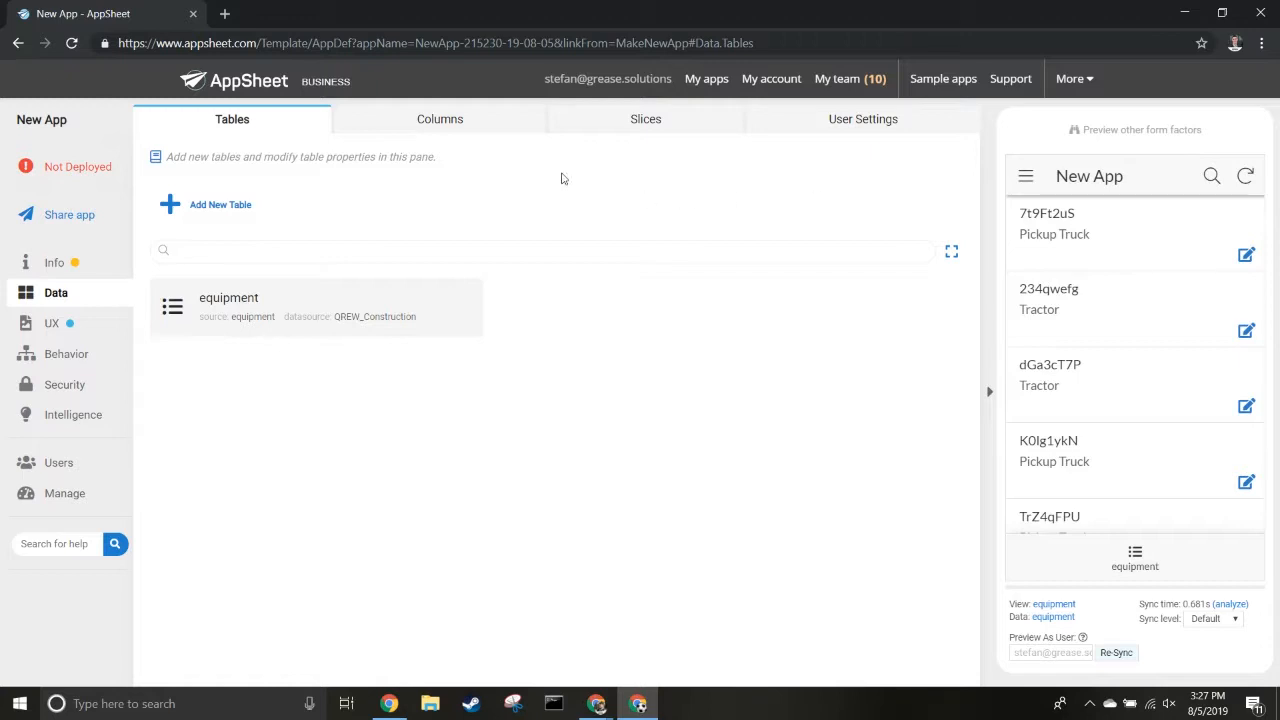
left_click(439, 118)
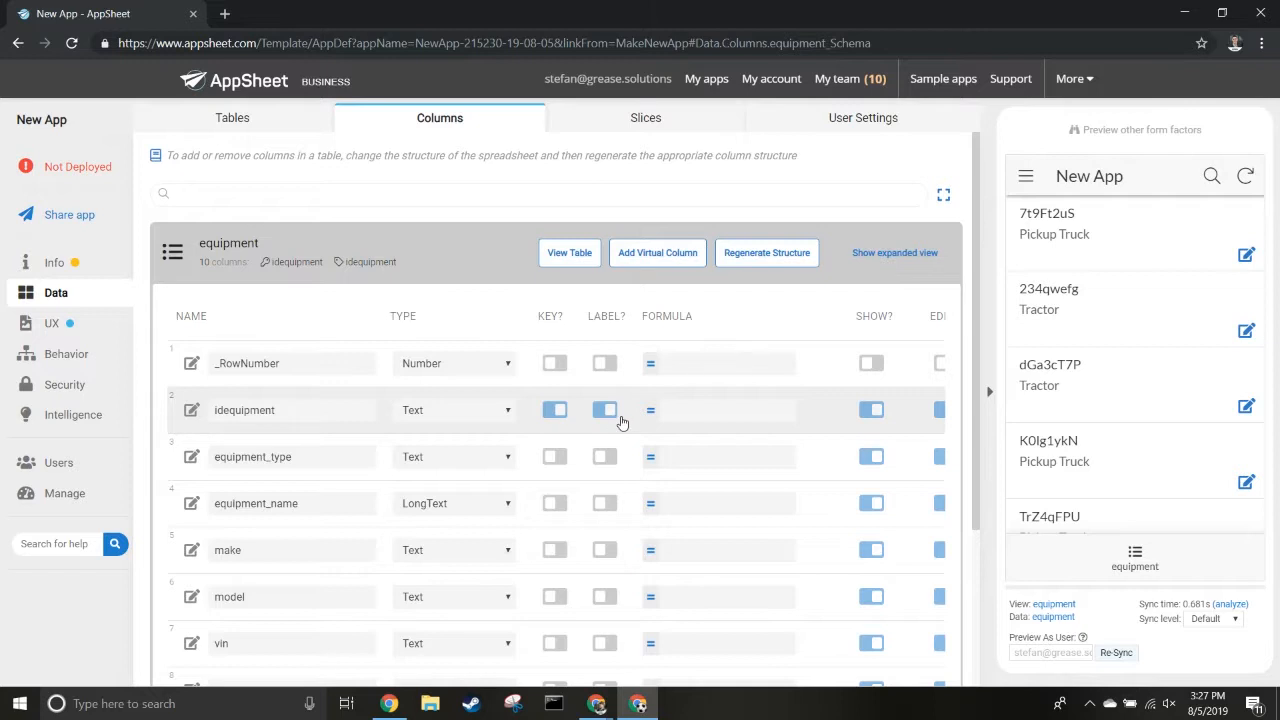
- Untick LABEL? on idequipment and tick it on equipment_name
left_click(604, 410)
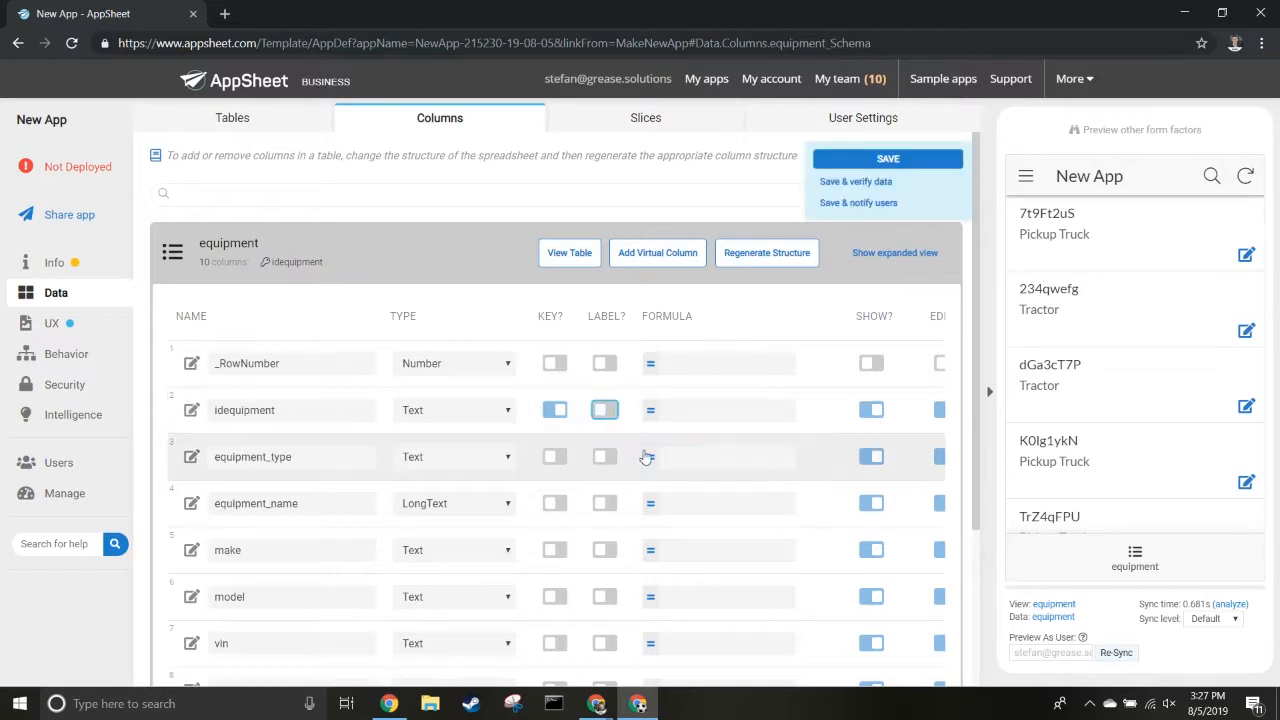
mouse_move(601, 472)
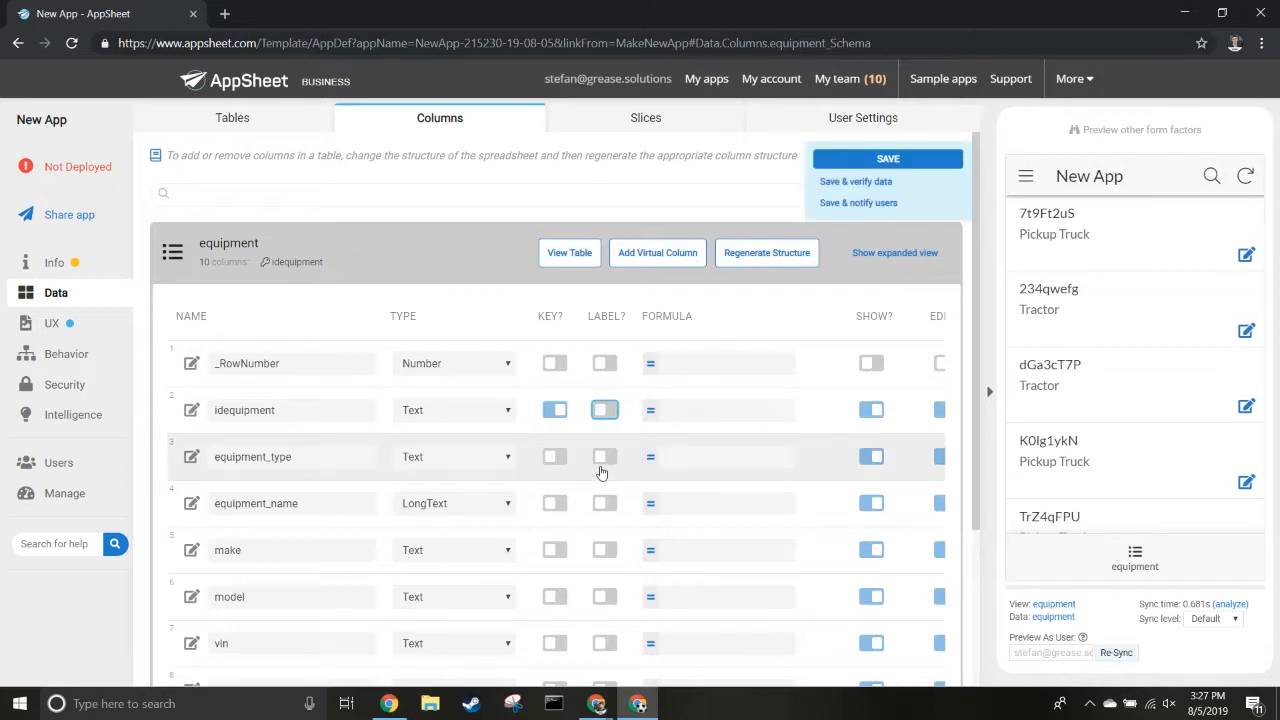
left_click(604, 503)
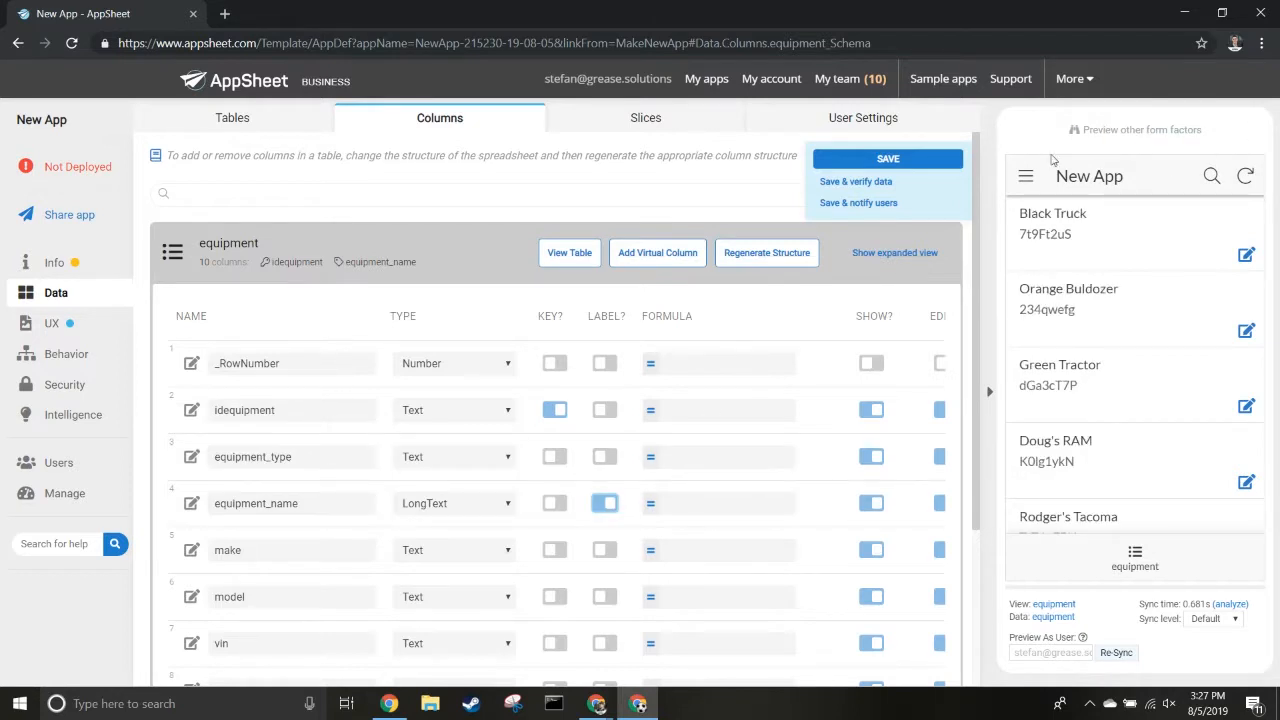
mouse_move(1029, 406)
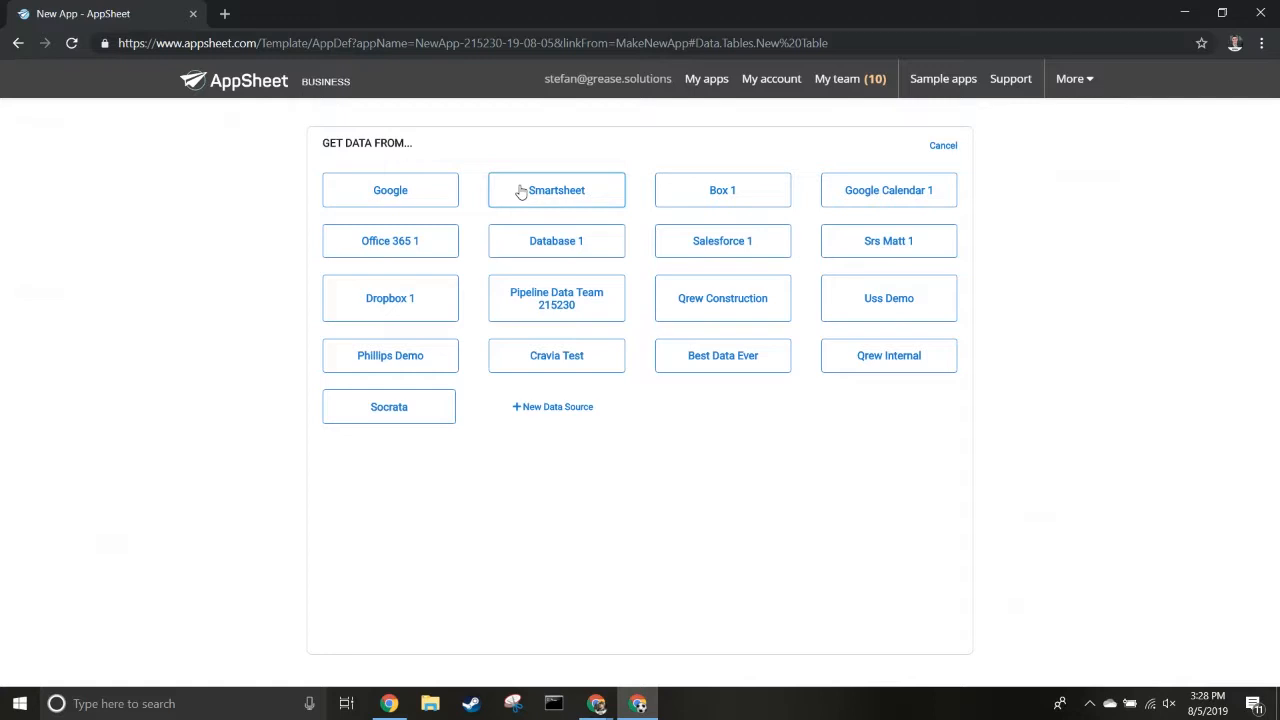
- Add the employee table from QREW_Construction with deletes disallowed
left_click(556, 190)
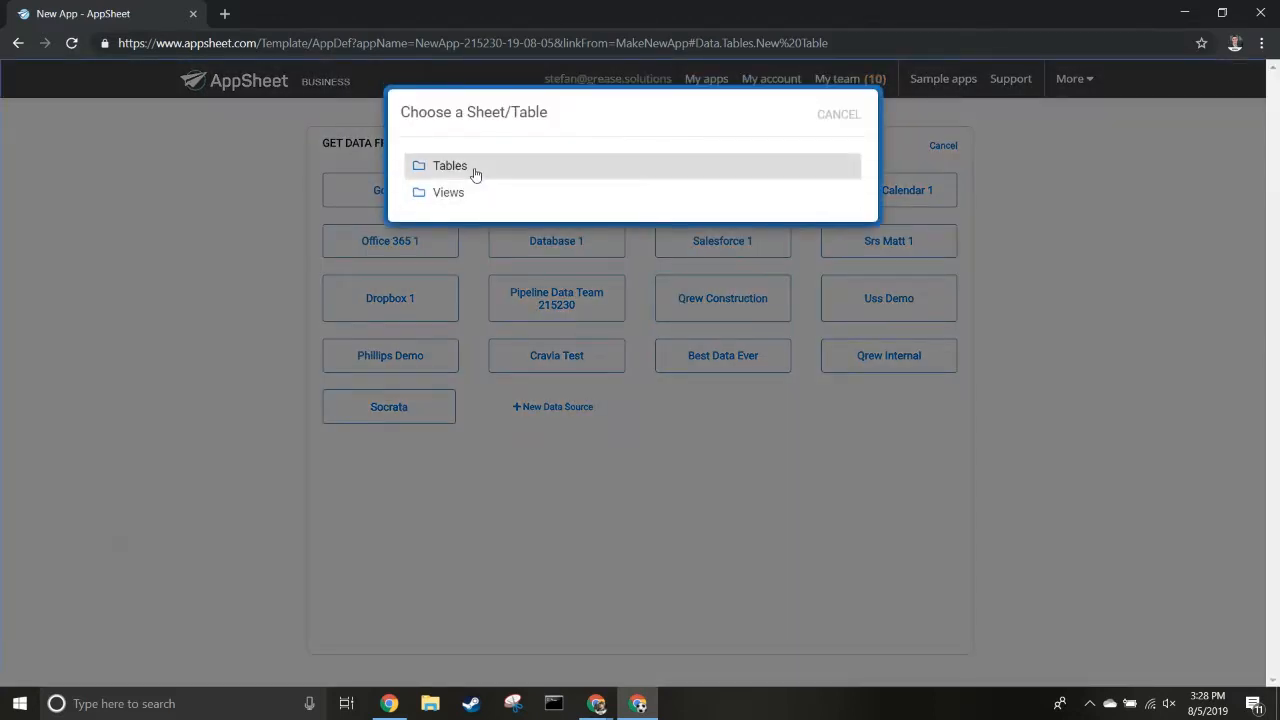
left_click(450, 165)
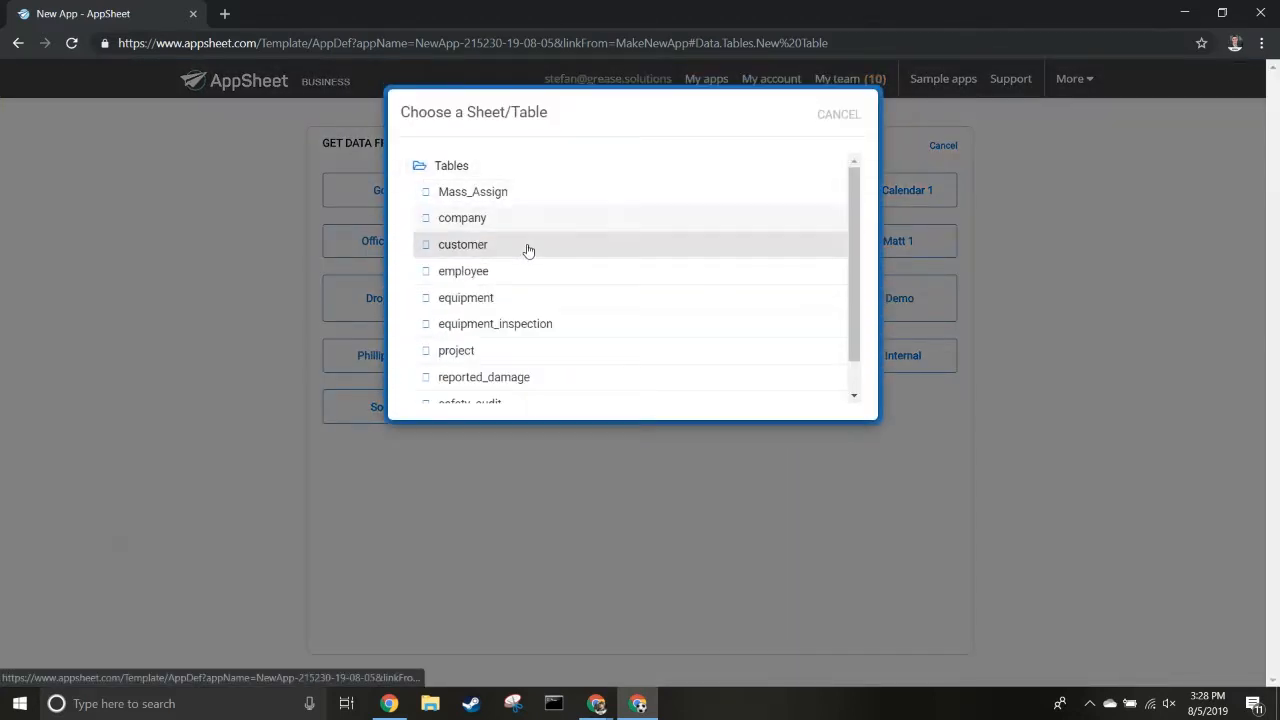
left_click(463, 270)
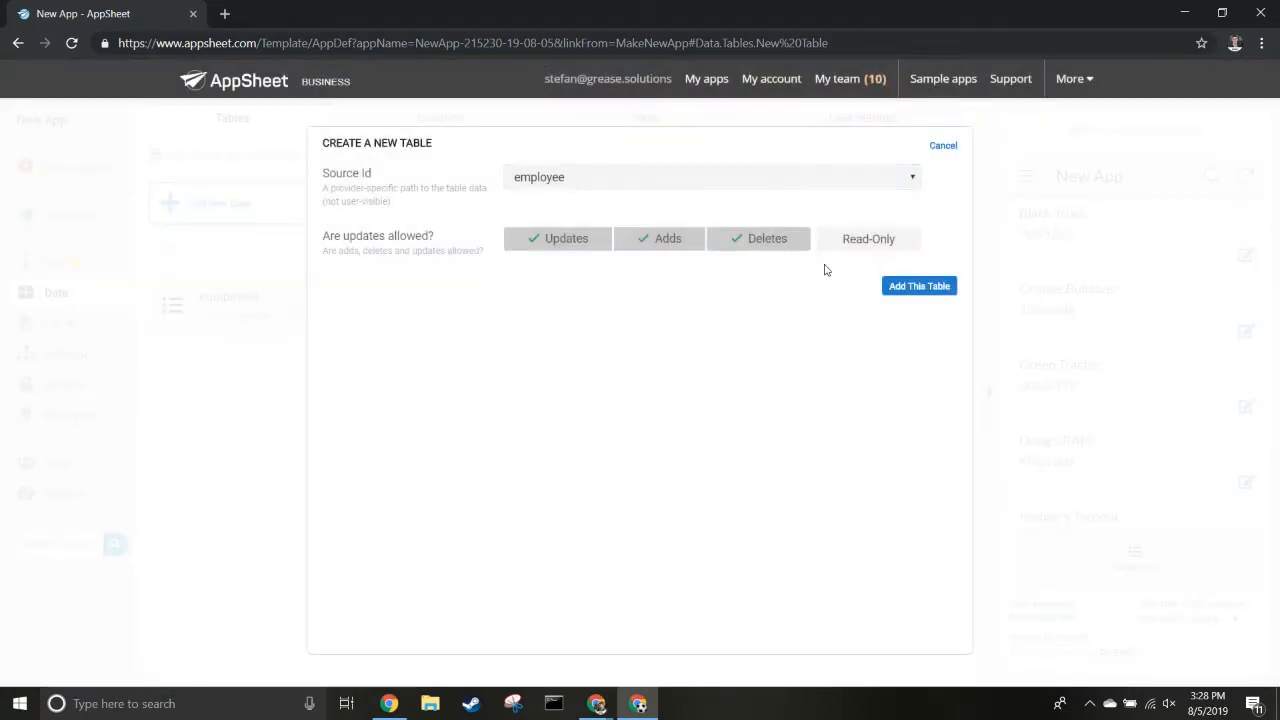
left_click(759, 238)
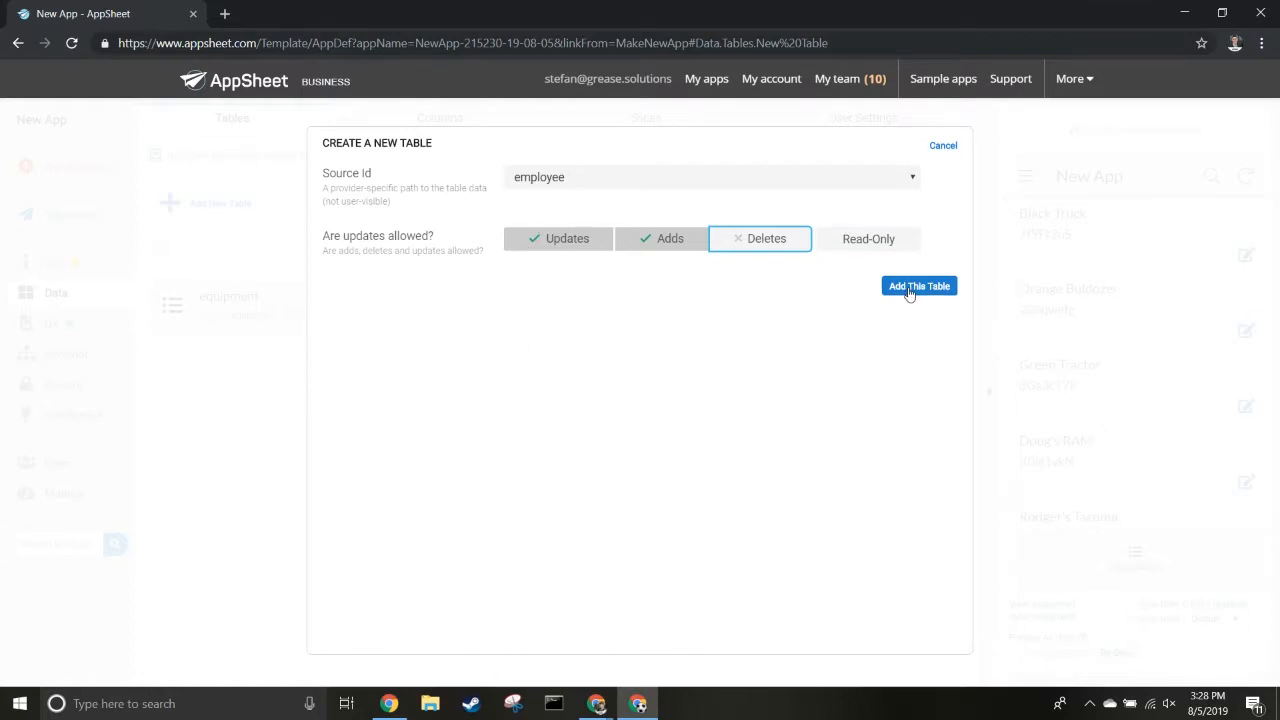
left_click(918, 286)
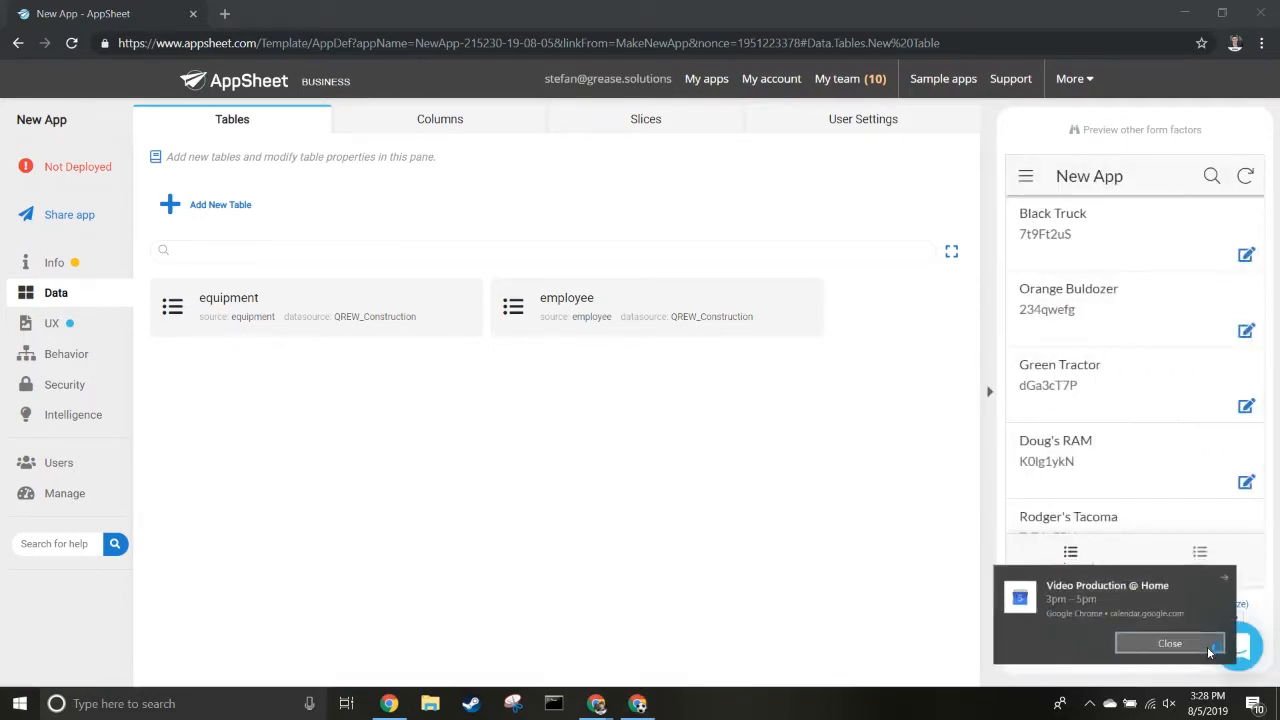
- Dismiss the notification, preview the employee list, and reopen the equipment table's settings
left_click(1169, 643)
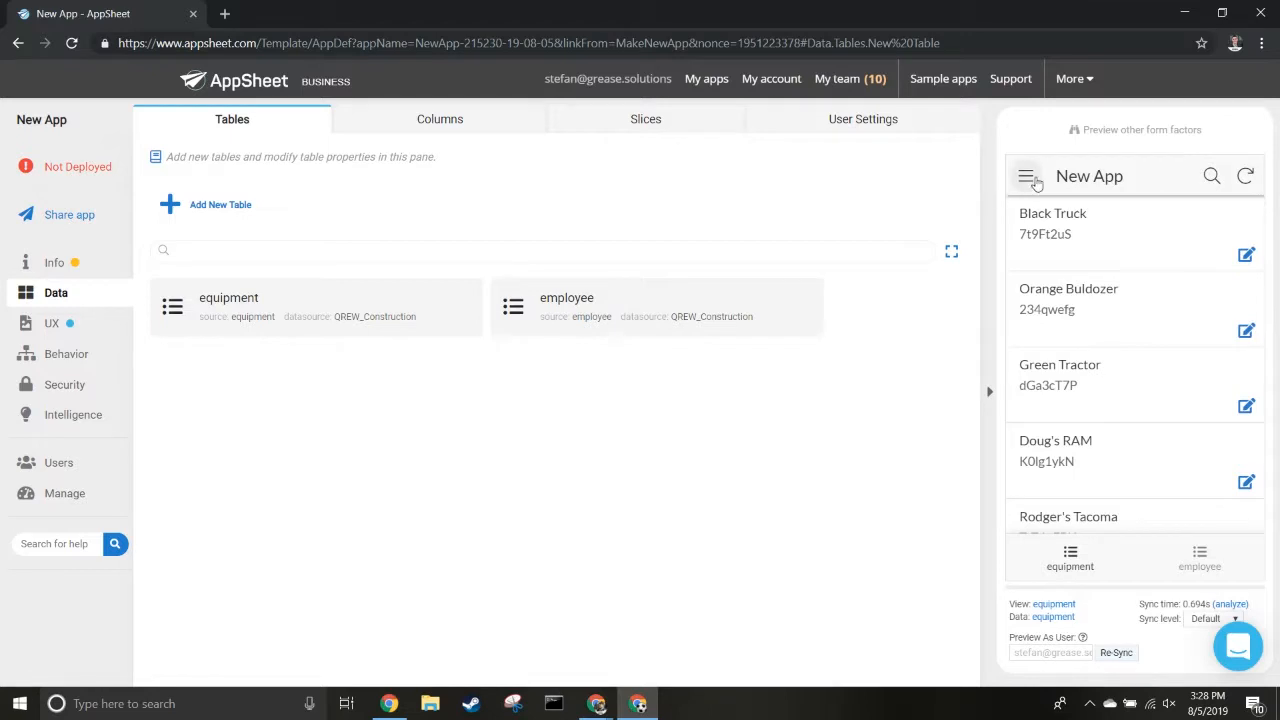
mouse_move(1188, 557)
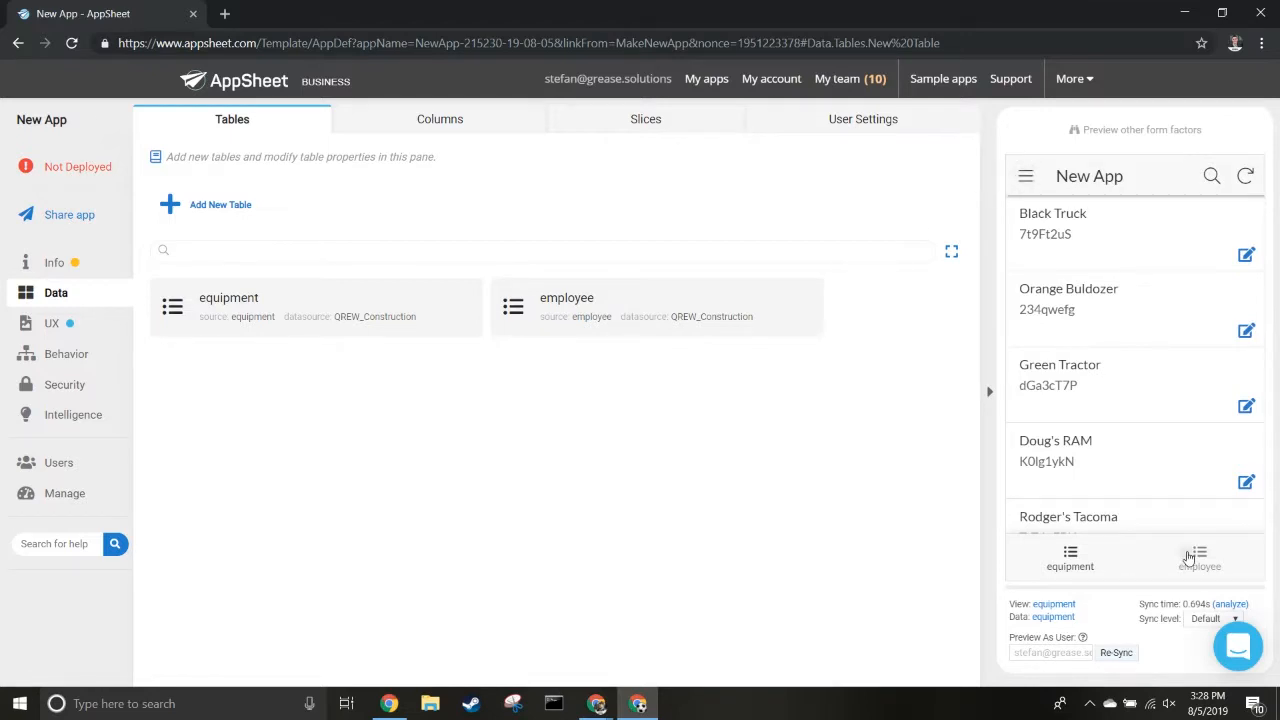
left_click(1199, 558)
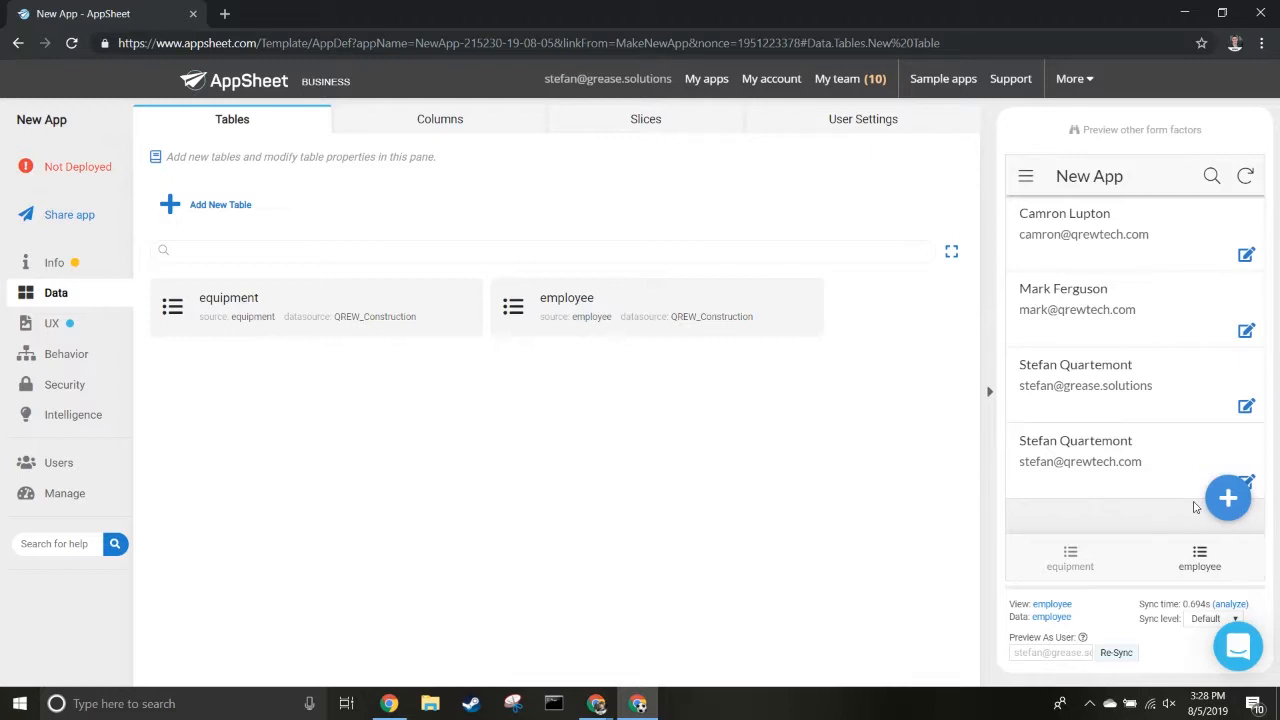
mouse_move(441, 565)
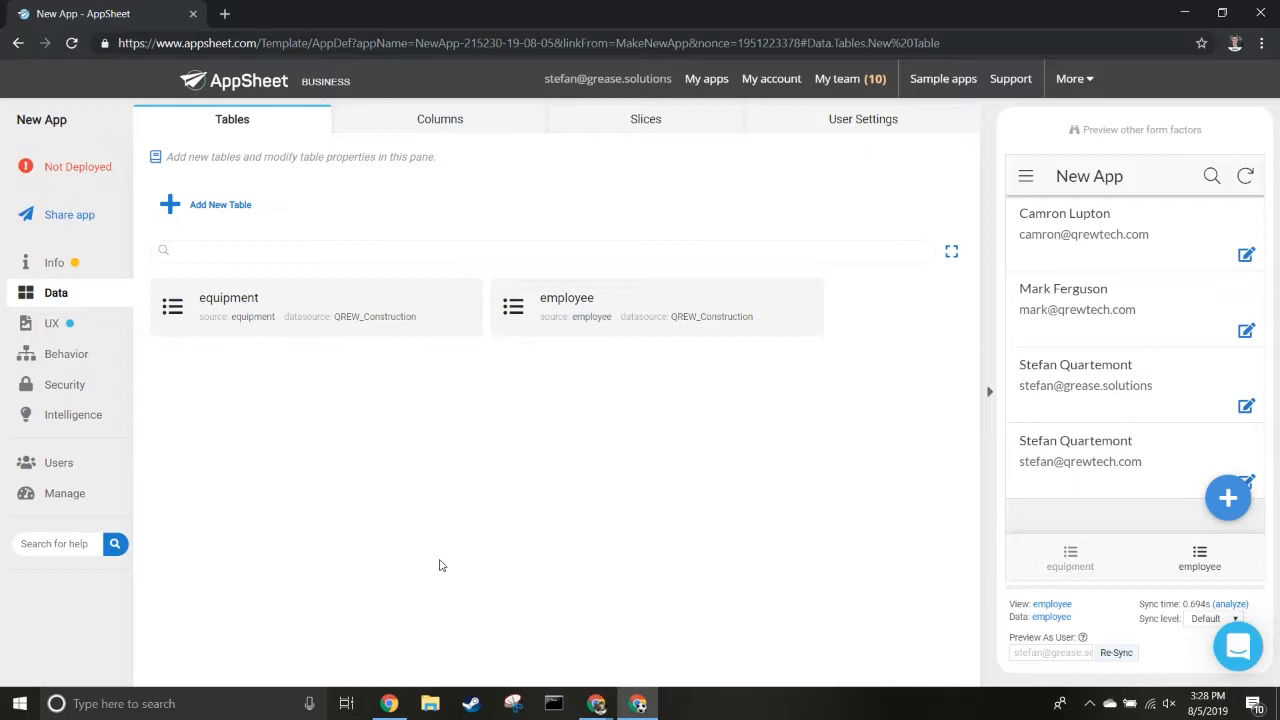
mouse_move(1064, 338)
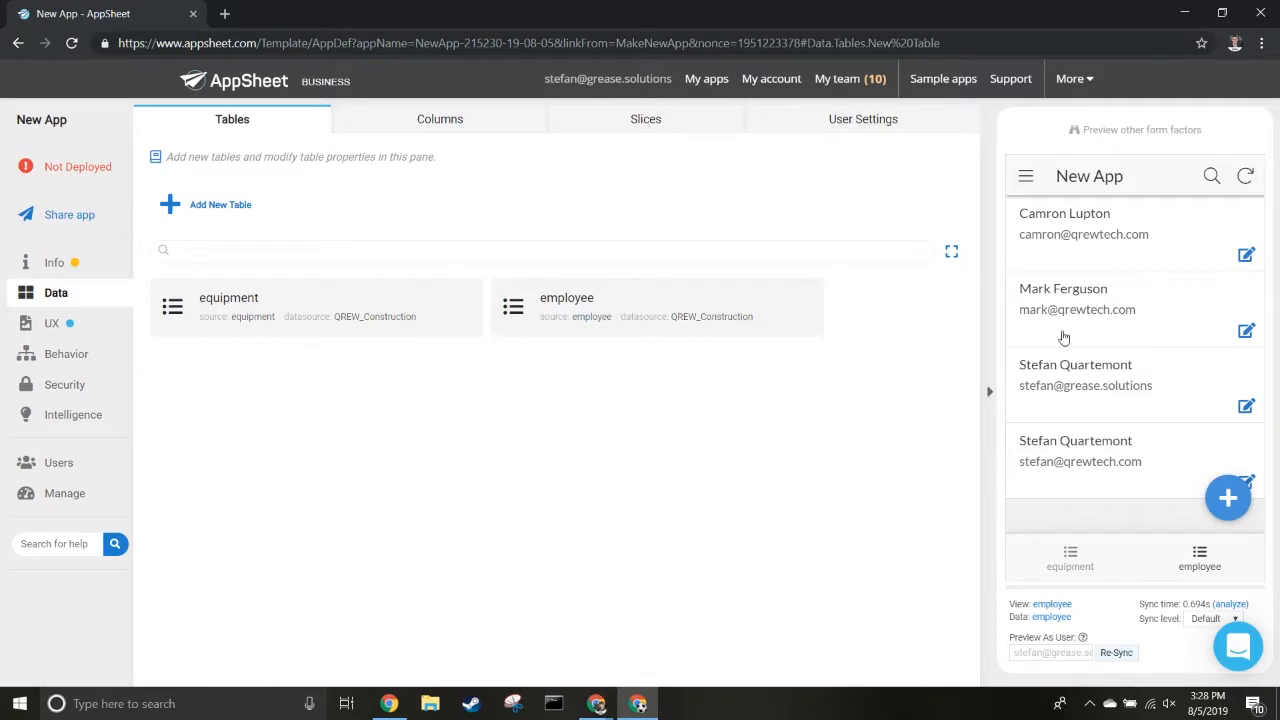
mouse_move(621, 493)
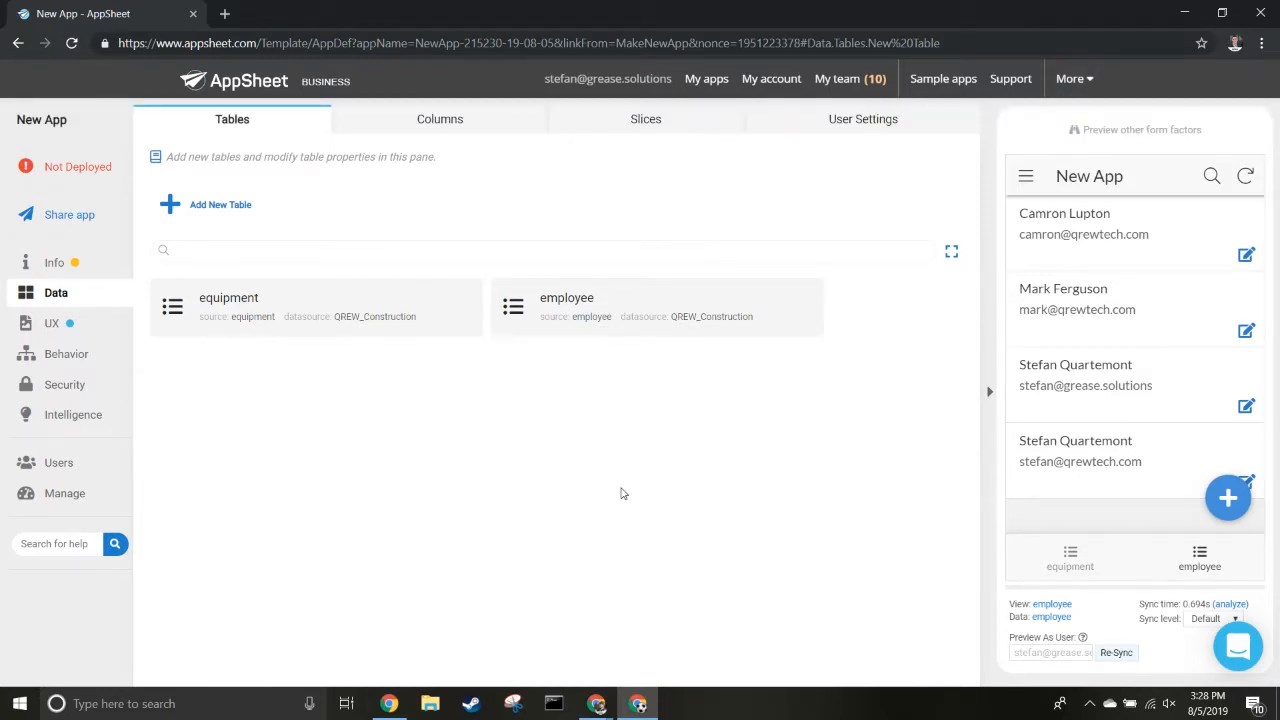
left_click(228, 297)
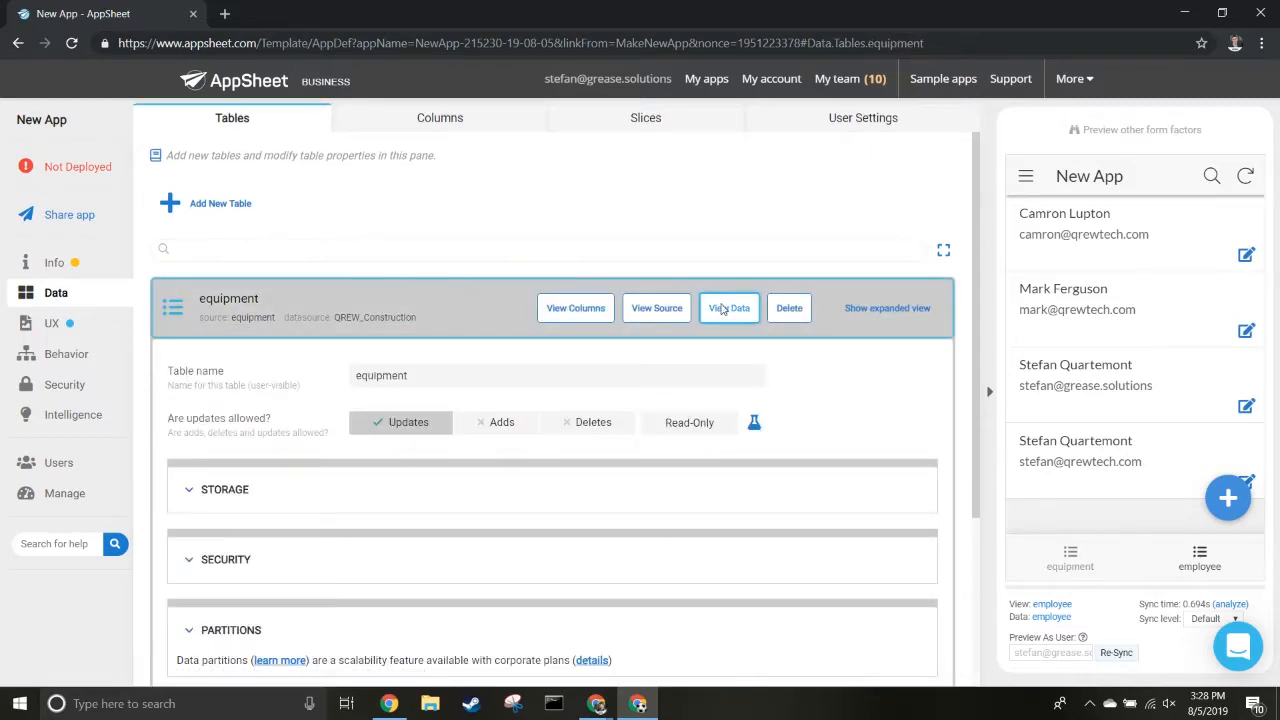
- Open View Data for the equipment table to see its five sample rows
left_click(729, 307)
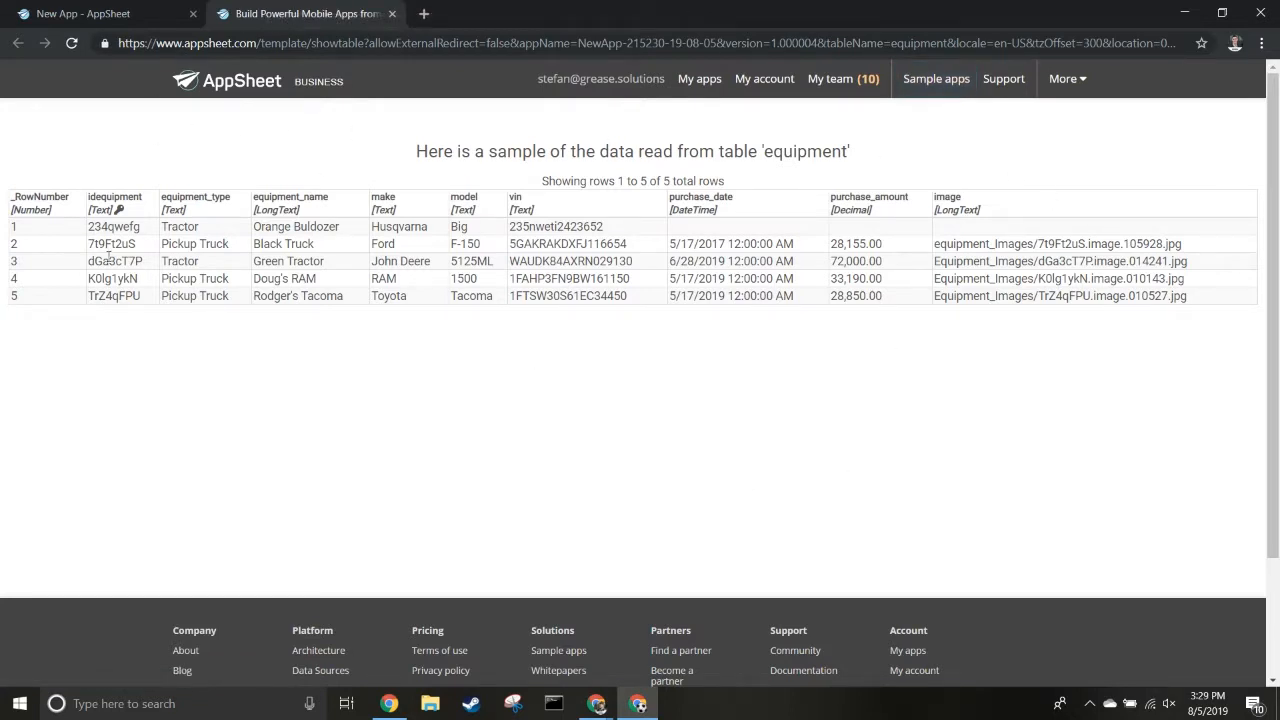
mouse_move(251, 194)
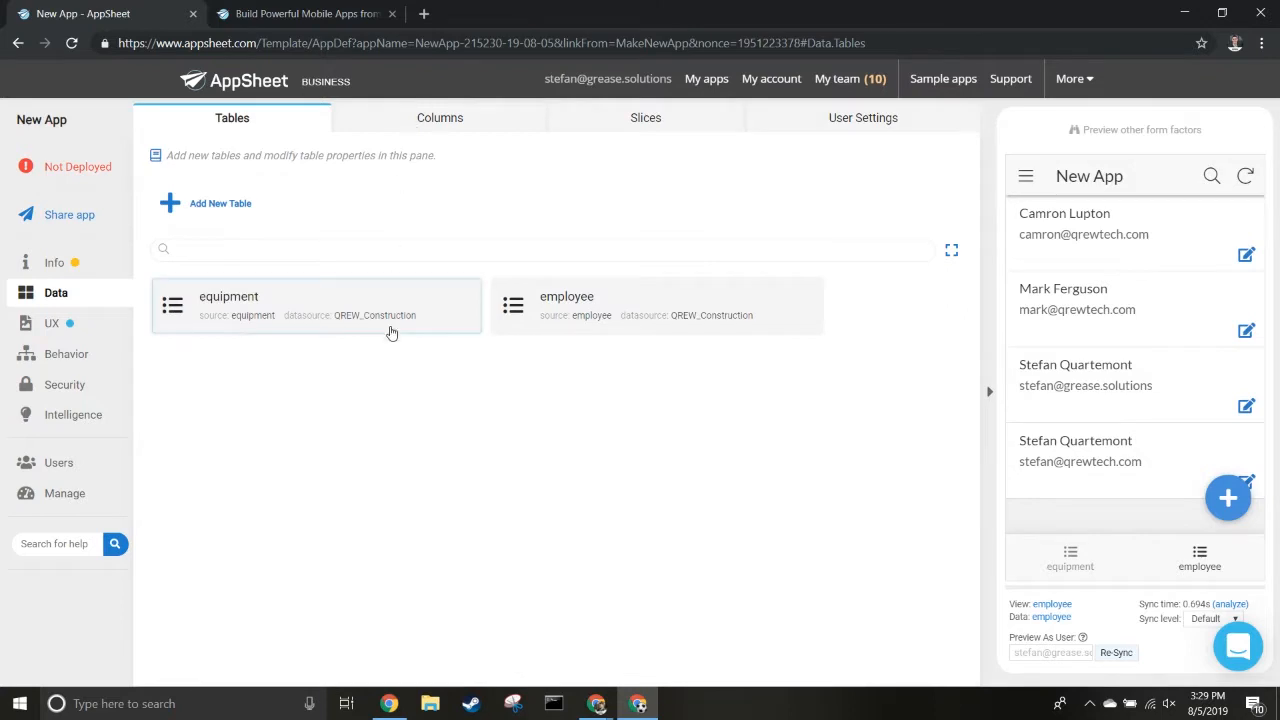
mouse_move(370, 138)
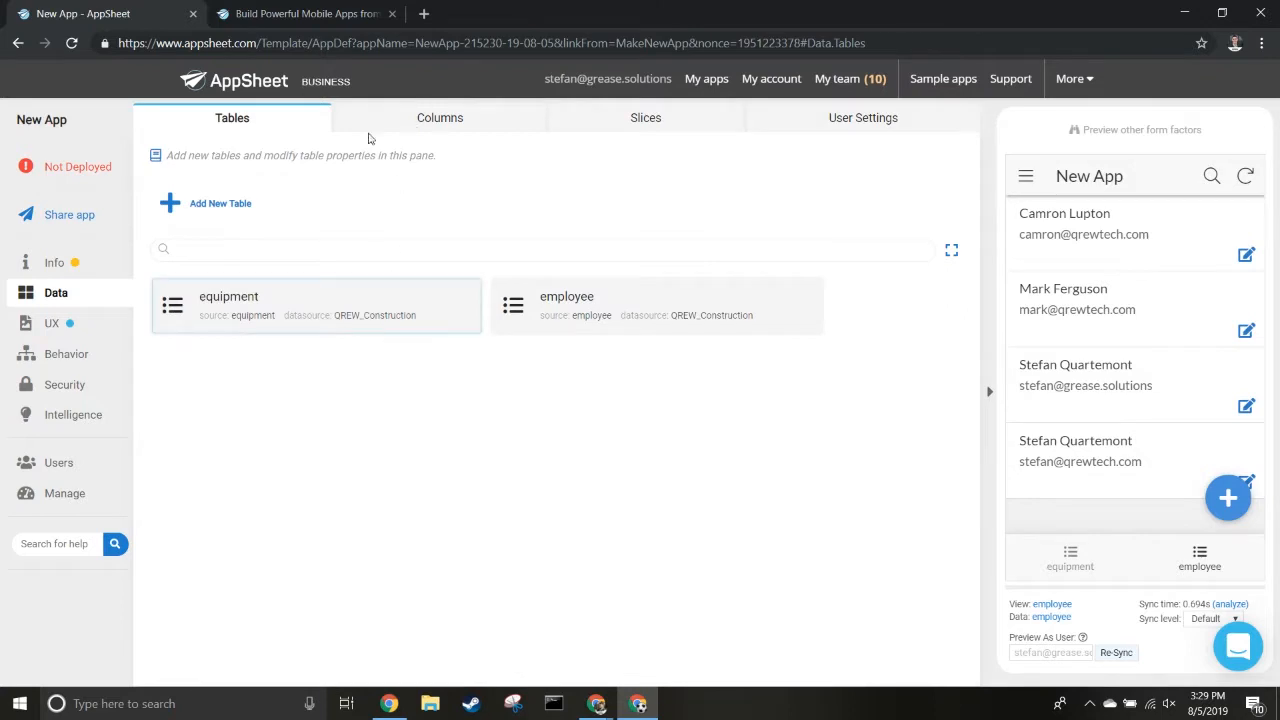
- Switch the equipment view through gallery and detail layouts, settling on form
left_click(51, 323)
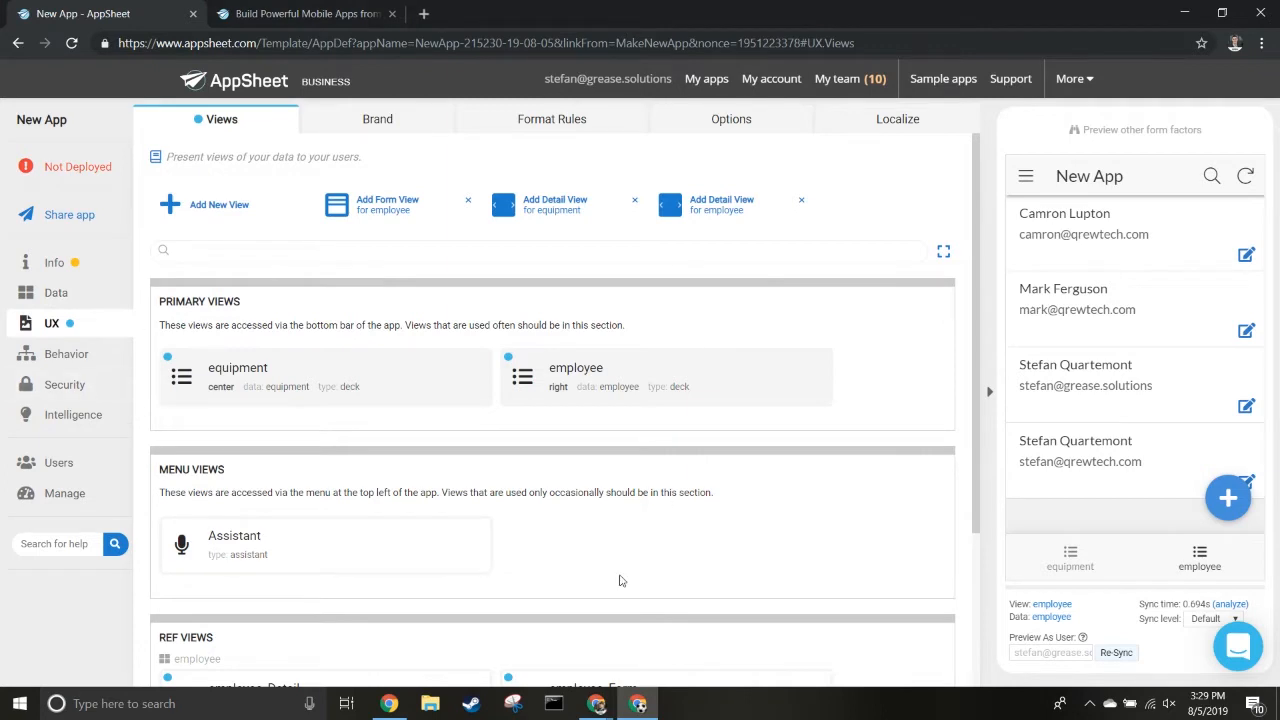
left_click(237, 377)
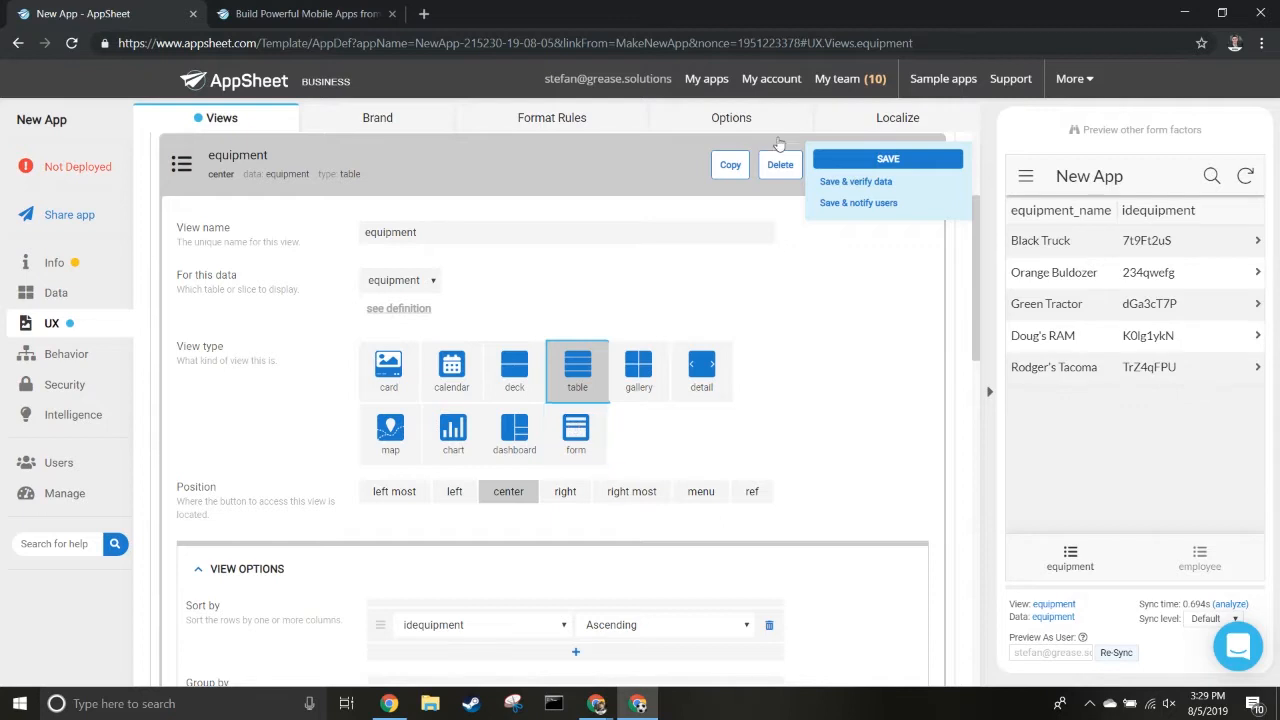
mouse_move(959, 317)
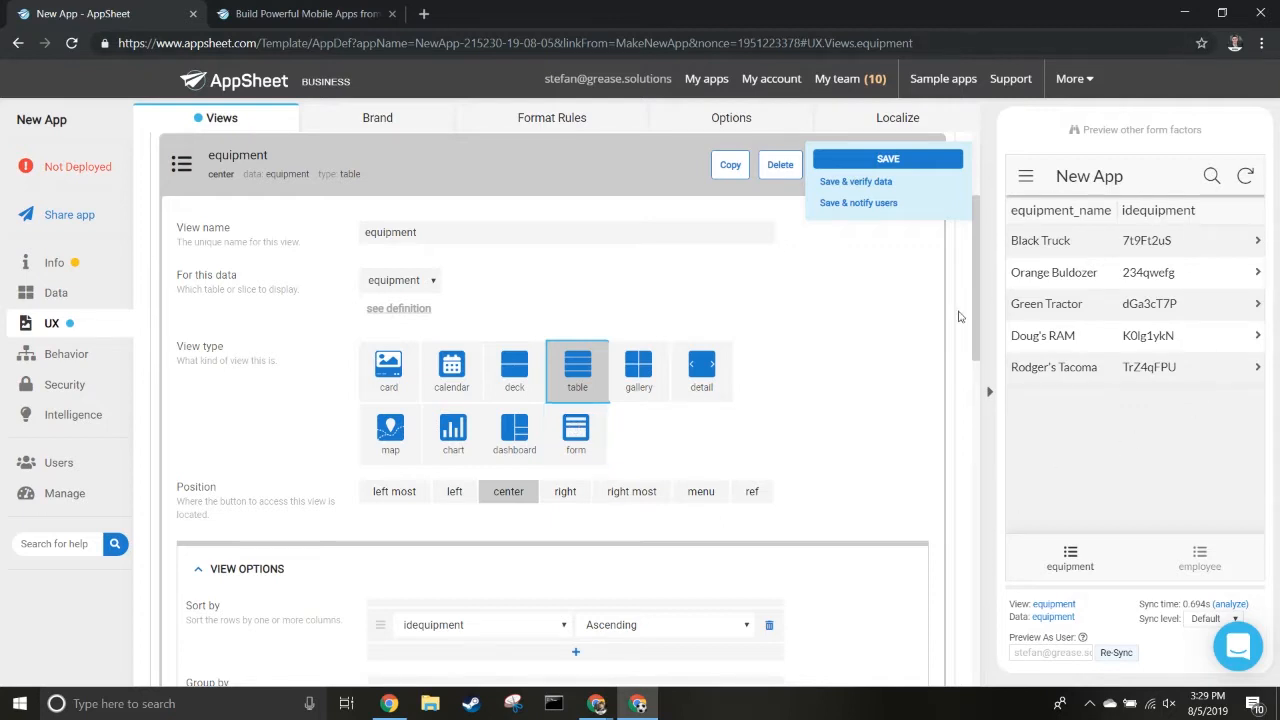
mouse_move(1128, 504)
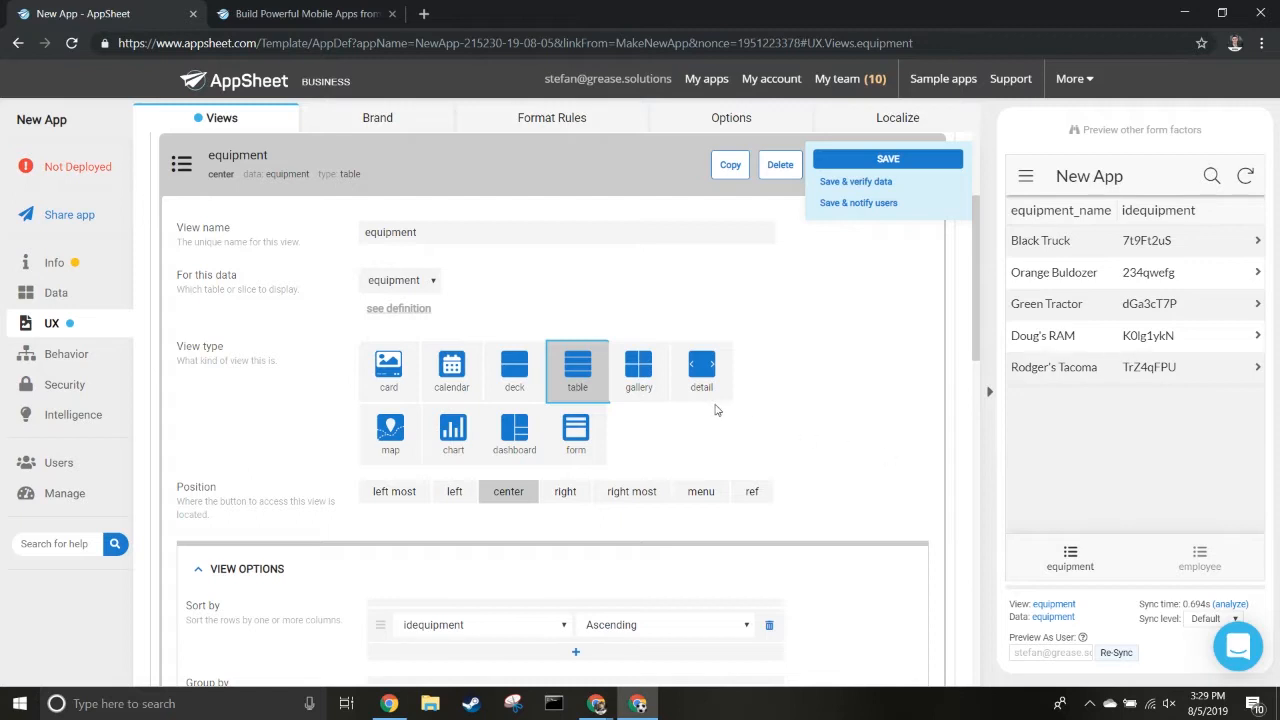
left_click(638, 365)
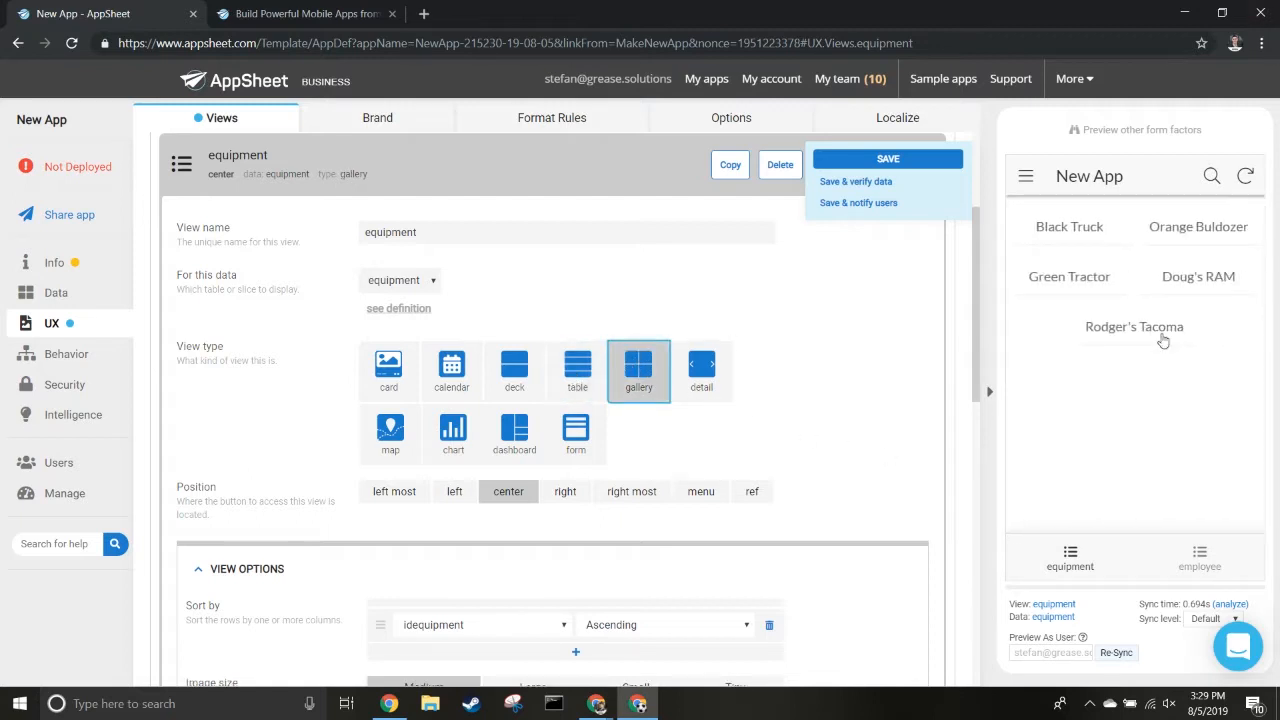
mouse_move(576, 370)
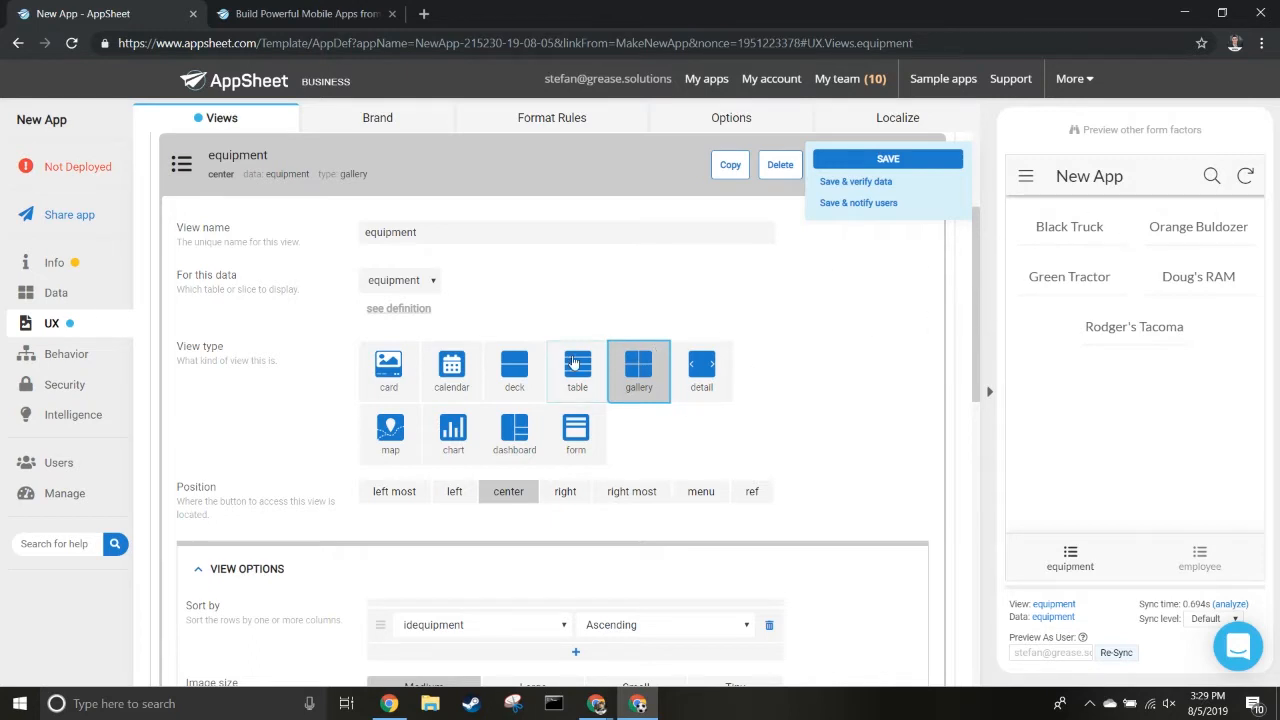
left_click(701, 370)
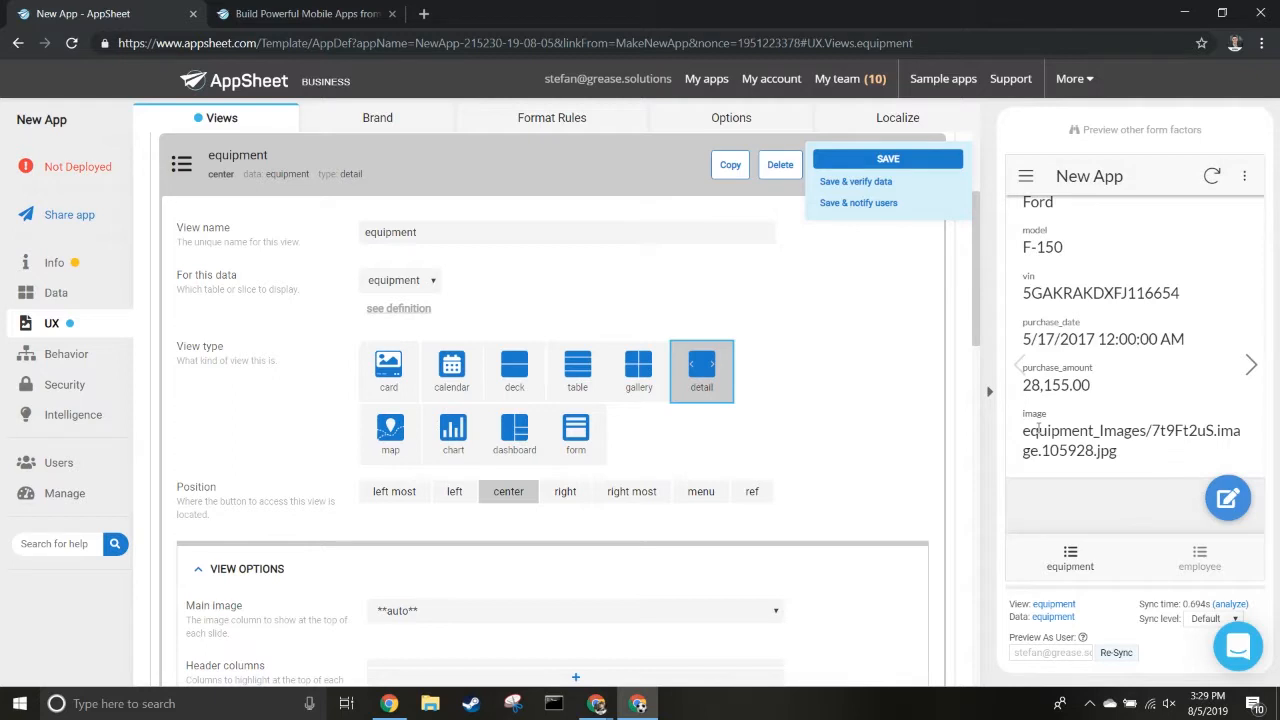
left_click(575, 434)
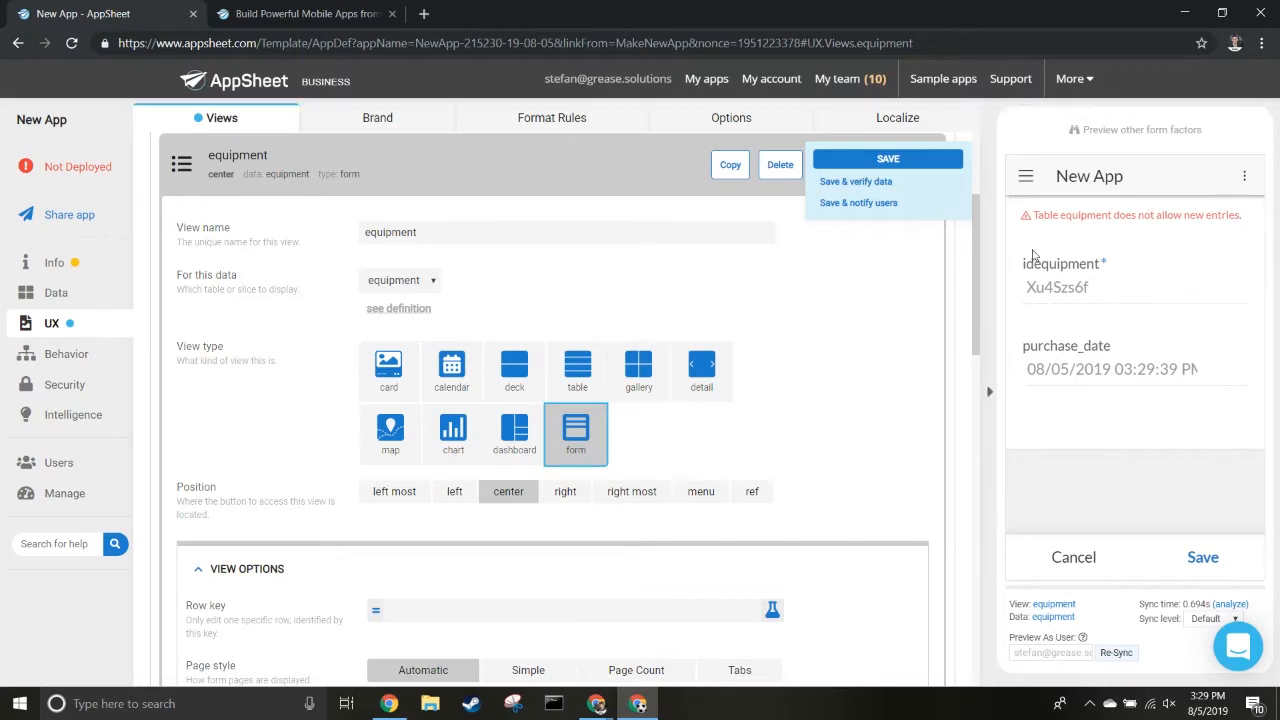
mouse_move(513, 432)
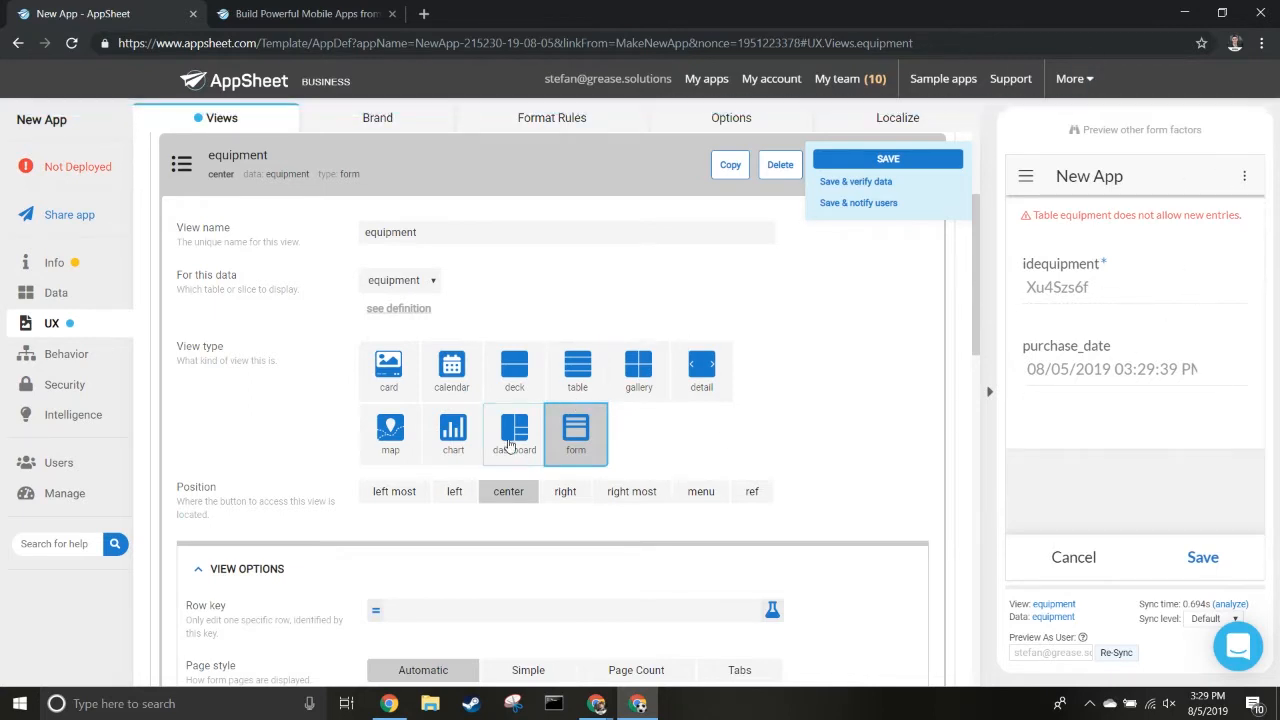
left_click(55, 292)
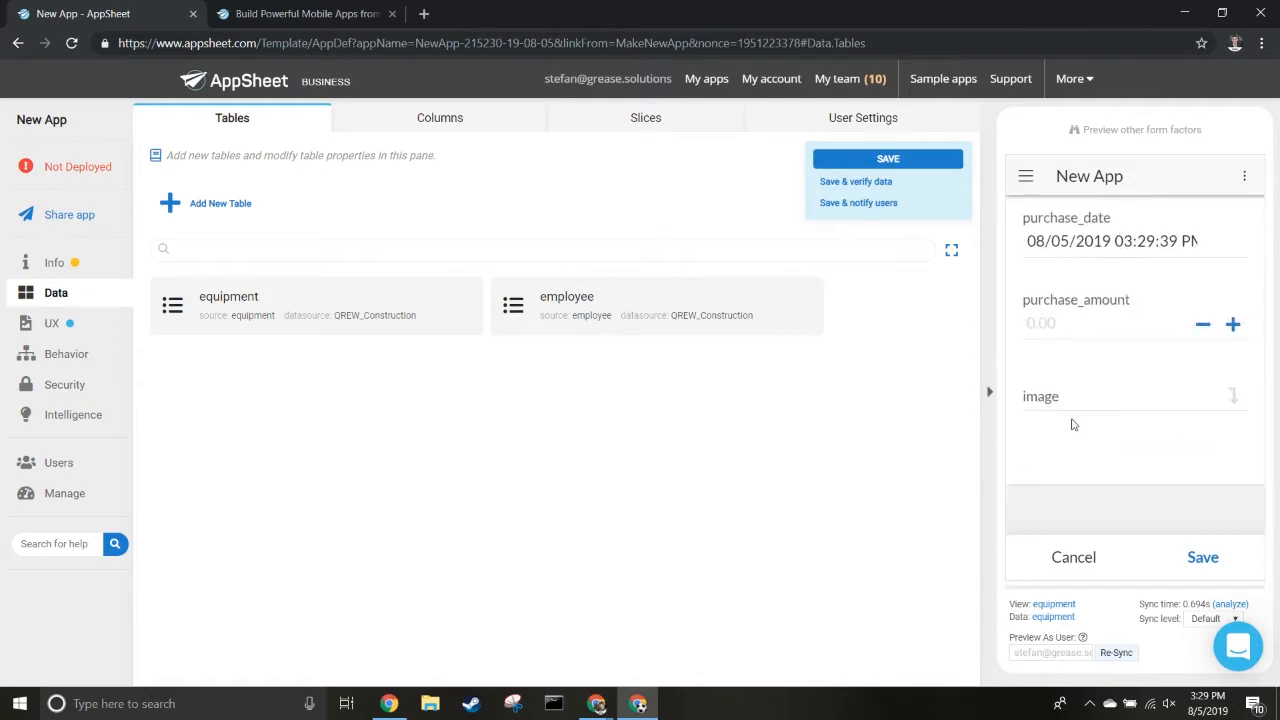
- Change the equipment view's type to card, showing names like Orange Buldozer
left_click(51, 322)
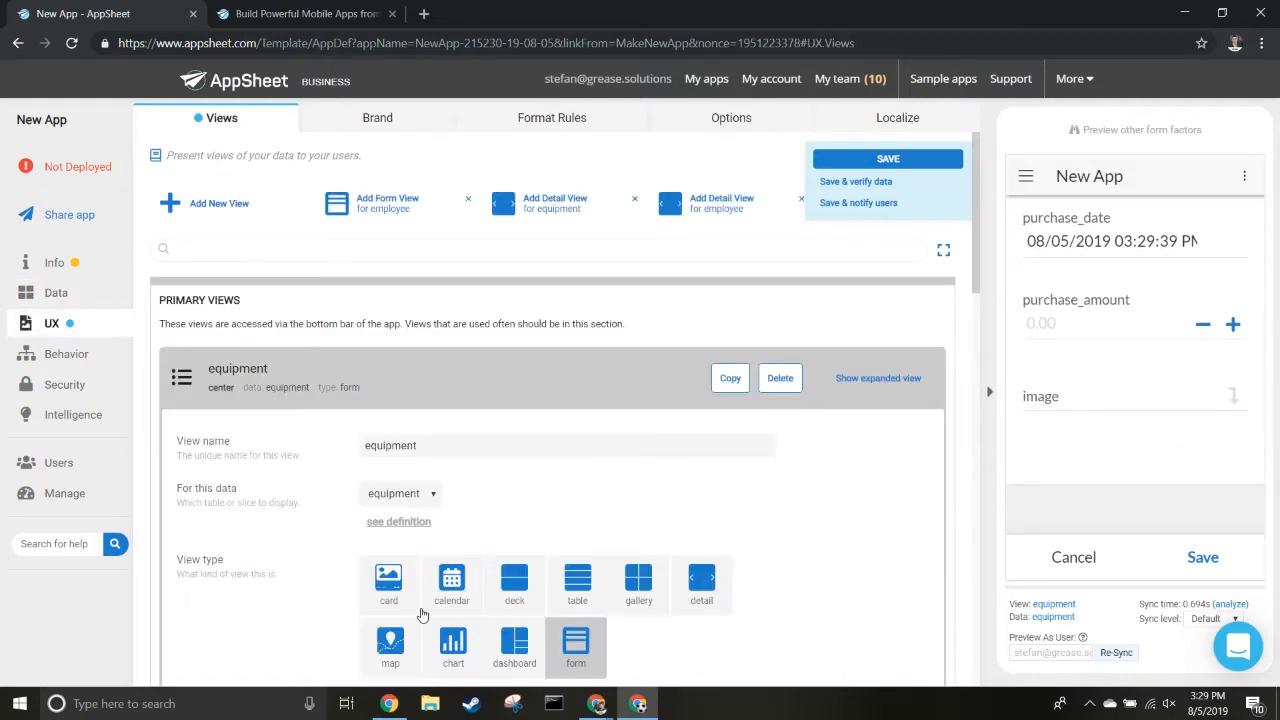
scroll("down", 3)
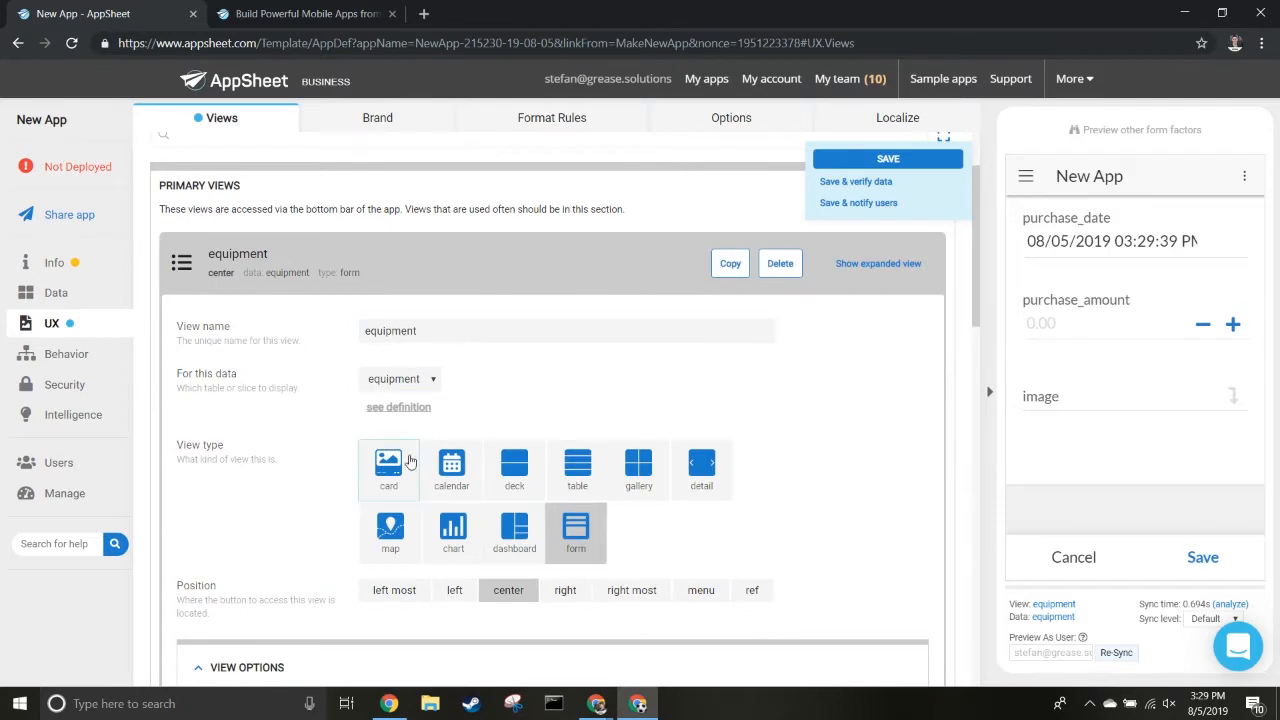
left_click(388, 463)
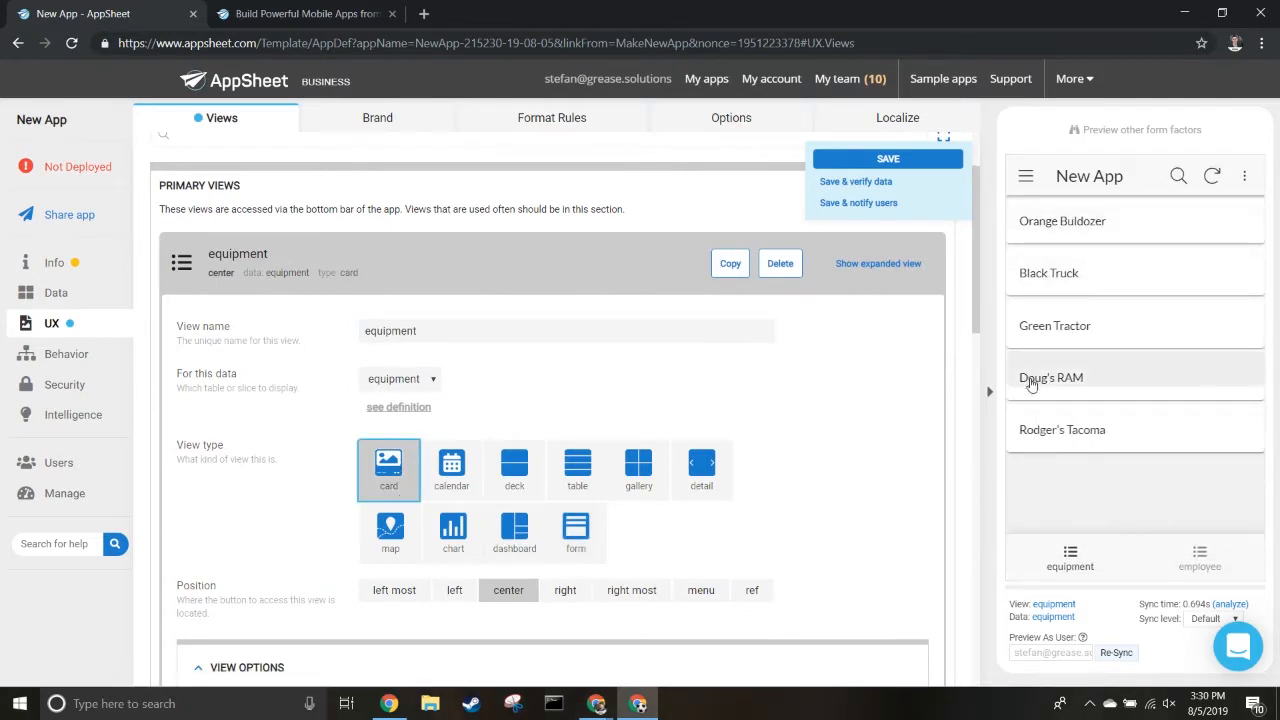
scroll("down", 3)
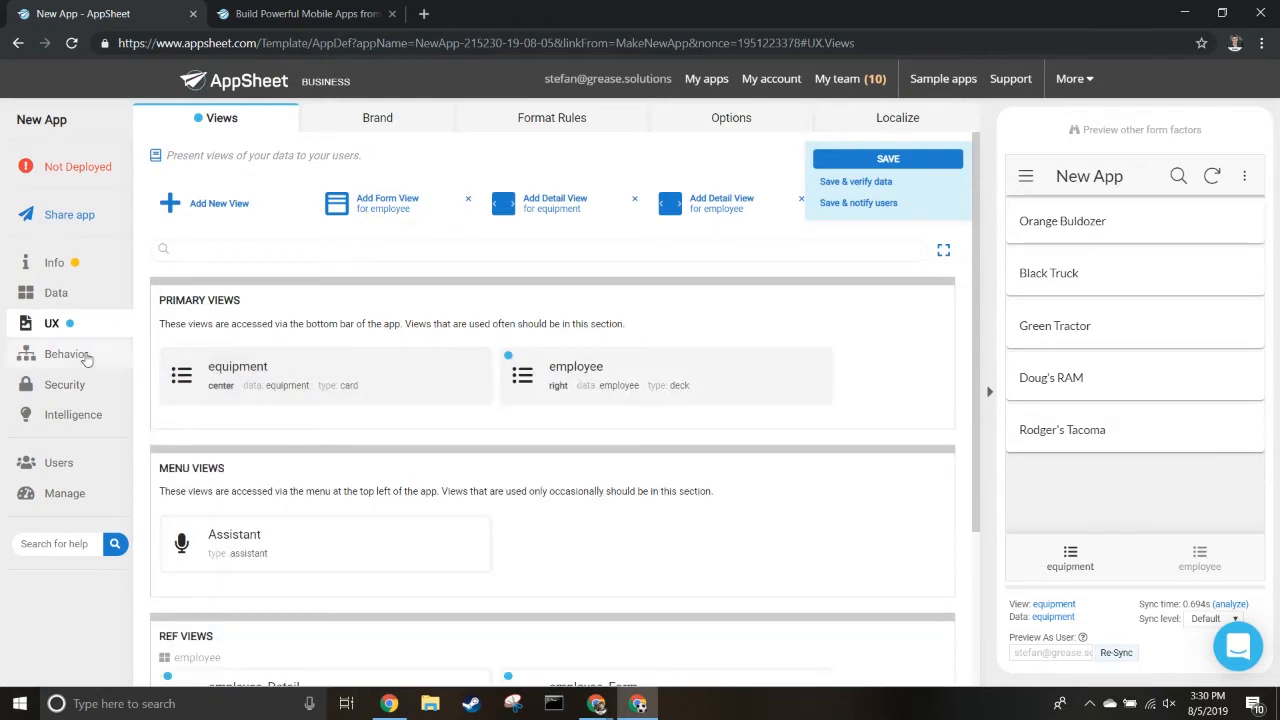
- Glance at the Behavior actions settings, then return to the UX views
left_click(67, 353)
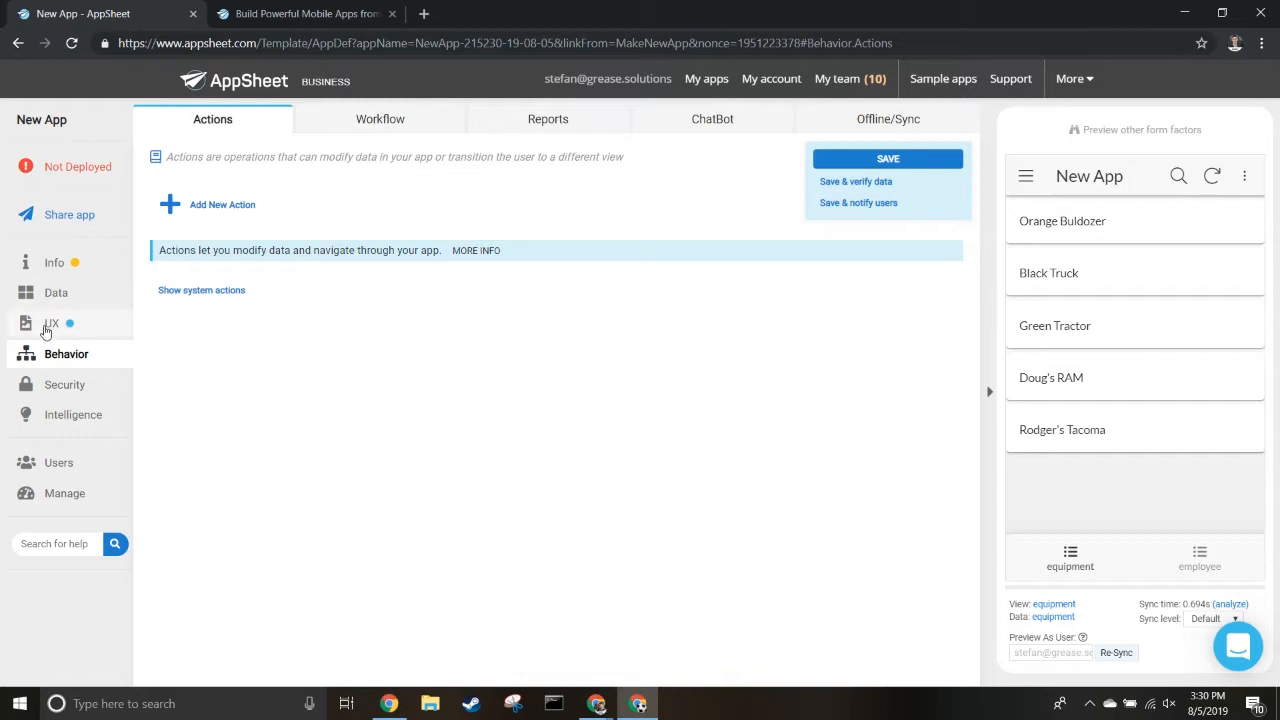
left_click(55, 292)
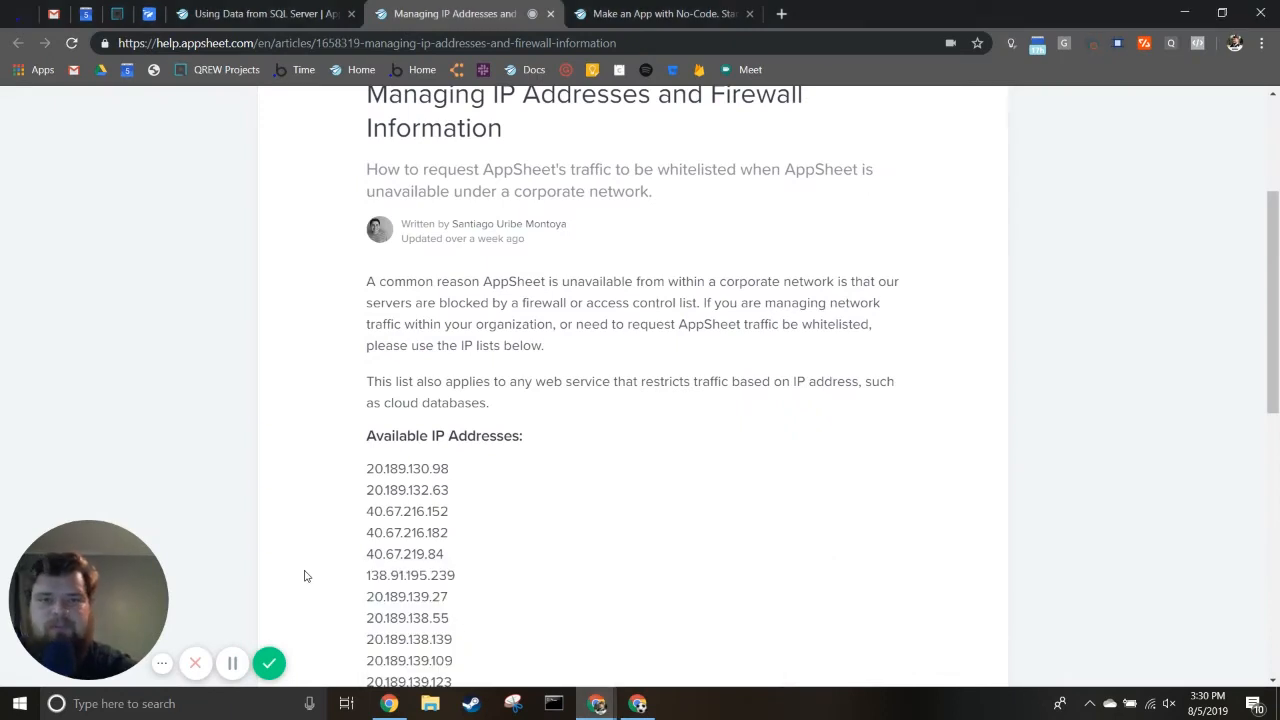
mouse_move(270, 663)
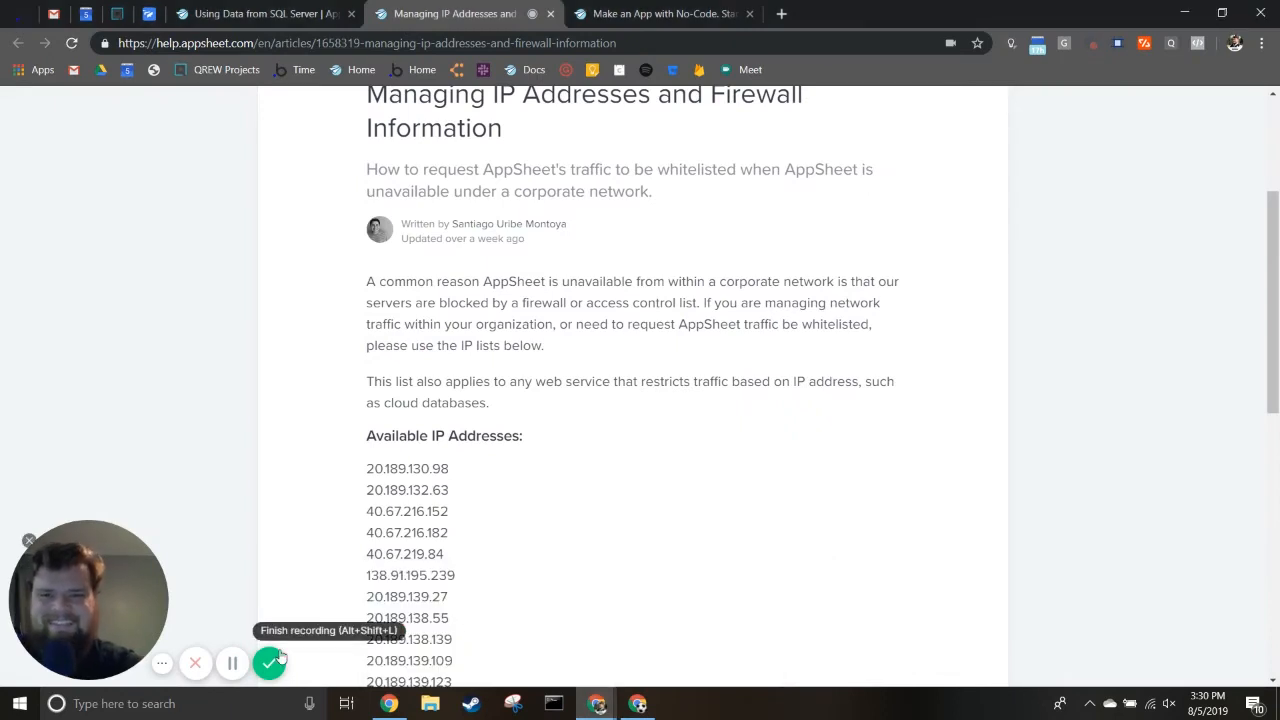